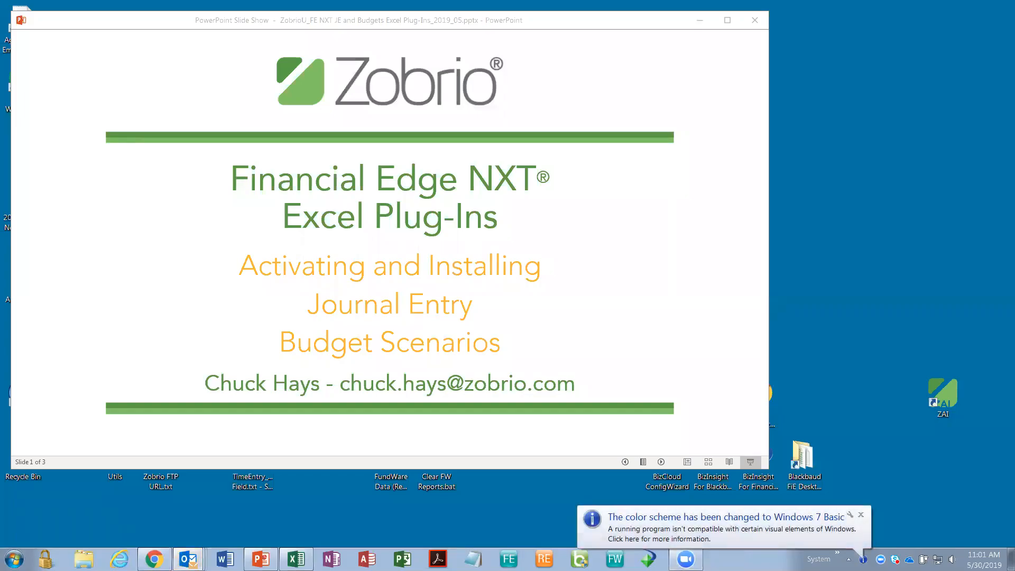
pyautogui.moveTo(588, 59)
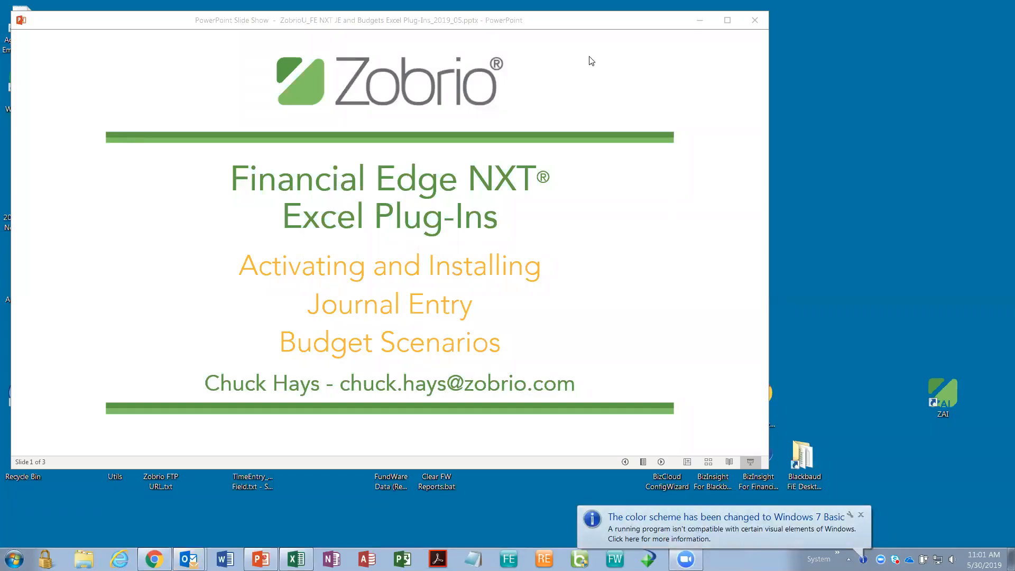
pyautogui.moveTo(541, 55)
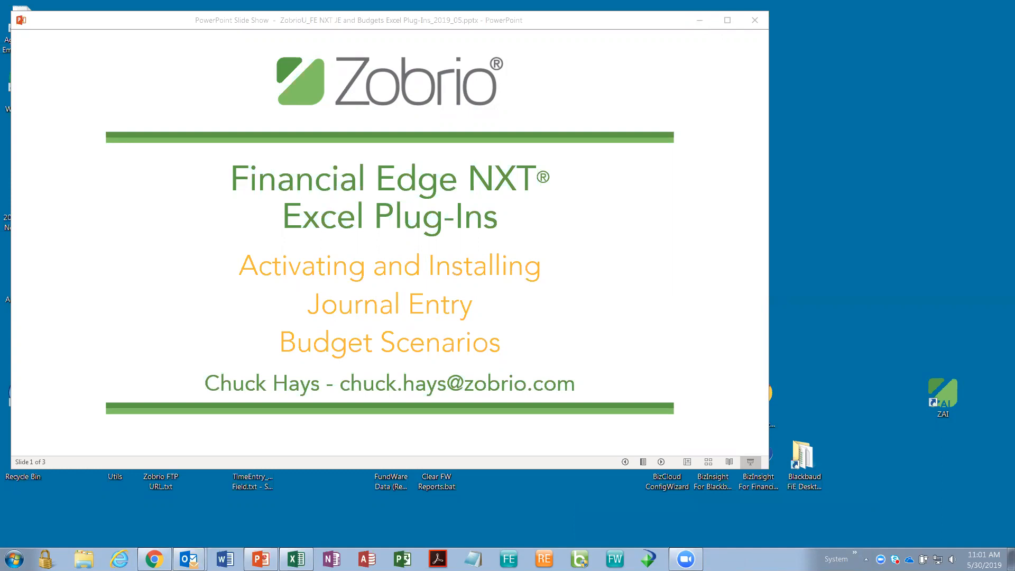
pyautogui.moveTo(189, 54)
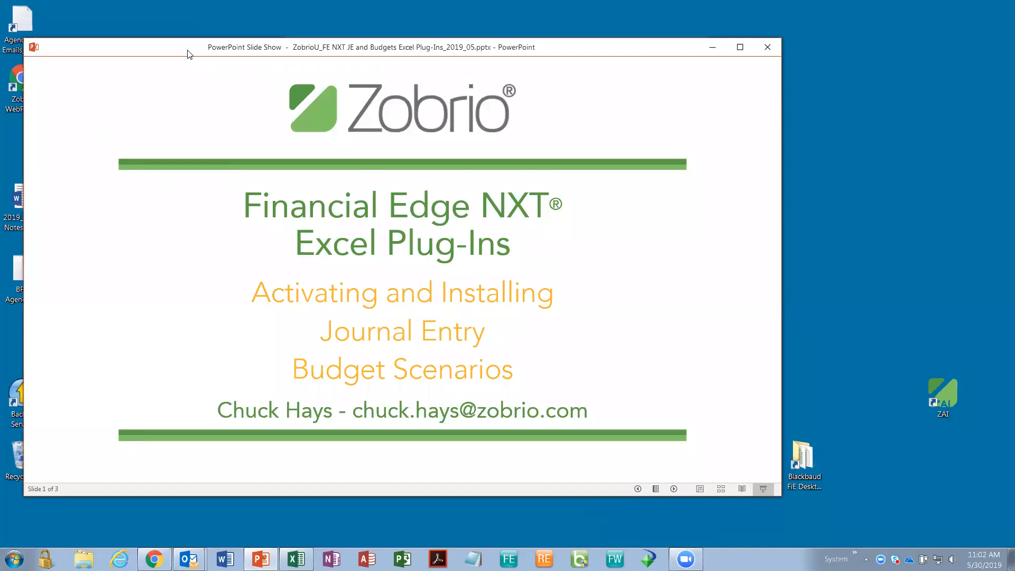
pyautogui.moveTo(182, 52)
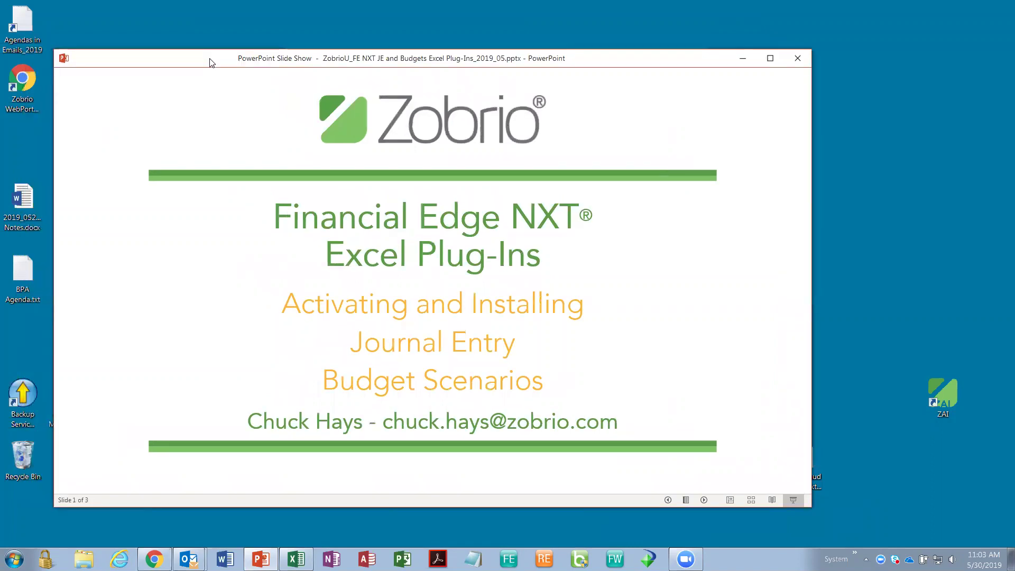
pyautogui.moveTo(215, 465)
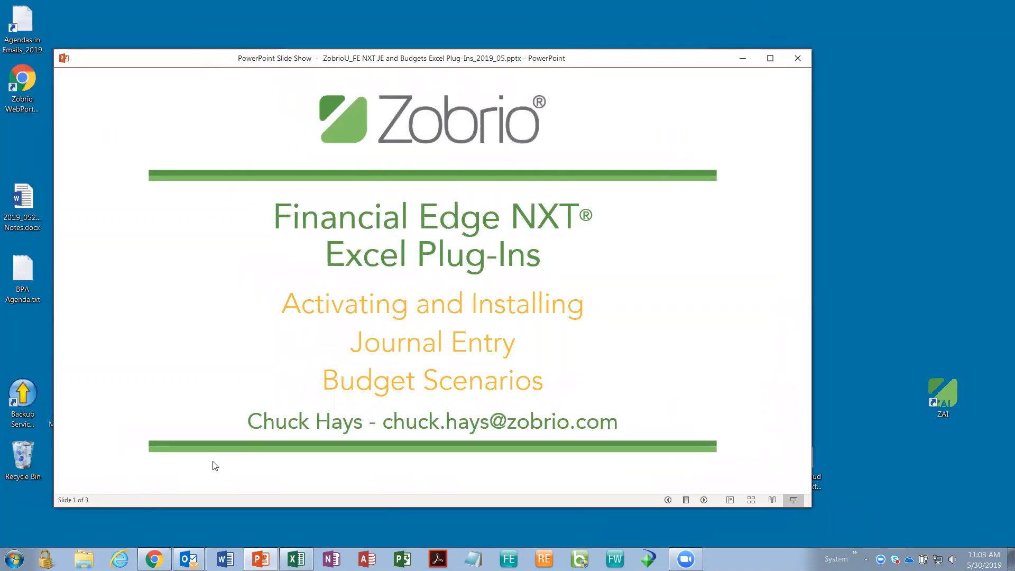
# Switch to Financial Edge NXT and show the General ledger menu's journal entry and budget options.
pyautogui.click(154, 559)
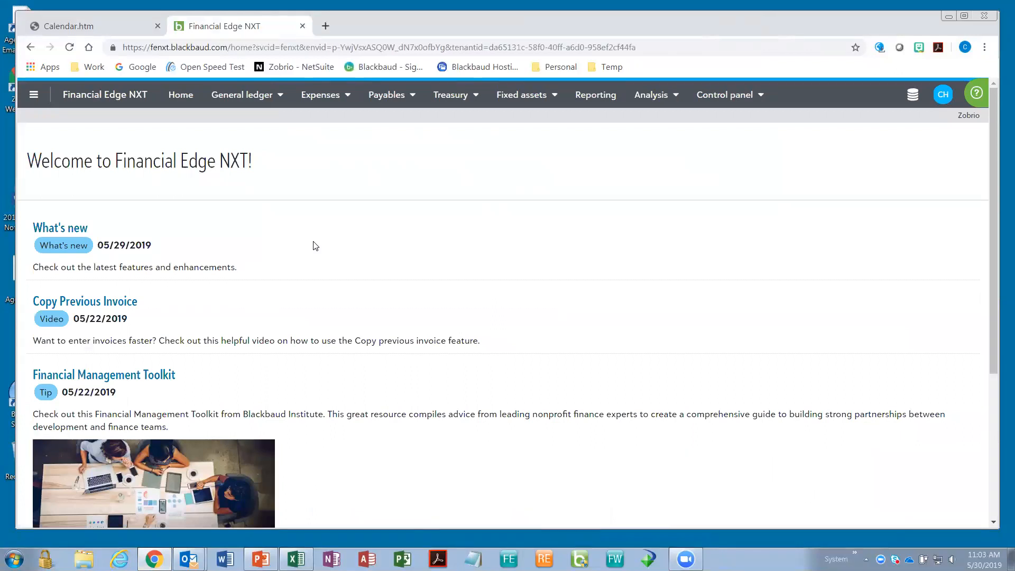
pyautogui.moveTo(224, 138)
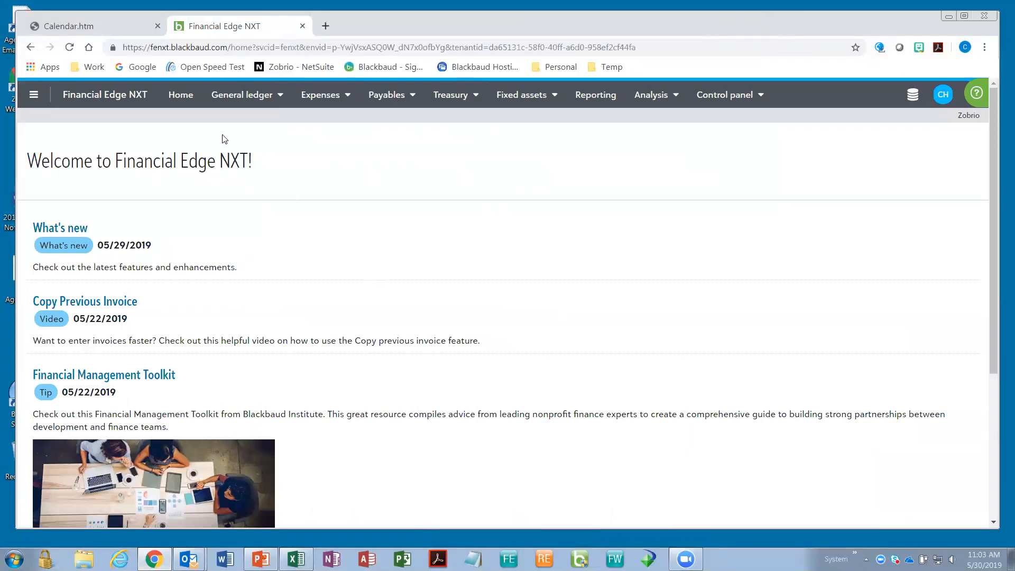
pyautogui.moveTo(274, 96)
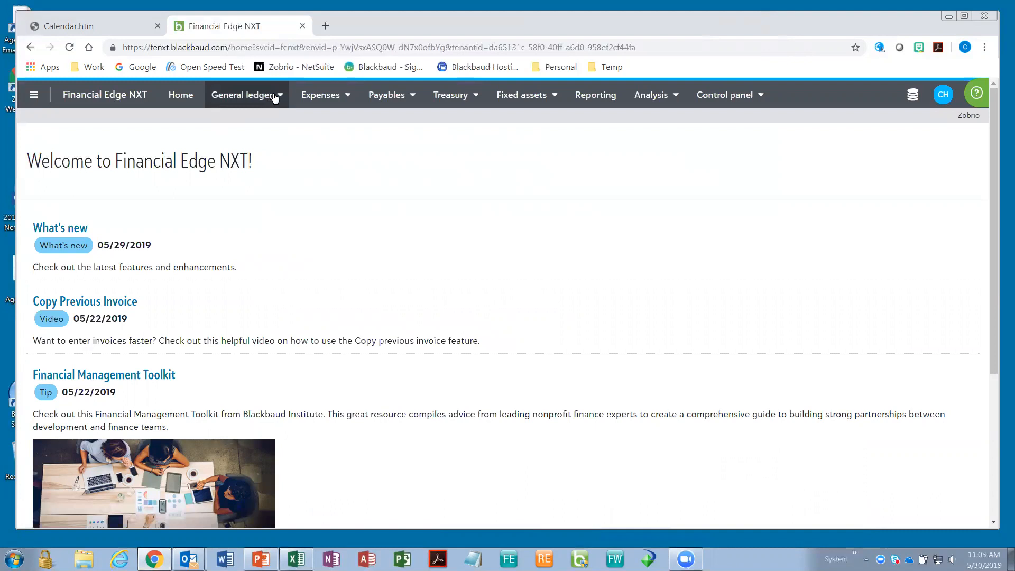
pyautogui.click(245, 95)
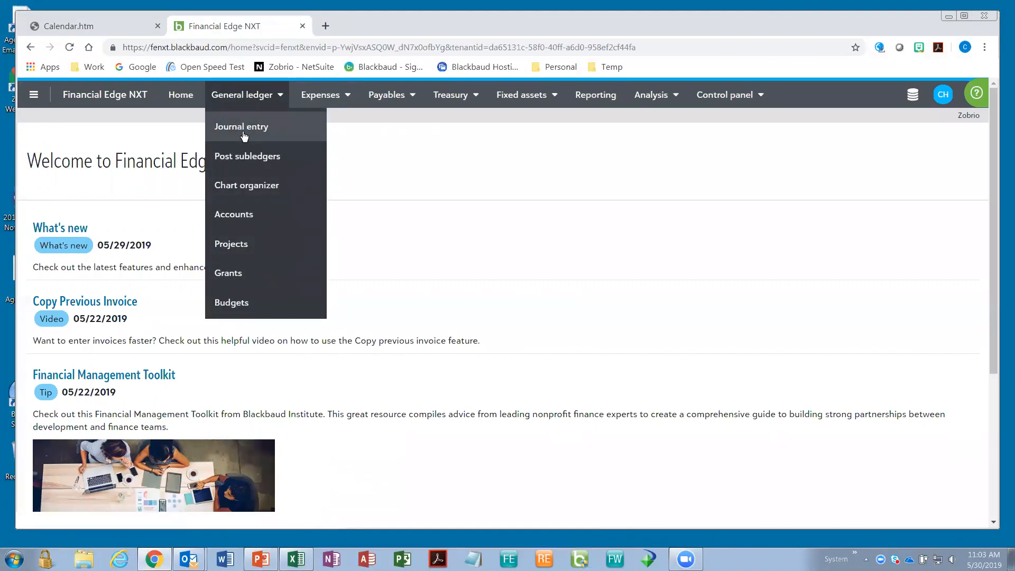
pyautogui.moveTo(246, 185)
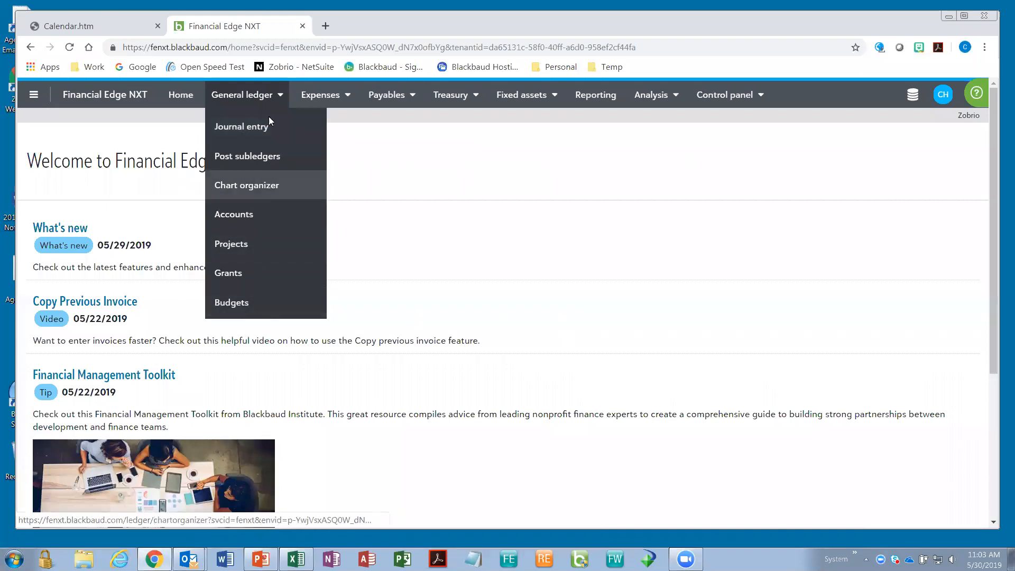
pyautogui.moveTo(248, 124)
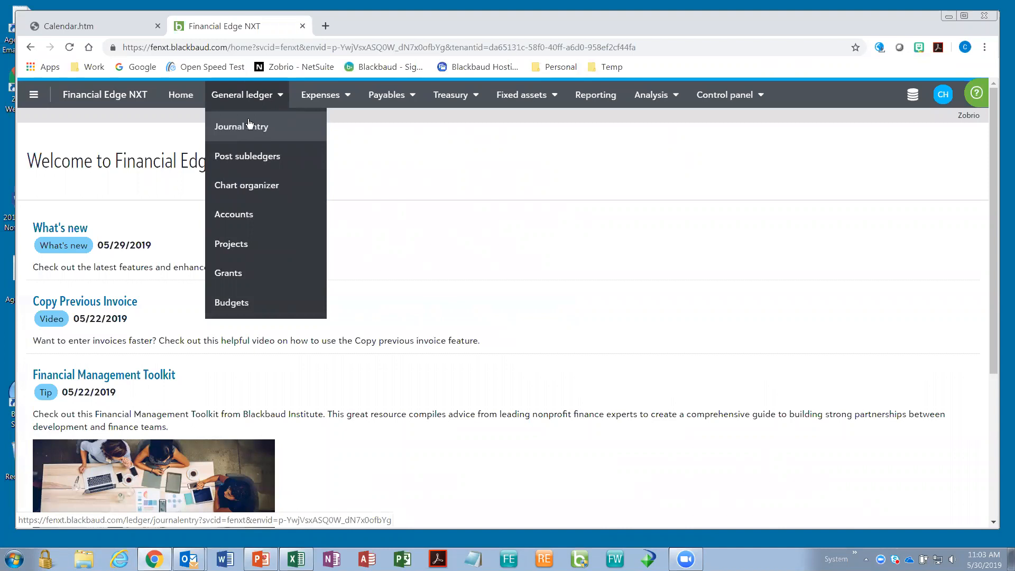
pyautogui.moveTo(848, 99)
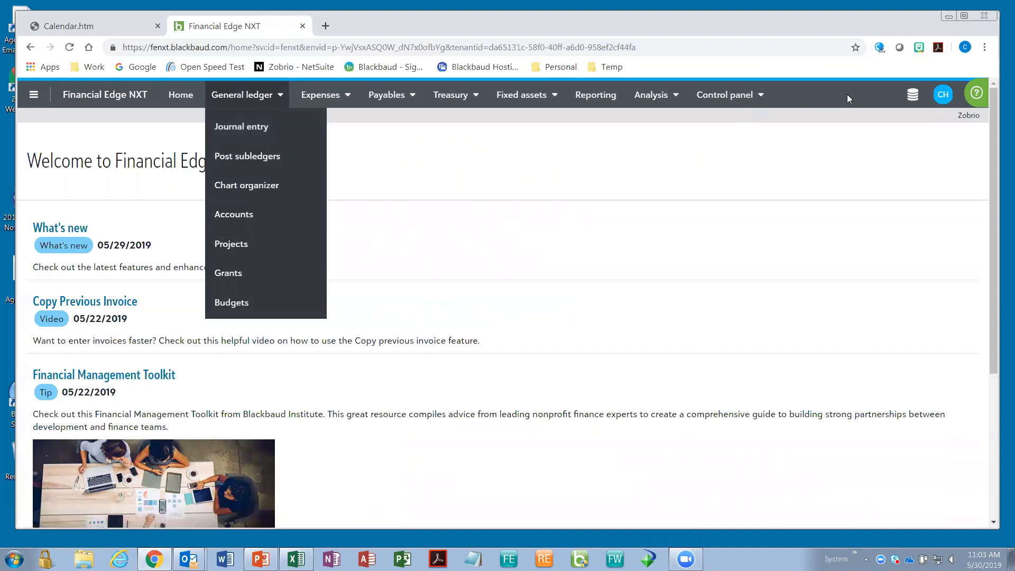
pyautogui.moveTo(912, 94)
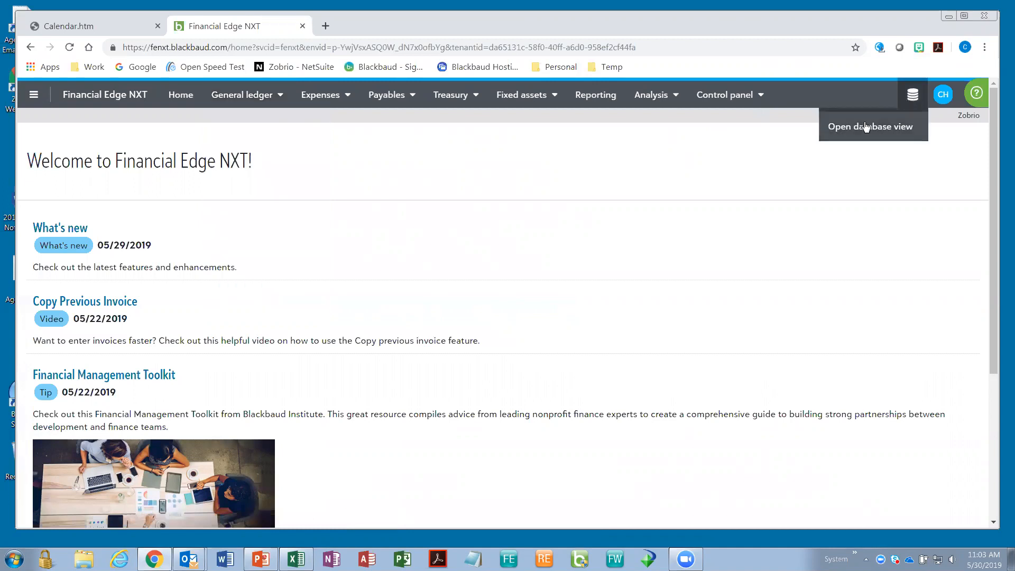
pyautogui.moveTo(772, 104)
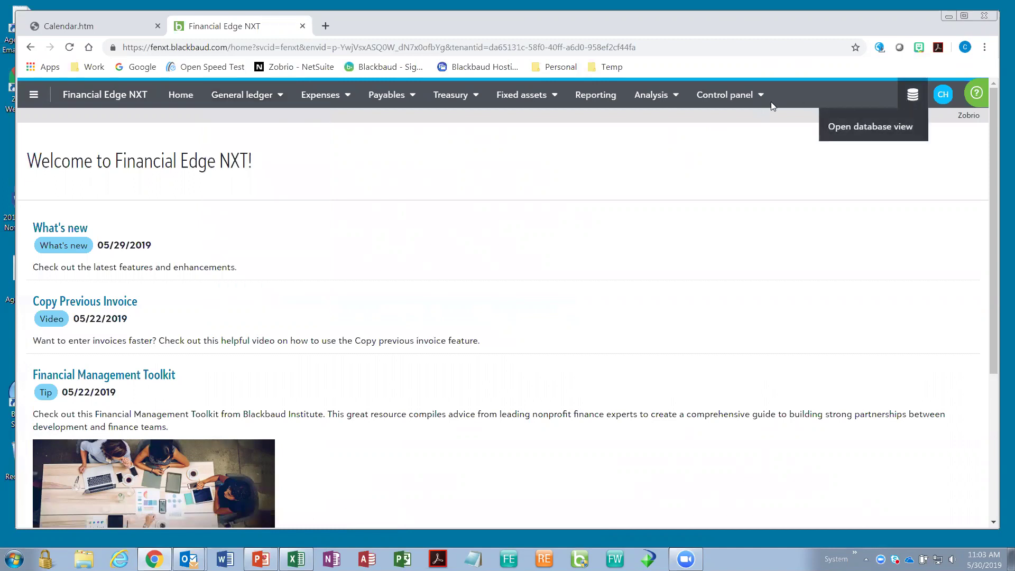
pyautogui.moveTo(723, 171)
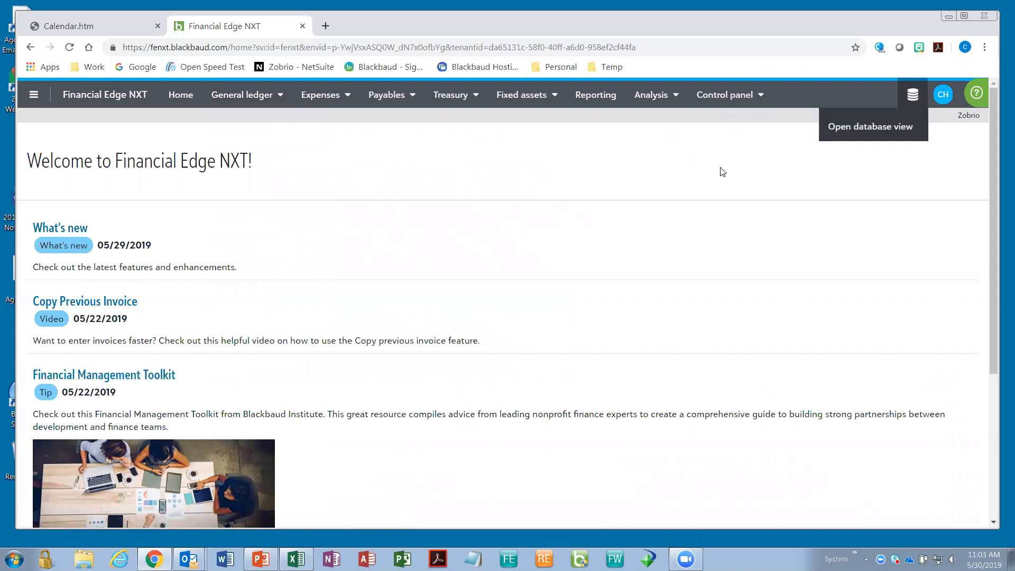
pyautogui.moveTo(474, 157)
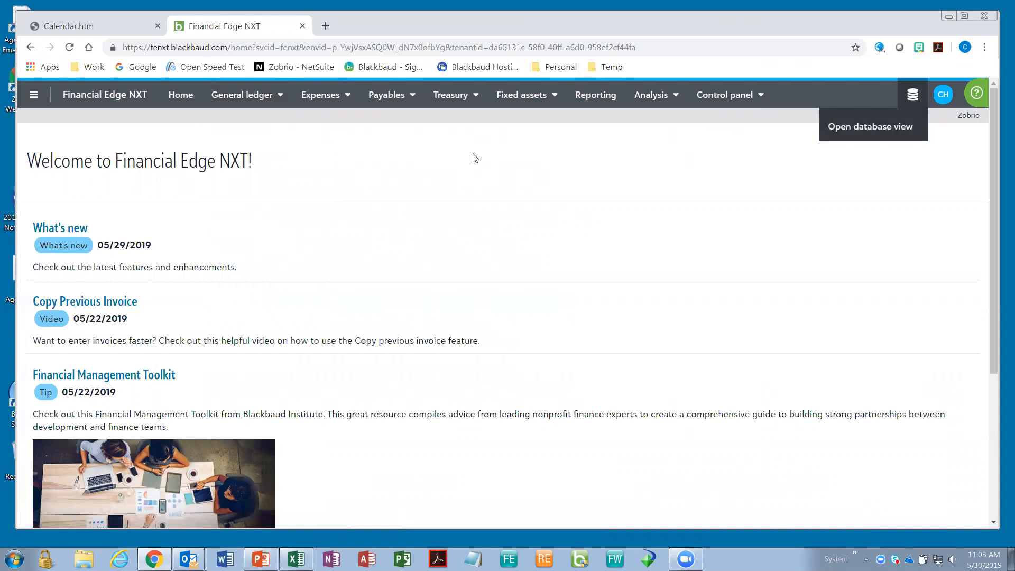
pyautogui.moveTo(573, 164)
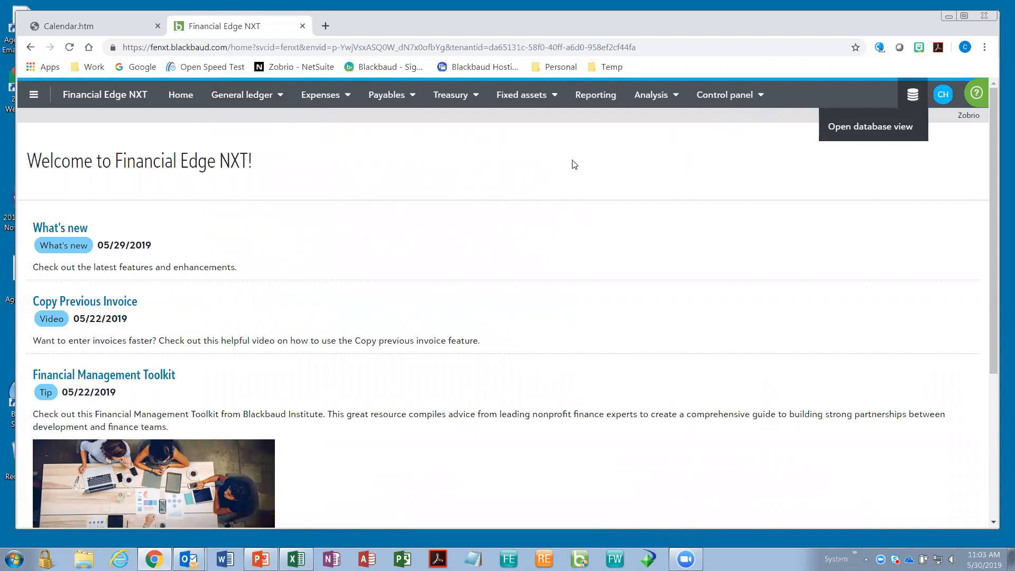
pyautogui.moveTo(577, 166)
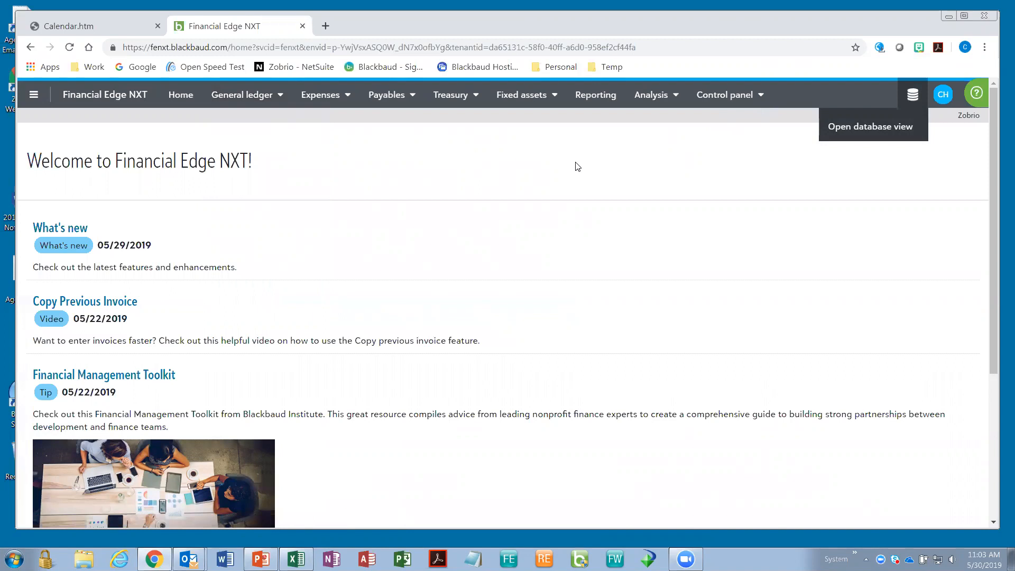
# Return to the slide show and advance to slide 2, Using FE NXT Excel Plug-Ins.
pyautogui.click(260, 559)
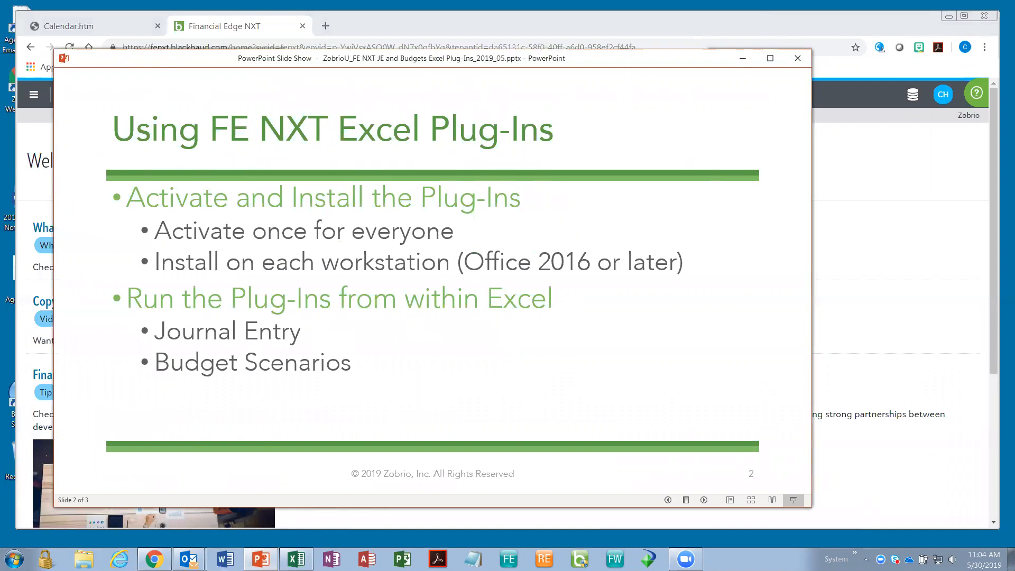
pyautogui.moveTo(357, 523)
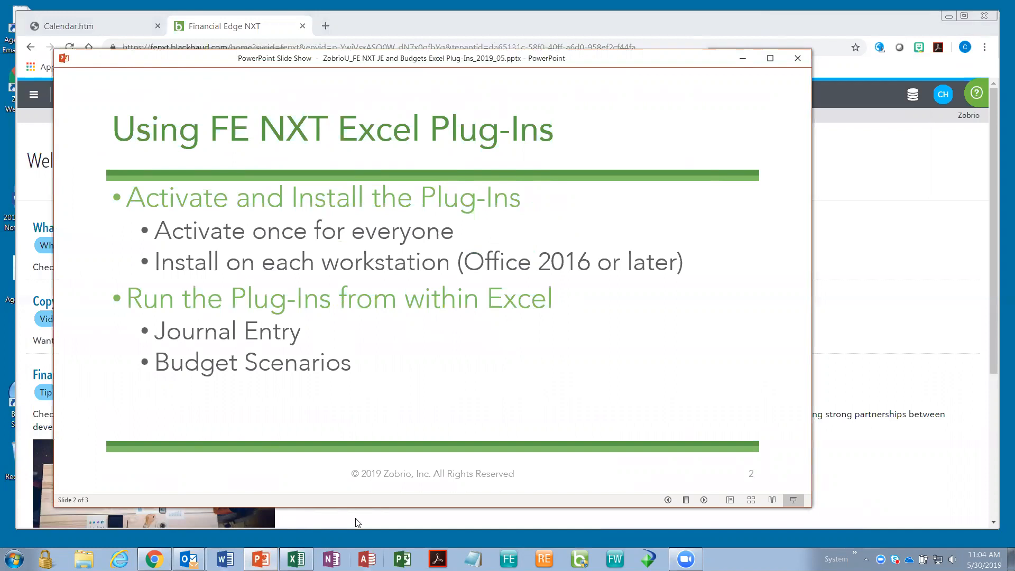
pyautogui.moveTo(362, 523)
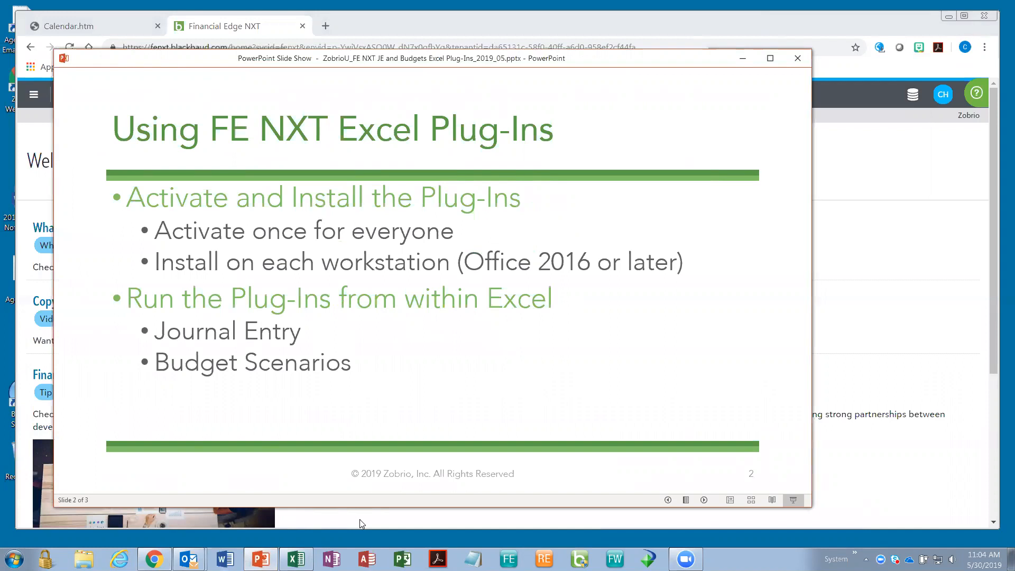
# Return to Financial Edge NXT and open Control panel > Applications, listing 24 apps.
pyautogui.click(797, 58)
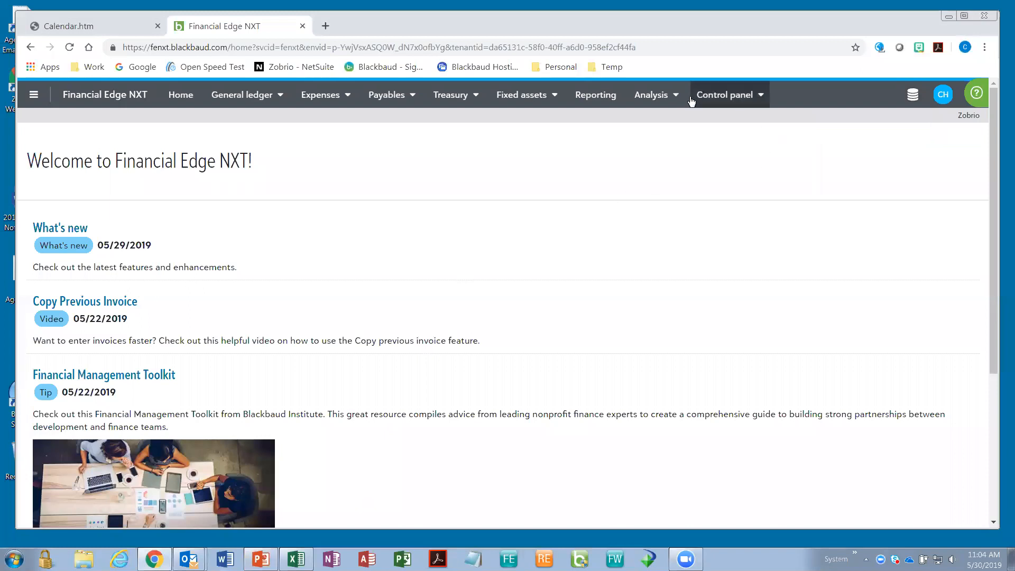
pyautogui.moveTo(715, 98)
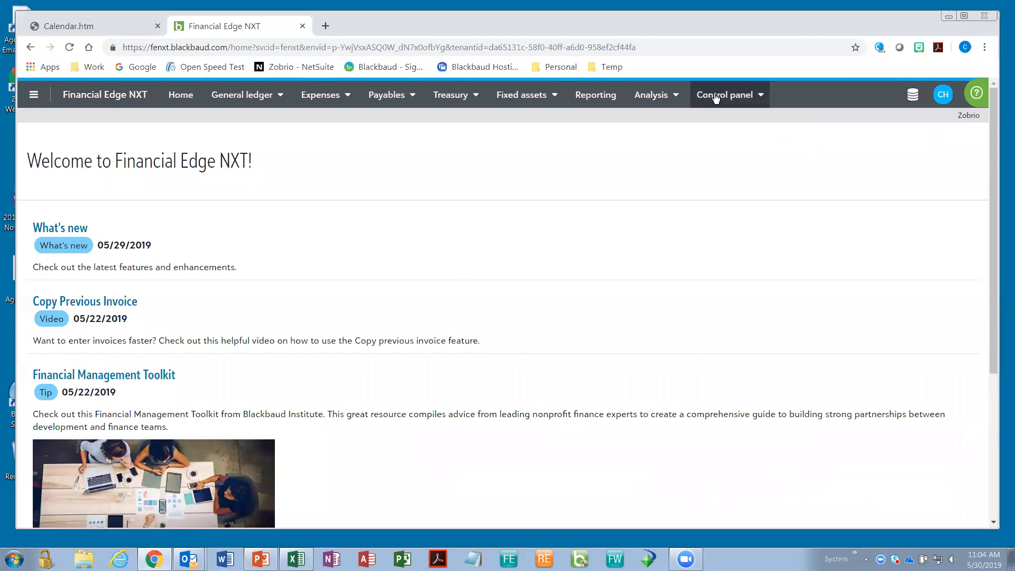
pyautogui.click(725, 94)
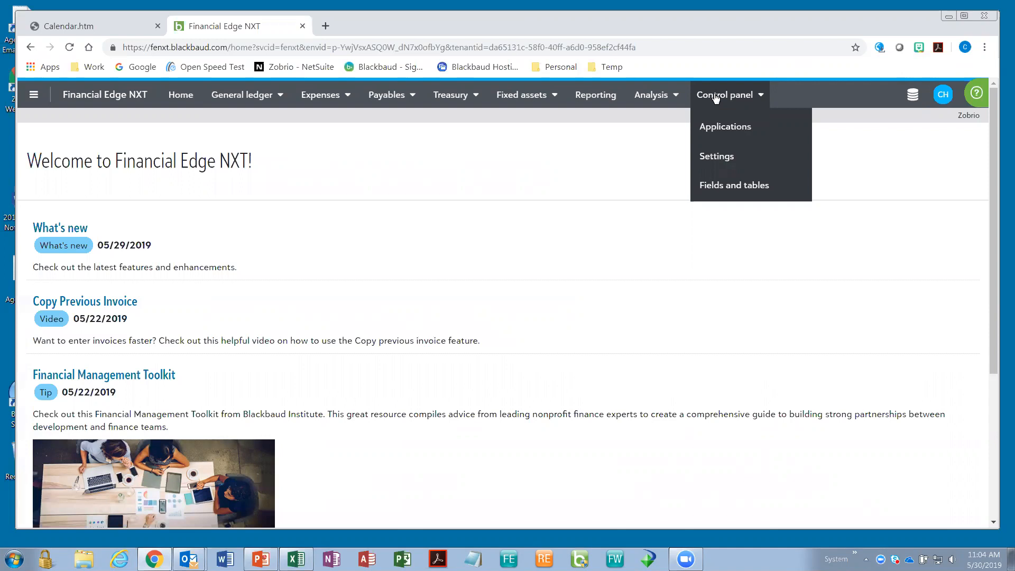
pyautogui.moveTo(716, 131)
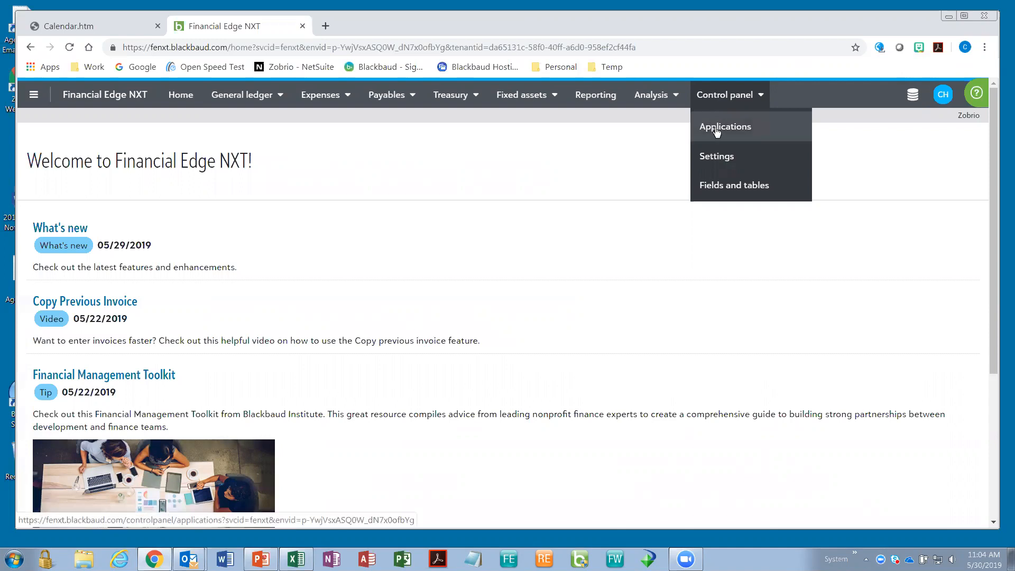
pyautogui.click(725, 126)
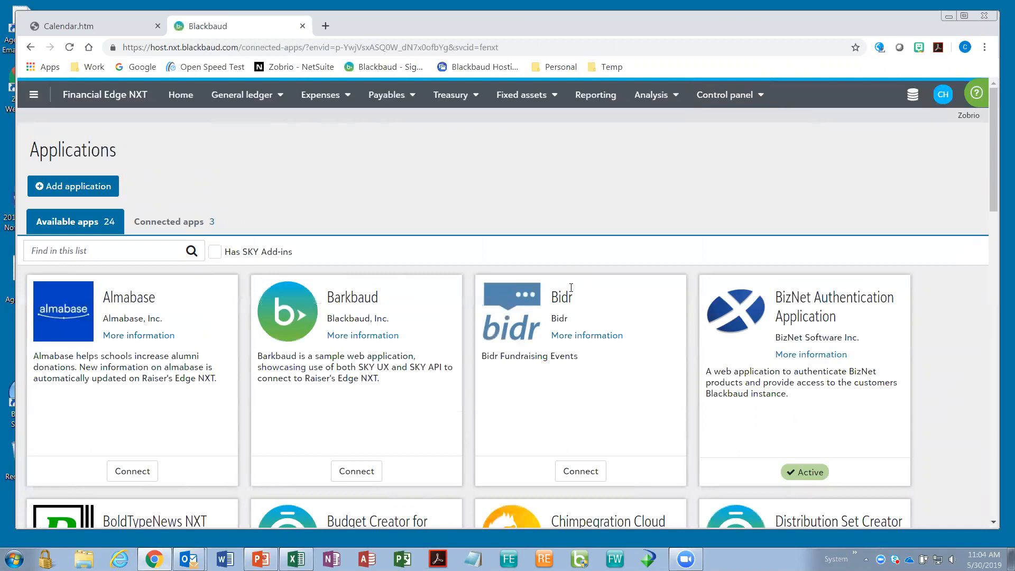
pyautogui.scroll(-3)
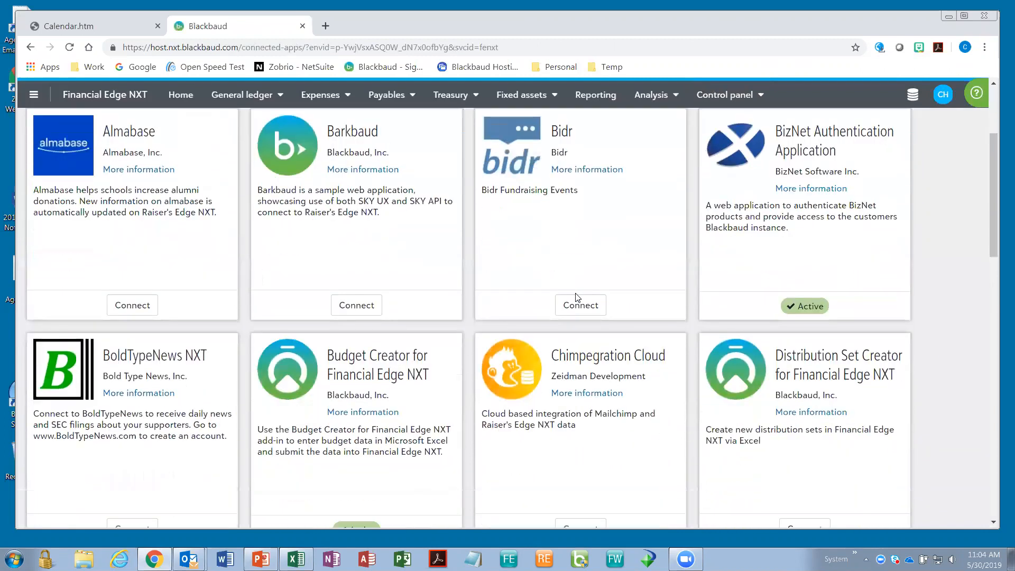
pyautogui.scroll(-3)
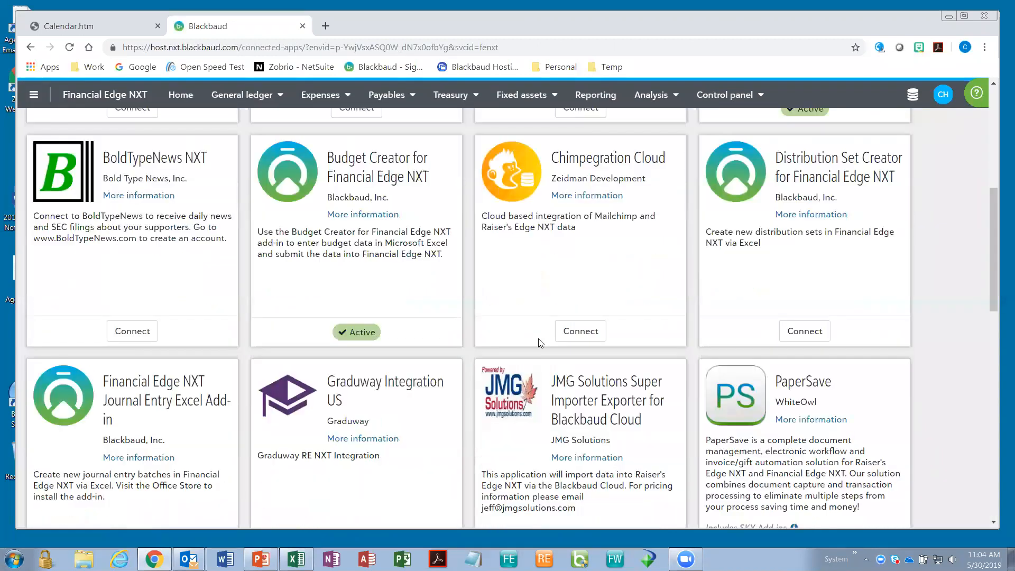
pyautogui.moveTo(141, 286)
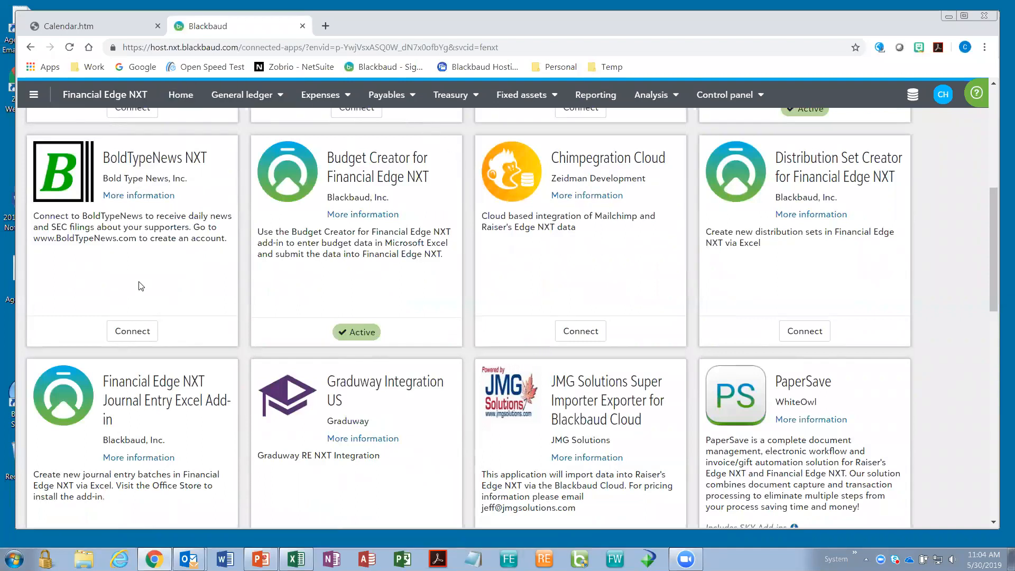
pyautogui.moveTo(486, 187)
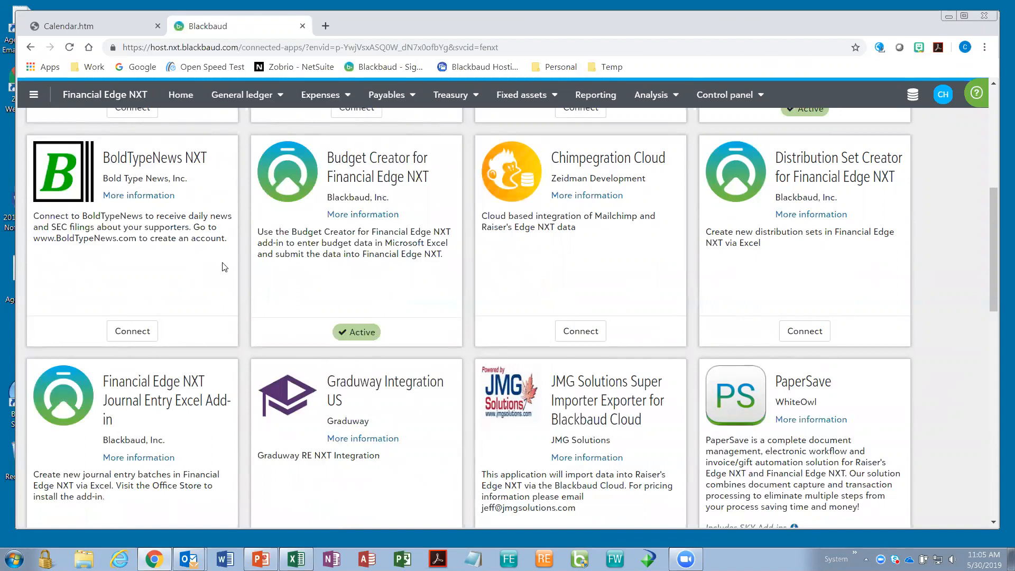
pyautogui.moveTo(215, 367)
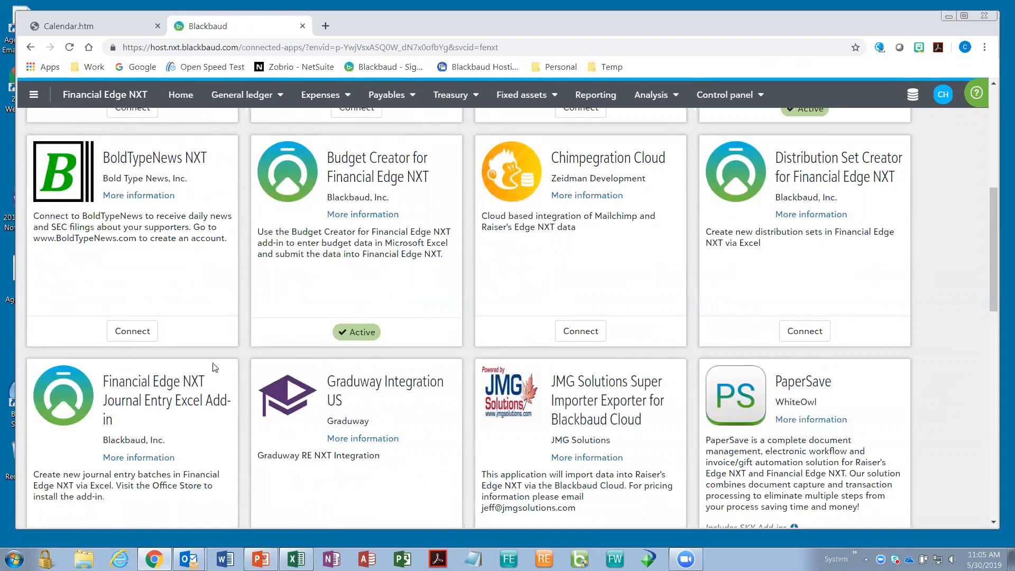
pyautogui.scroll(-3)
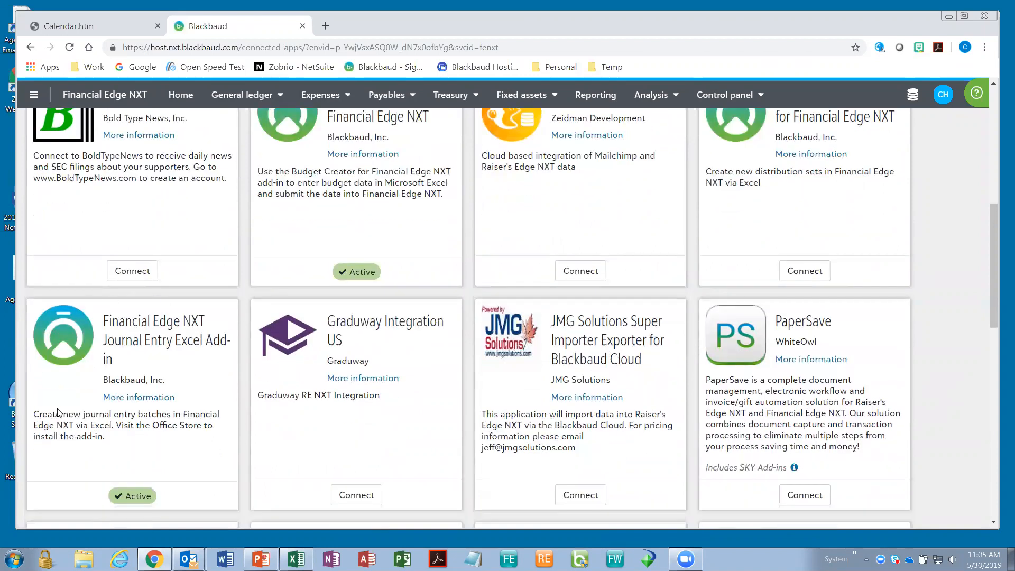
pyautogui.moveTo(248, 364)
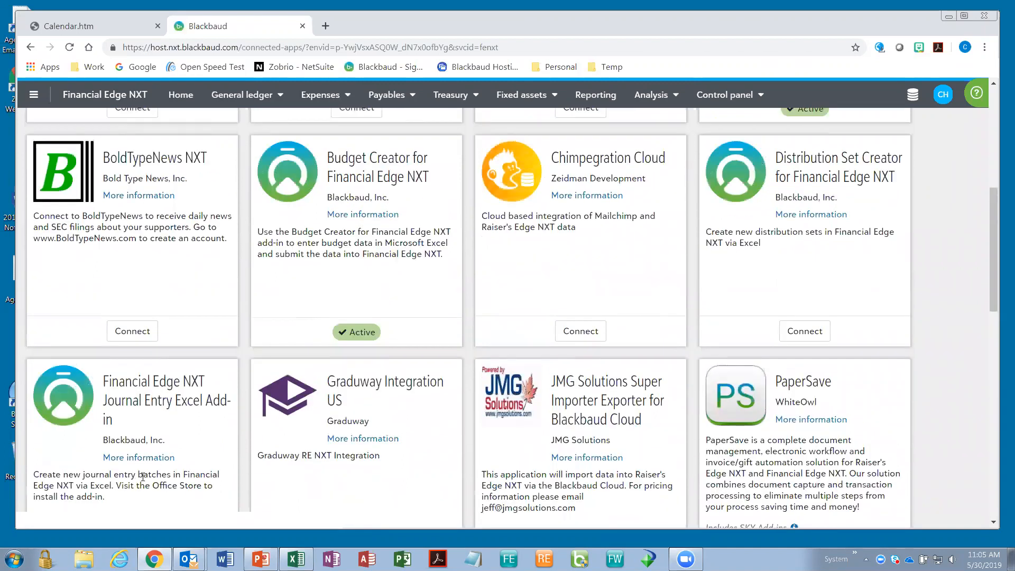
pyautogui.moveTo(182, 425)
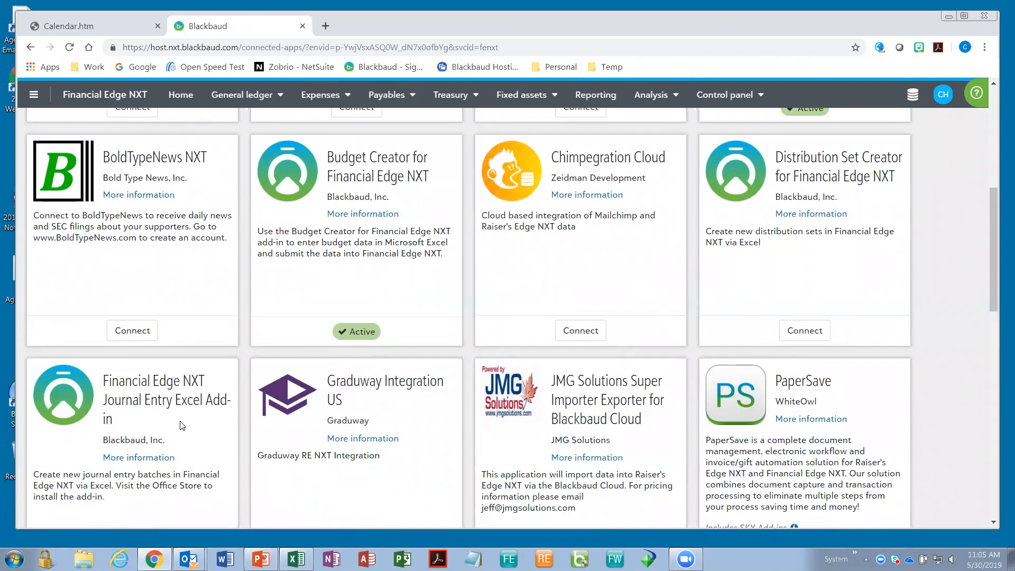
pyautogui.scroll(-3)
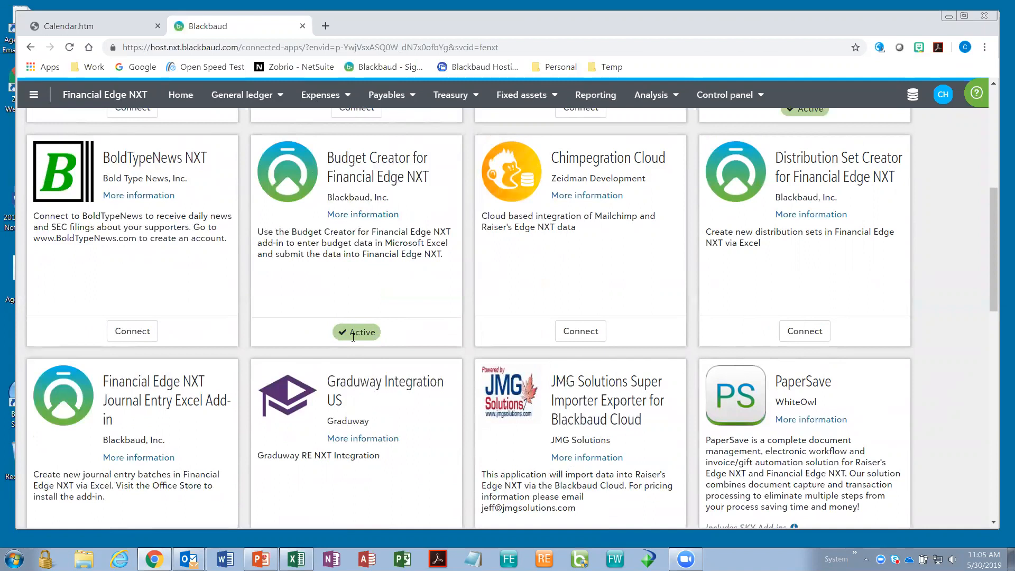
pyautogui.moveTo(579, 305)
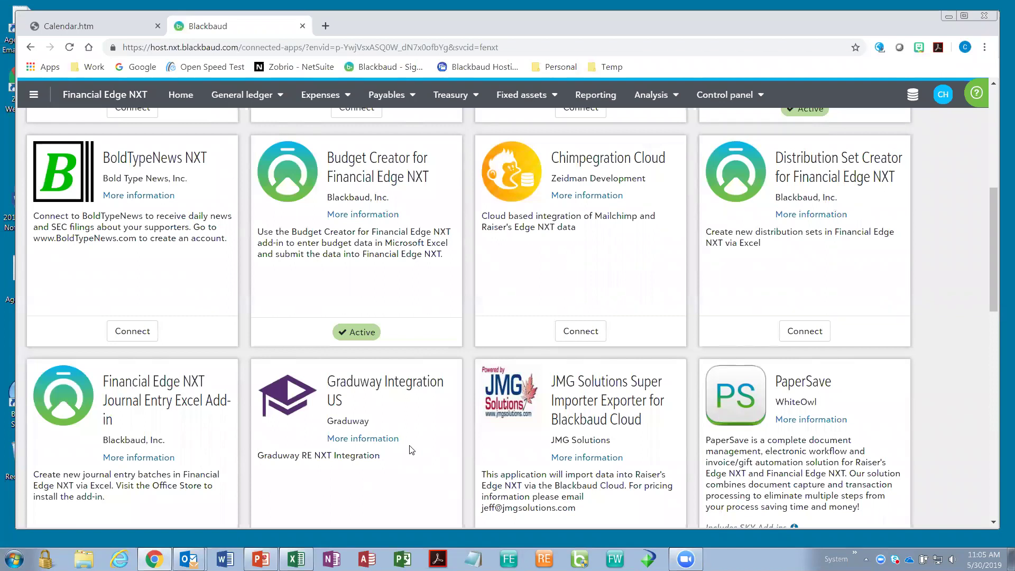
pyautogui.moveTo(362, 322)
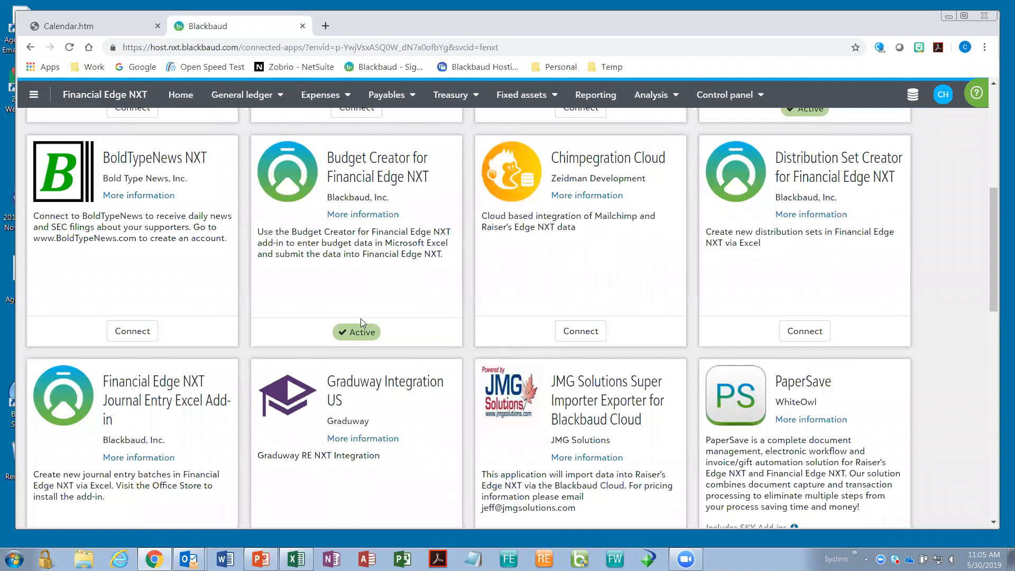
pyautogui.moveTo(389, 361)
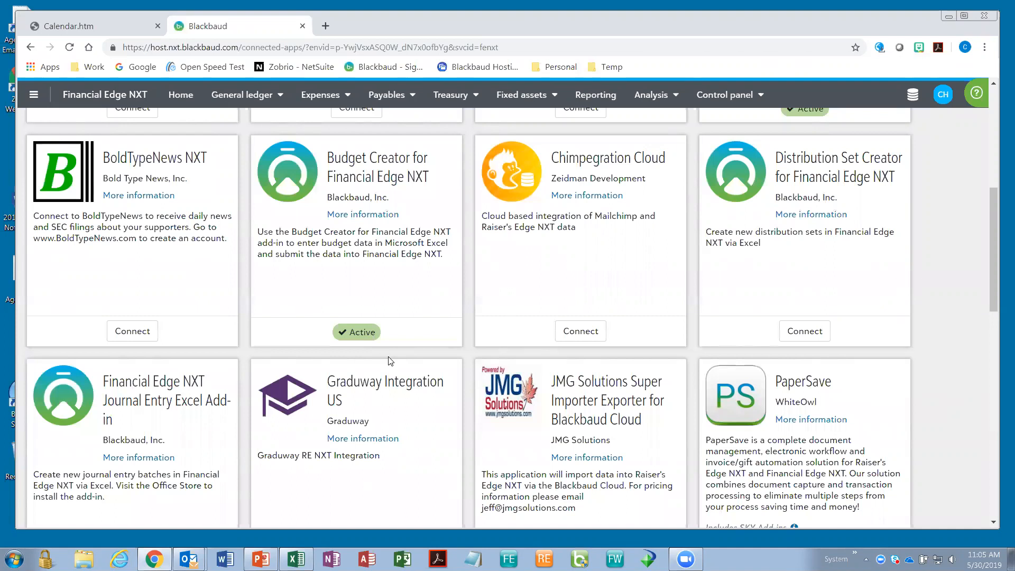
pyautogui.moveTo(378, 343)
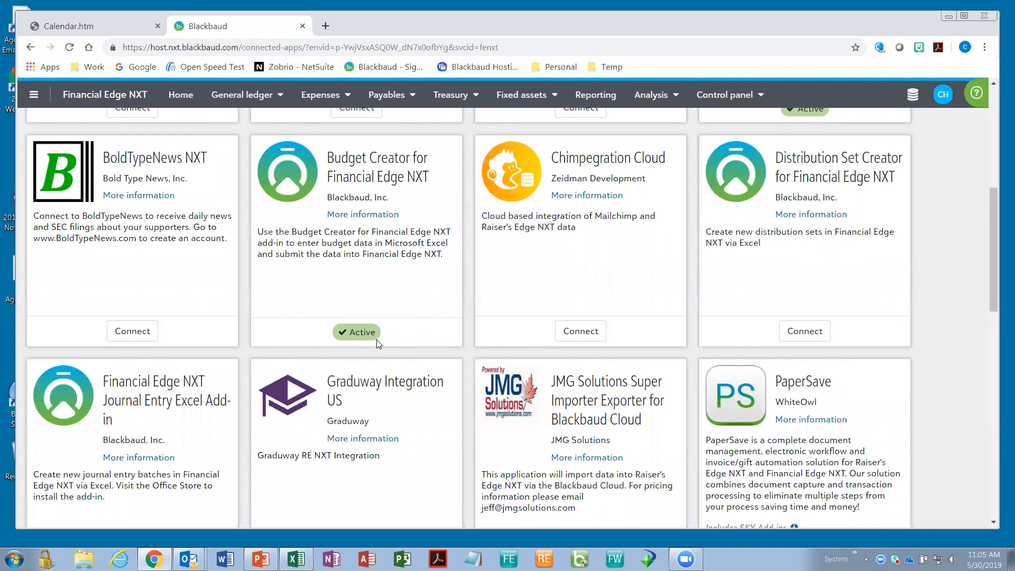
pyautogui.moveTo(379, 348)
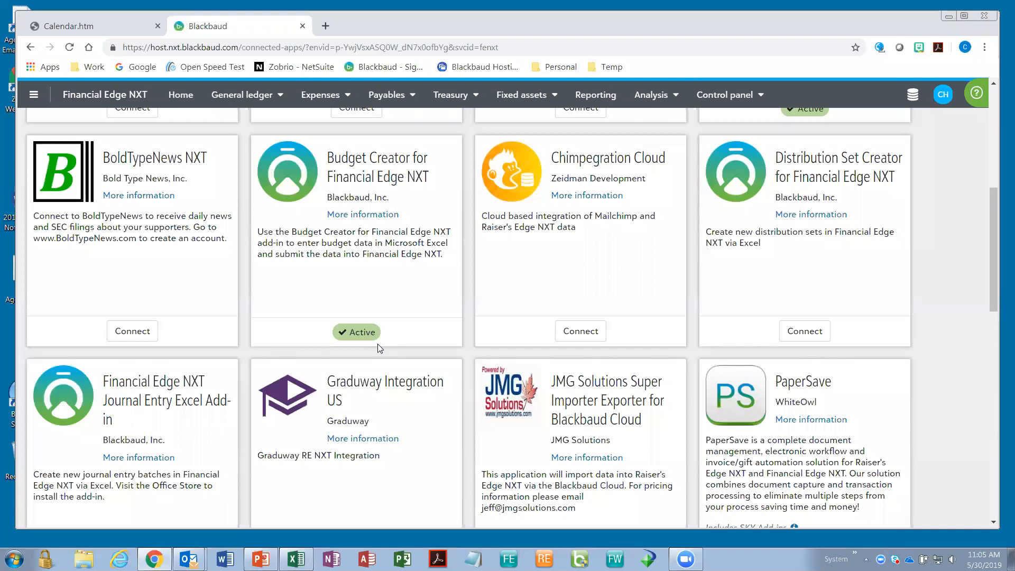
pyautogui.moveTo(602, 317)
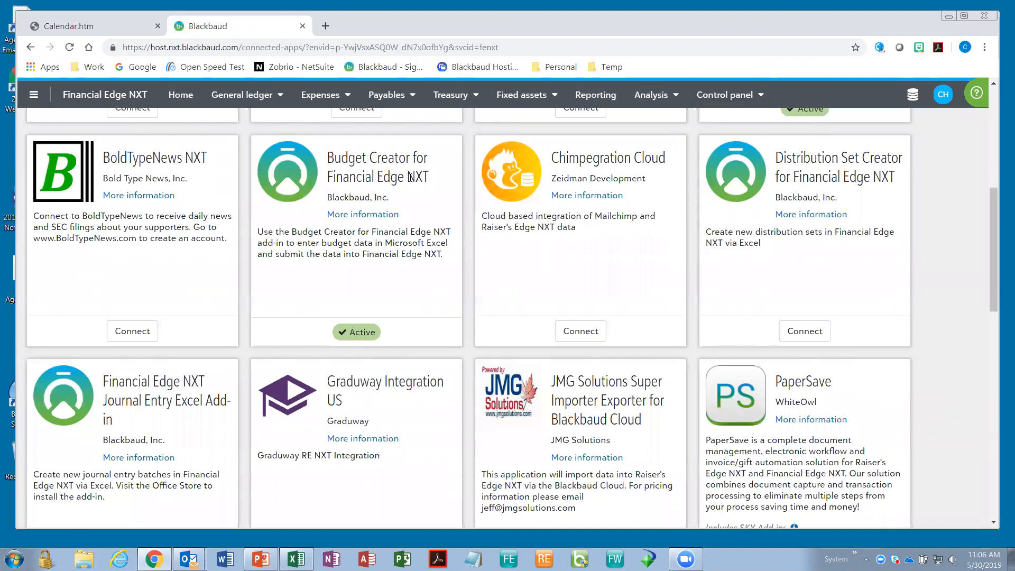
pyautogui.moveTo(252, 167)
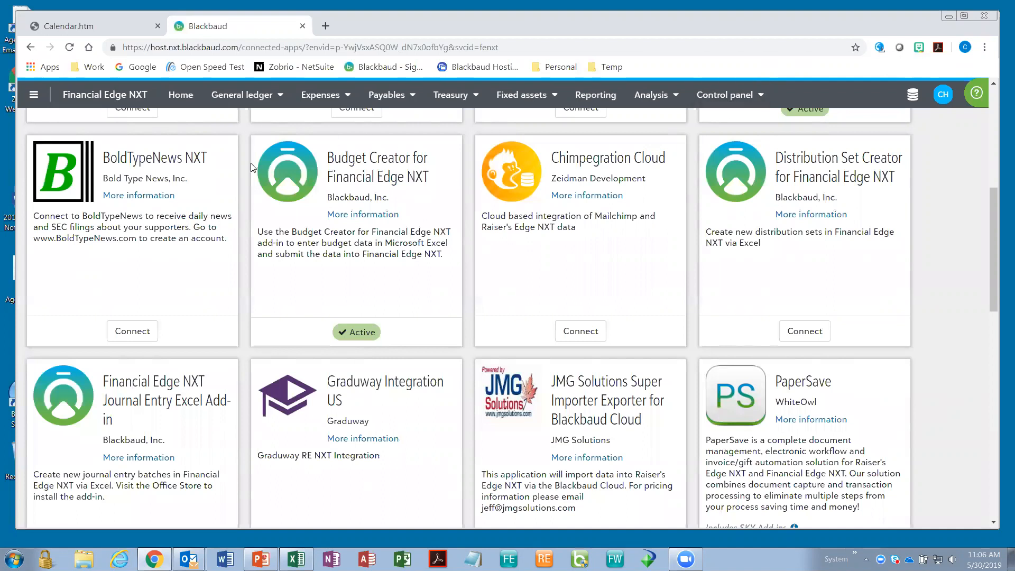
pyautogui.moveTo(367, 222)
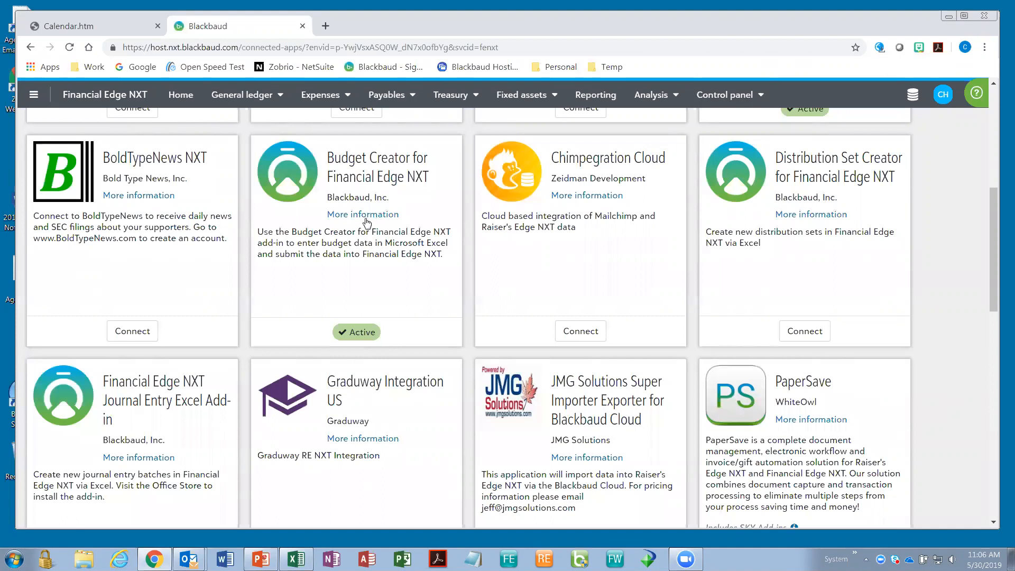
pyautogui.moveTo(138, 467)
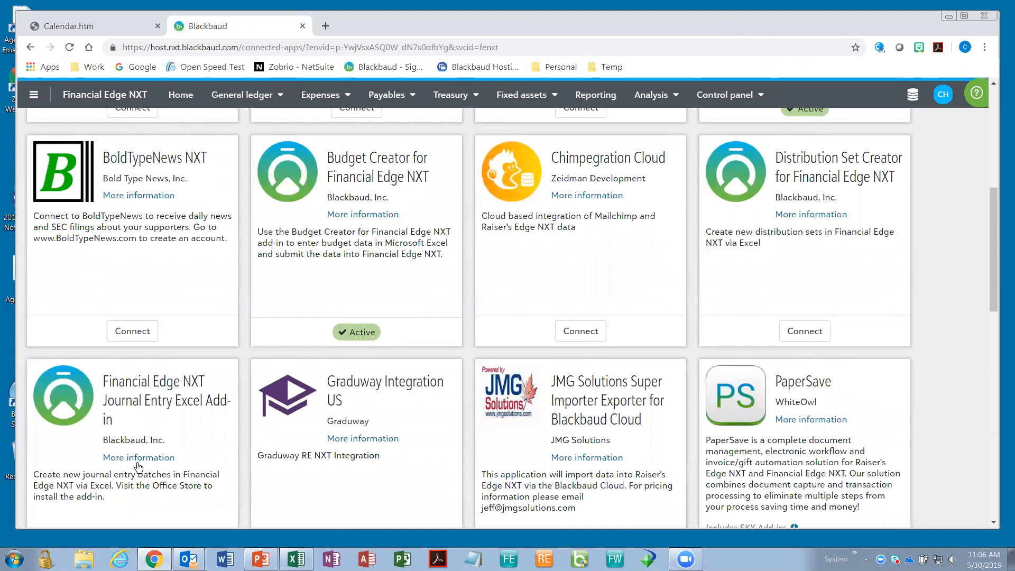
pyautogui.moveTo(359, 217)
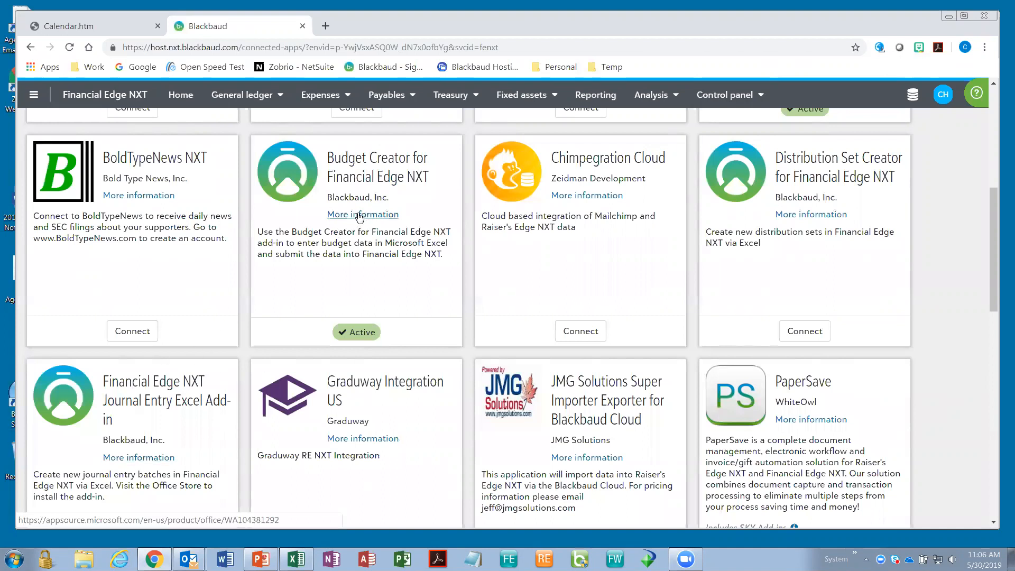
pyautogui.moveTo(362, 219)
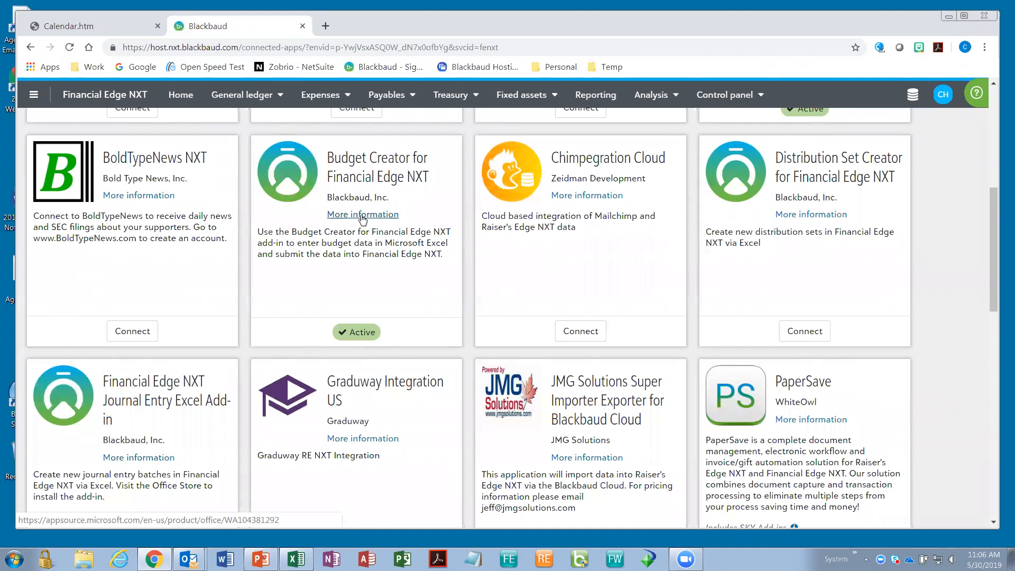
pyautogui.click(362, 214)
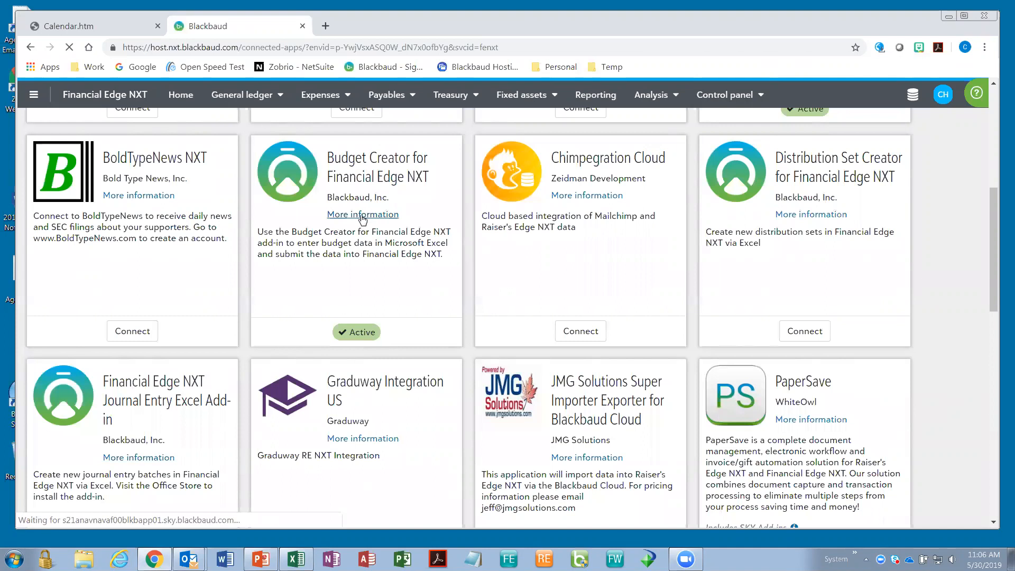
pyautogui.click(363, 214)
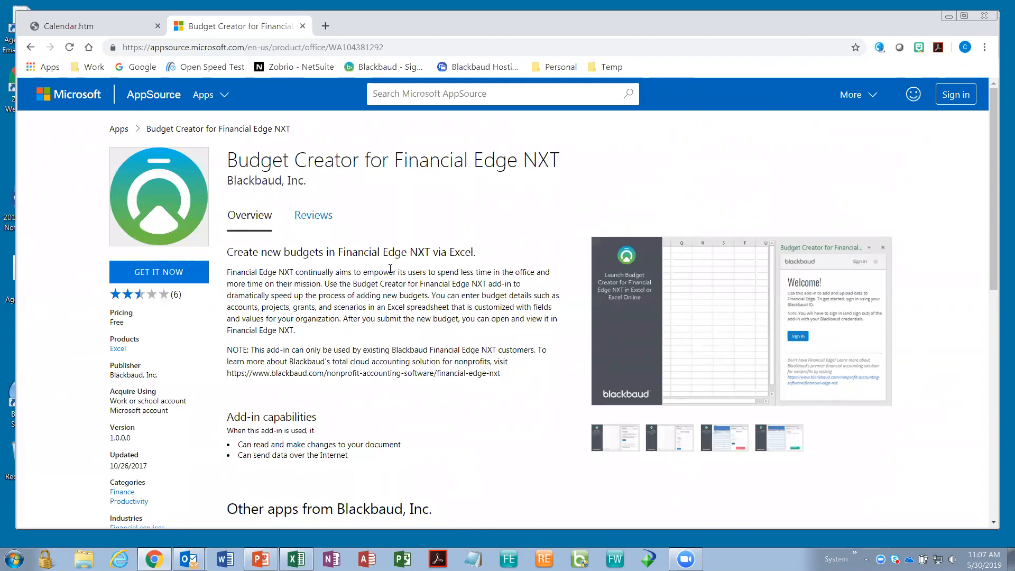
pyautogui.moveTo(421, 262)
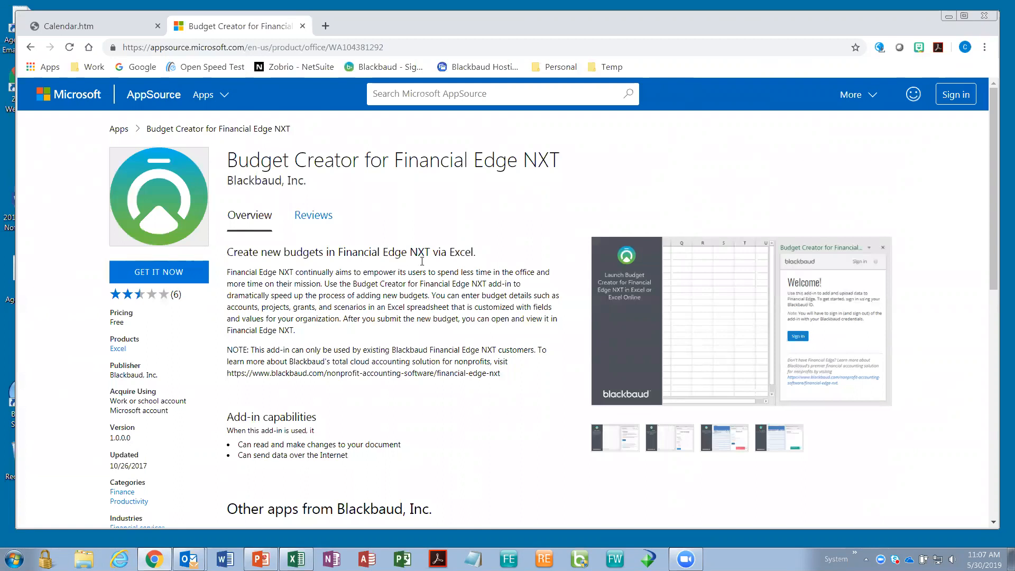
pyautogui.moveTo(559, 204)
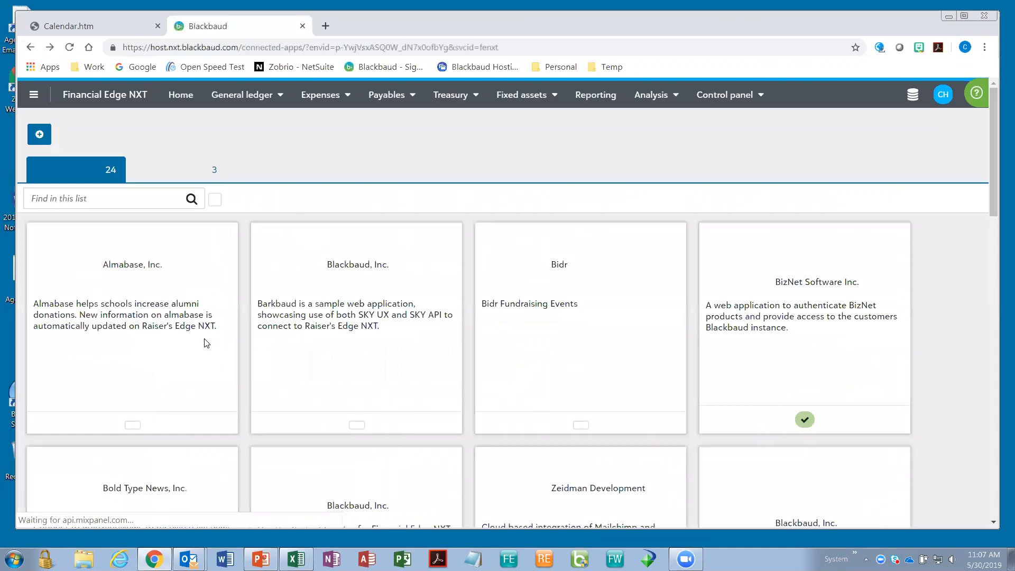
# Open General ledger > Journal entry to list the 1,099 batch records.
pyautogui.scroll(-3)
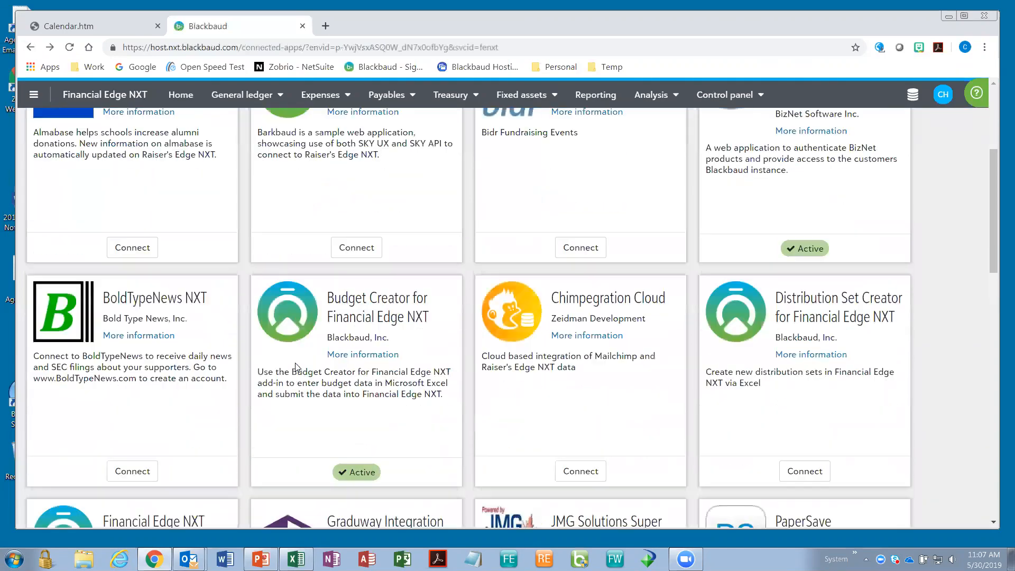
pyautogui.scroll(-3)
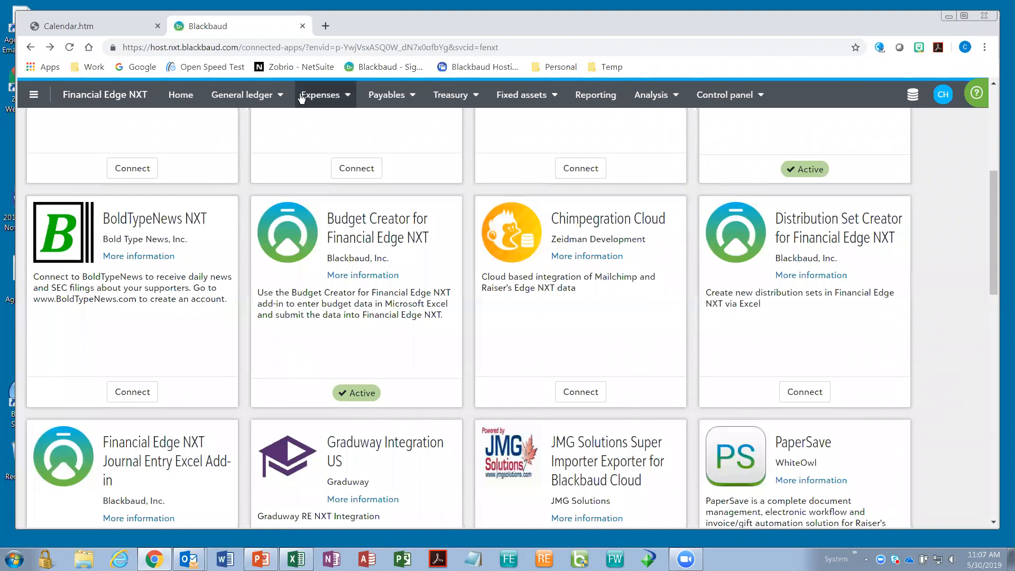
pyautogui.click(246, 95)
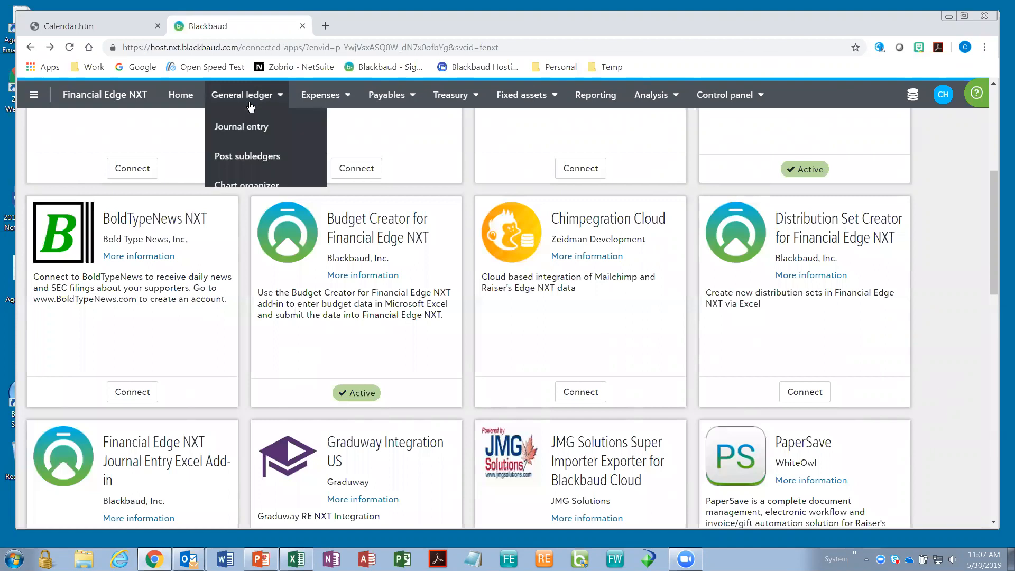
pyautogui.click(241, 126)
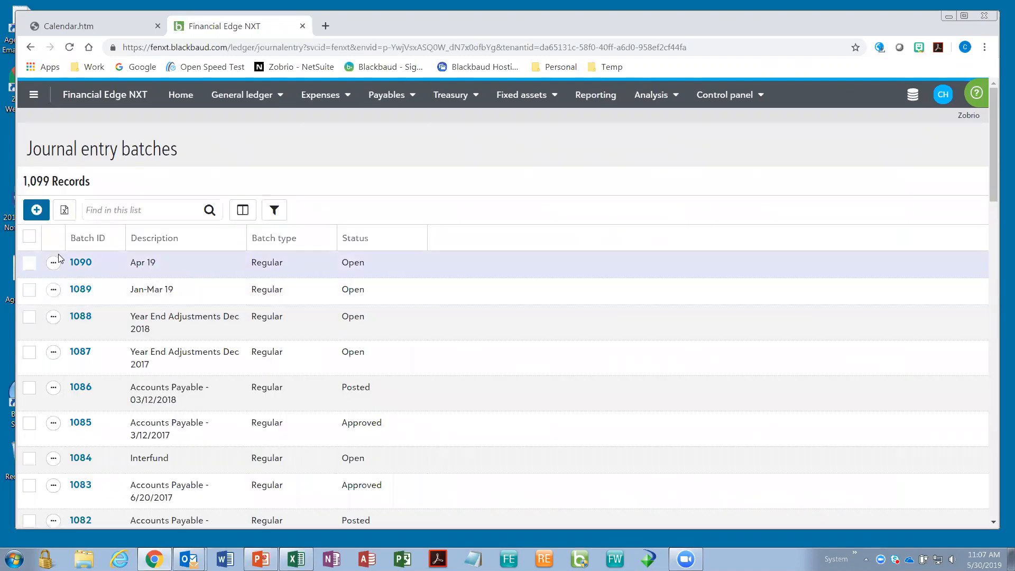
# Preview batch 1090 and open its full record showing 34 transactions.
pyautogui.click(80, 262)
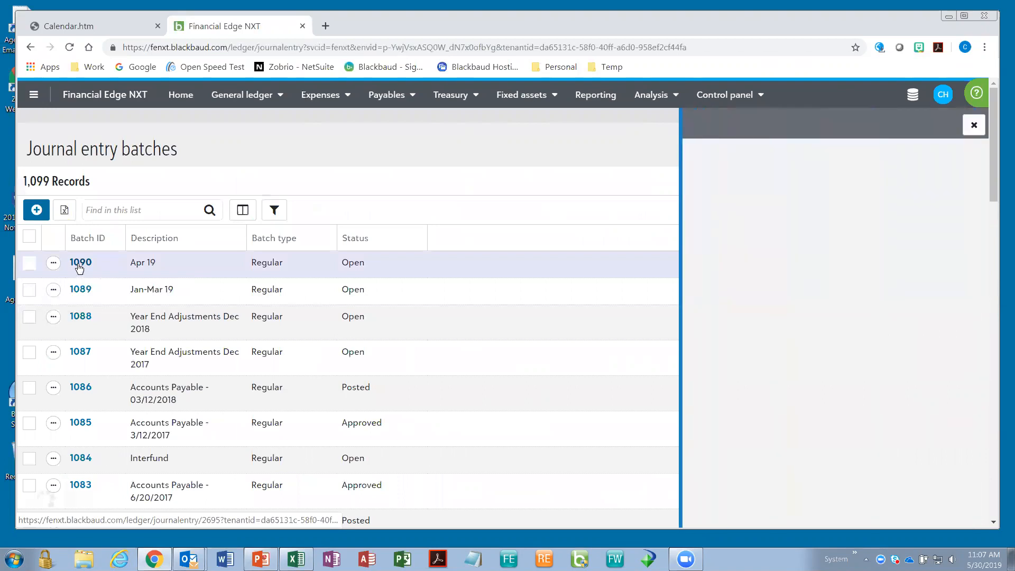
pyautogui.click(80, 262)
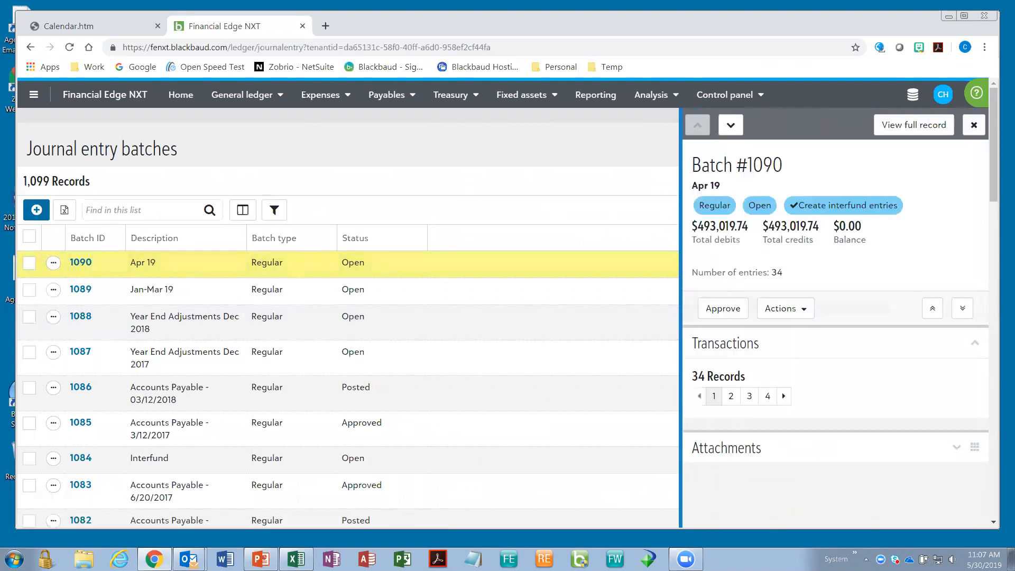
pyautogui.scroll(-3)
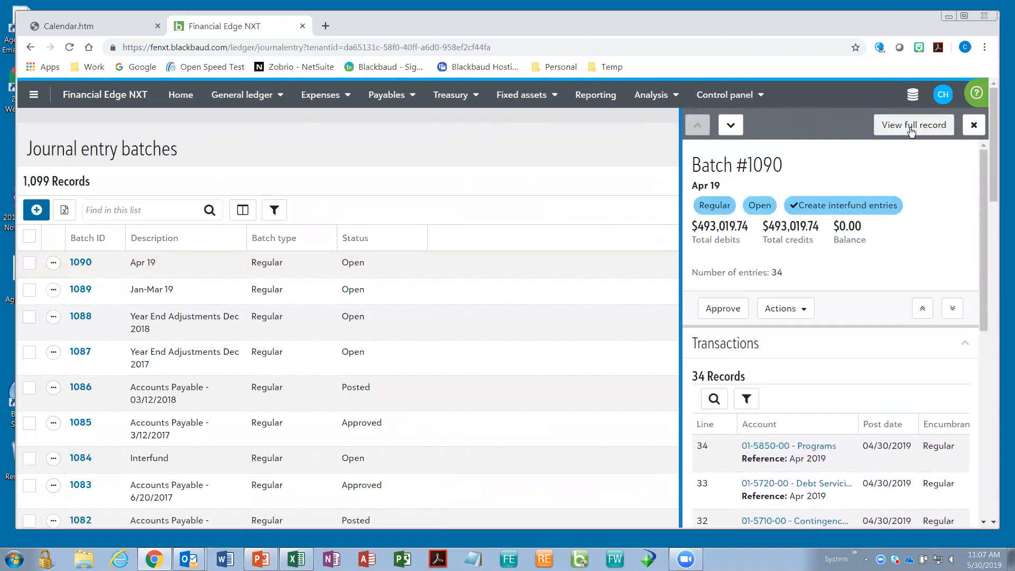
pyautogui.click(913, 124)
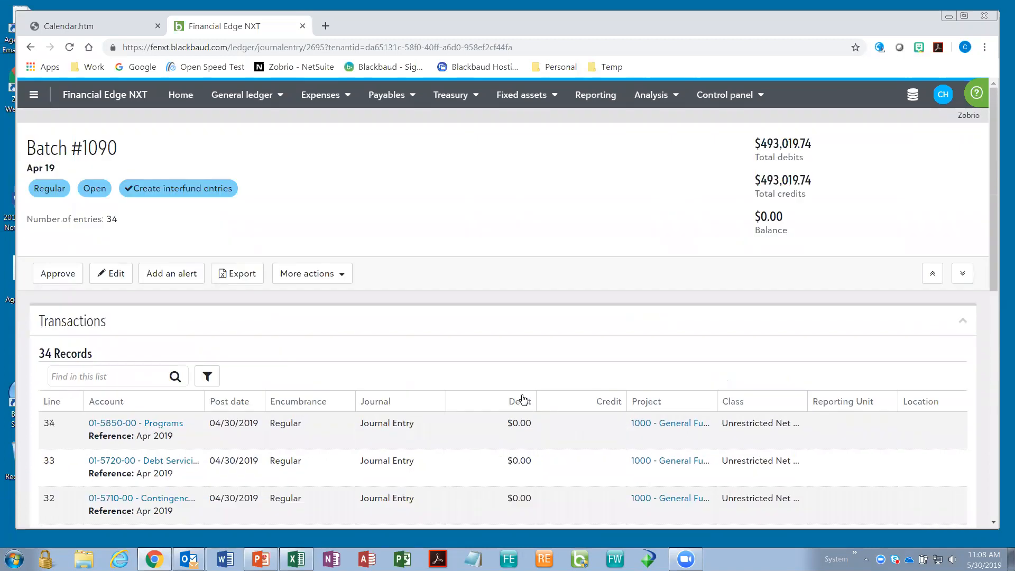
pyautogui.moveTo(523, 395)
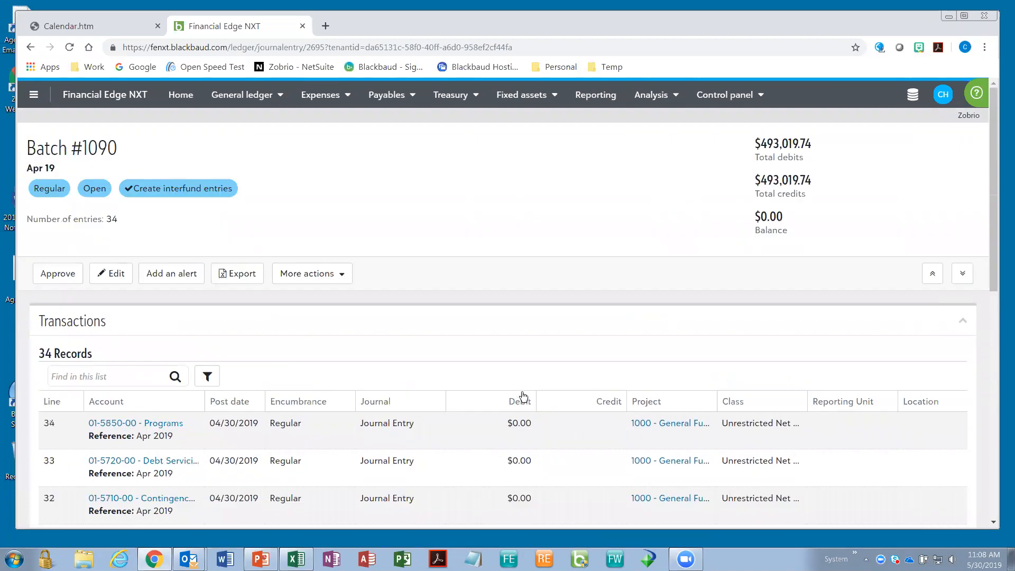
pyautogui.scroll(-3)
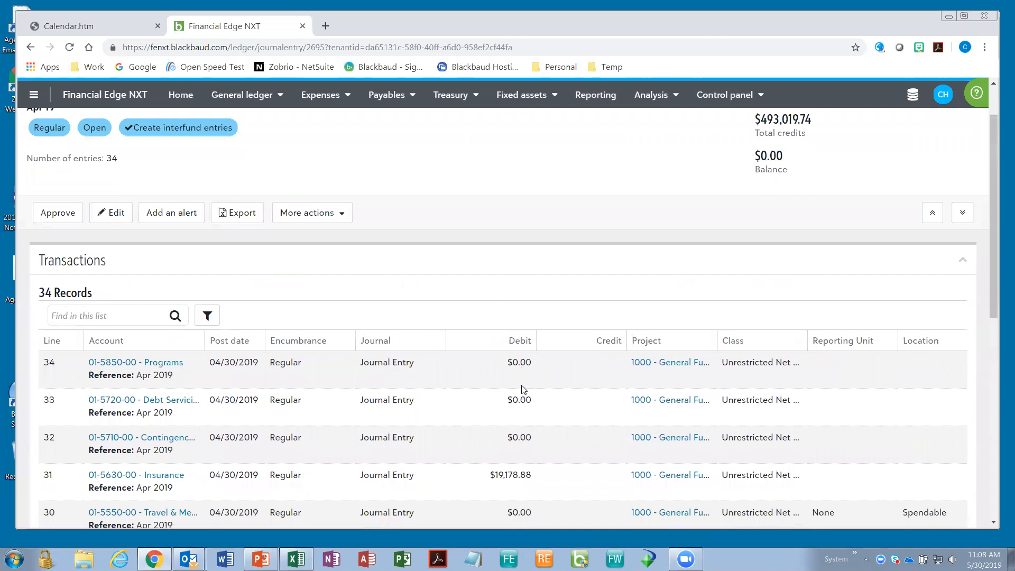
pyautogui.moveTo(522, 390)
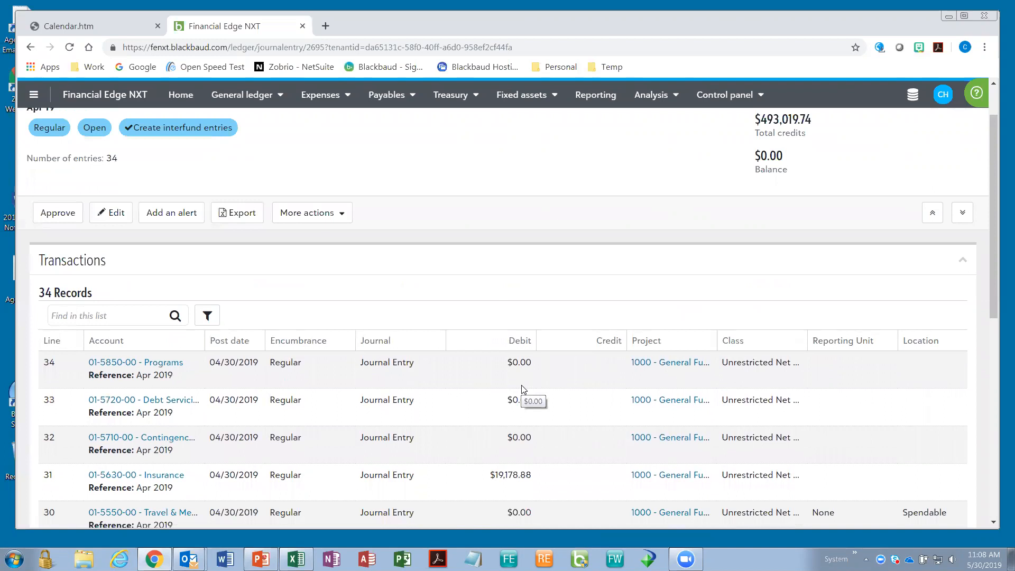
pyautogui.moveTo(526, 384)
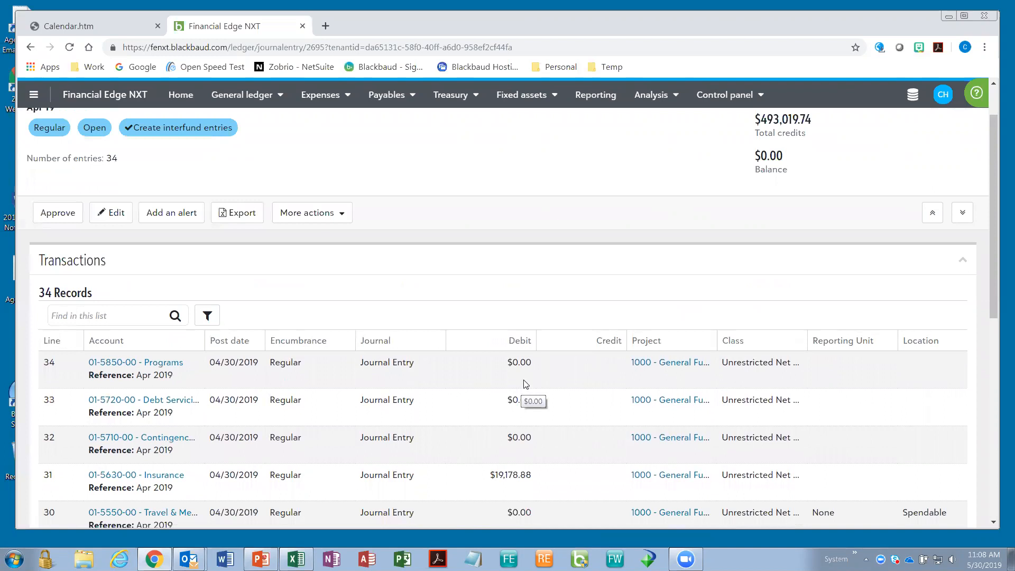
pyautogui.moveTo(488, 383)
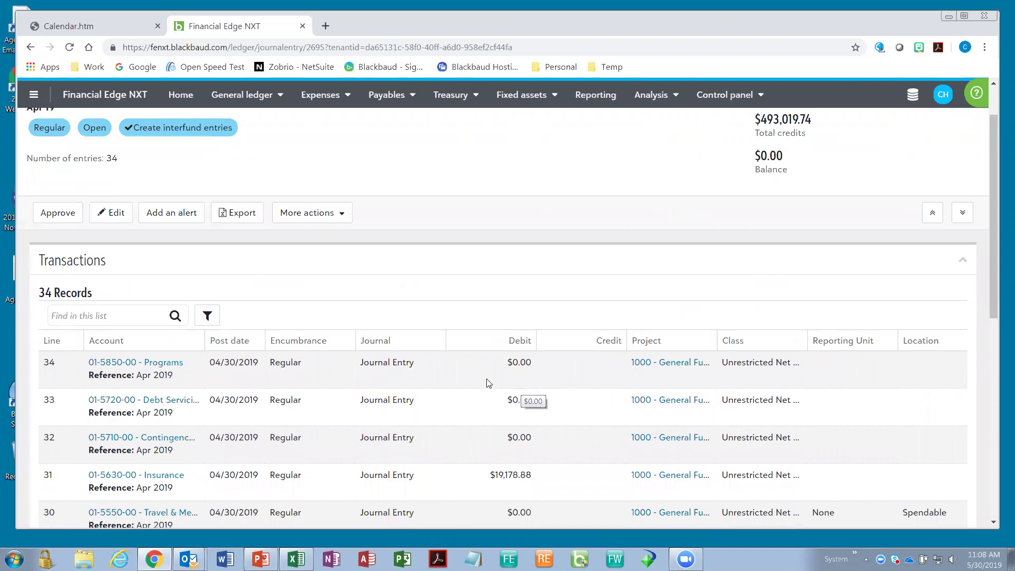
pyautogui.moveTo(487, 382)
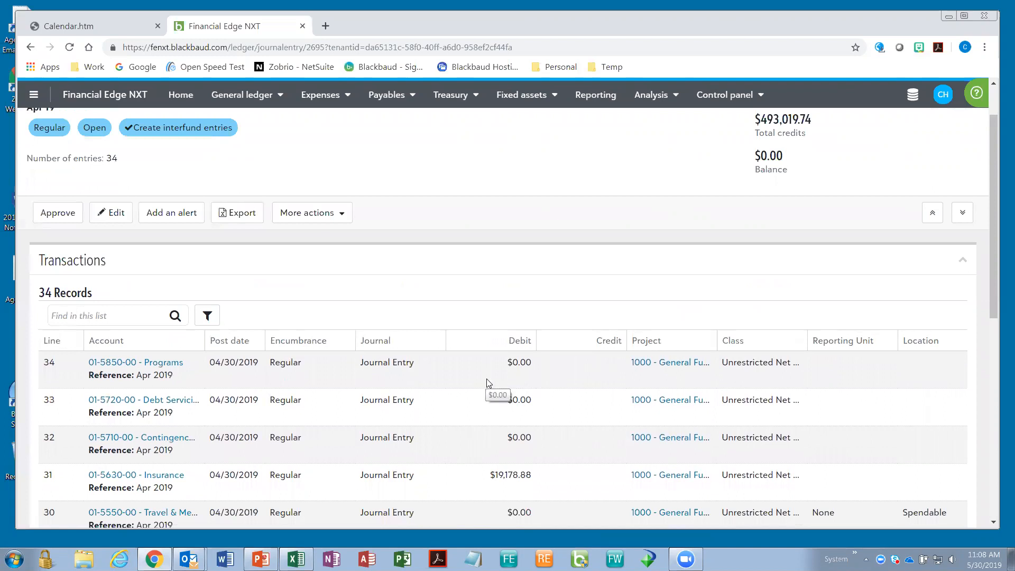
pyautogui.moveTo(492, 387)
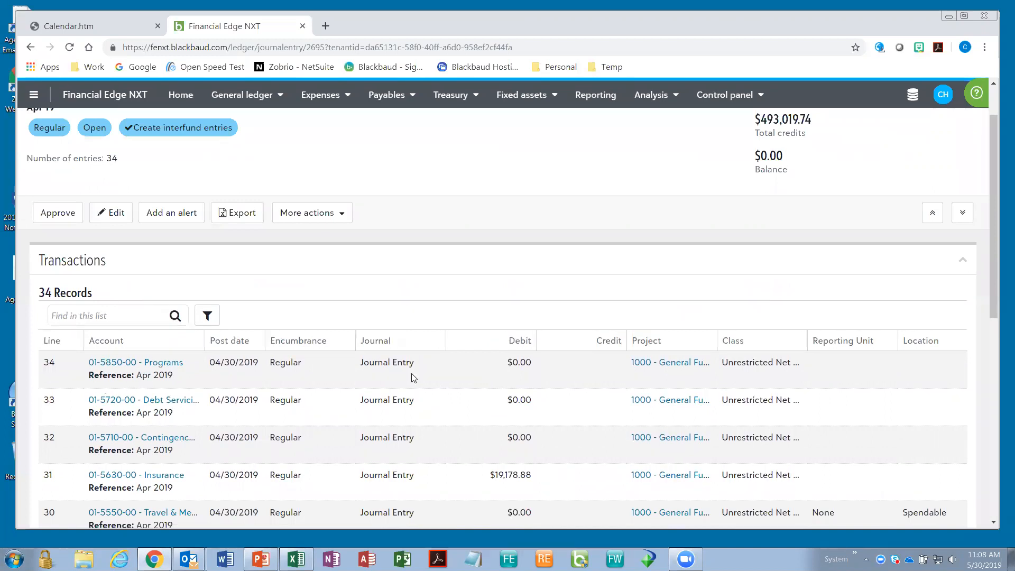
pyautogui.moveTo(760, 362)
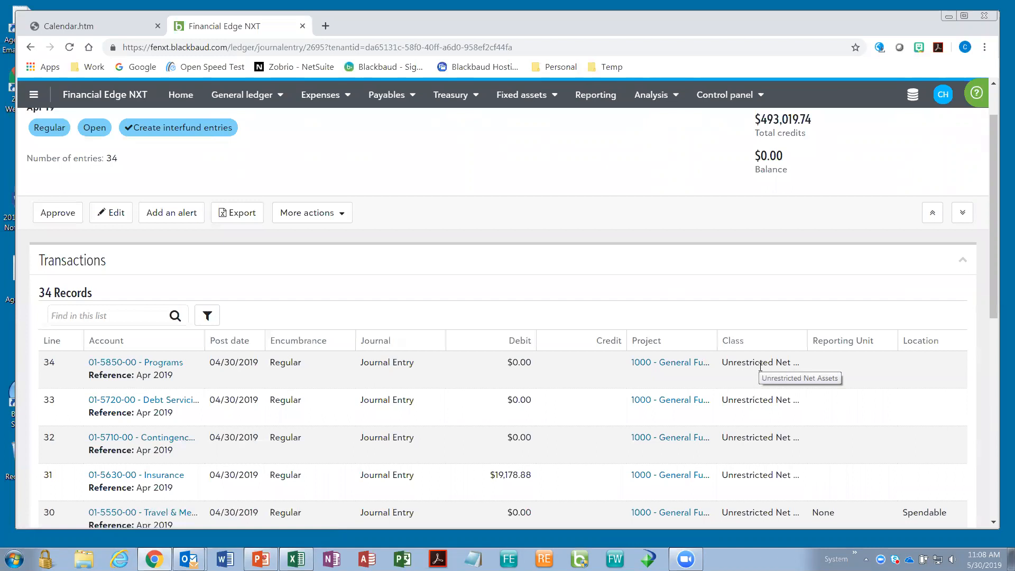
pyautogui.moveTo(555, 434)
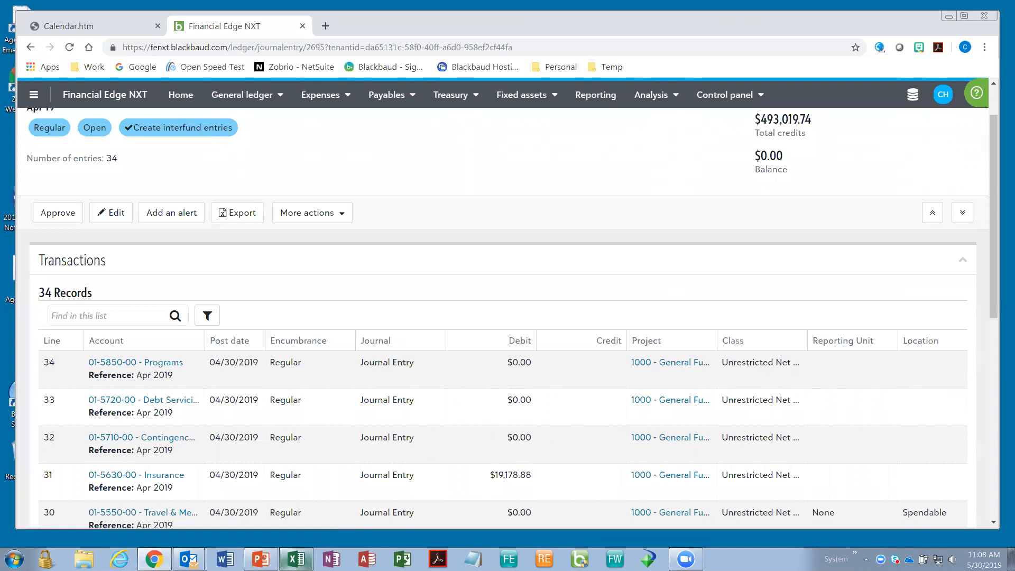
pyautogui.click(296, 558)
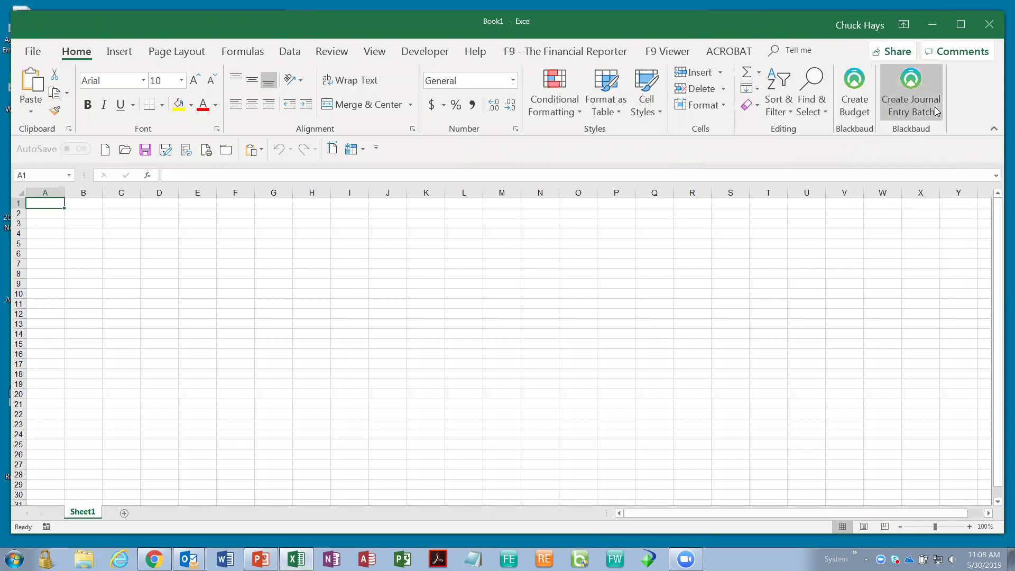
pyautogui.moveTo(936, 109)
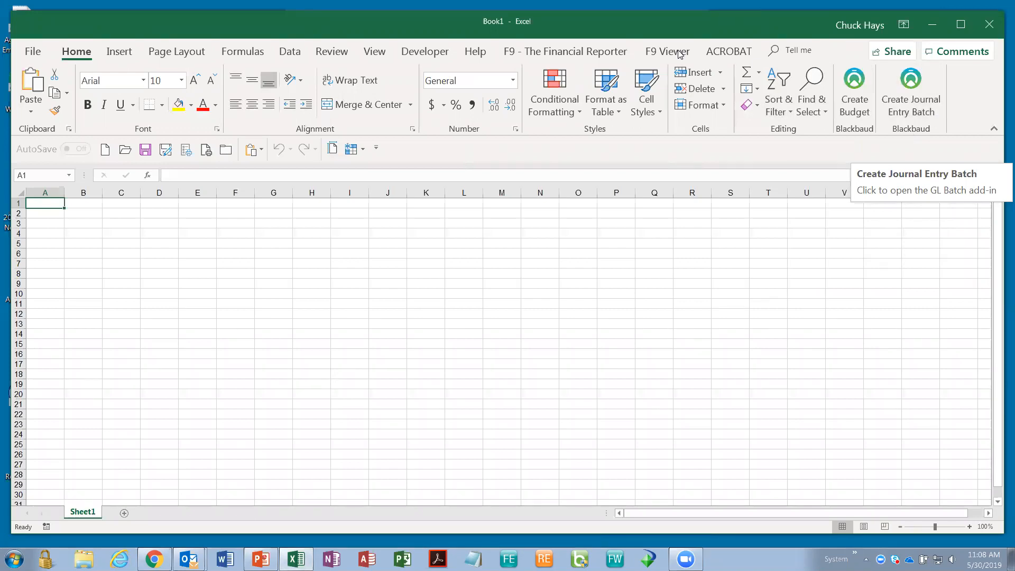
pyautogui.moveTo(894, 104)
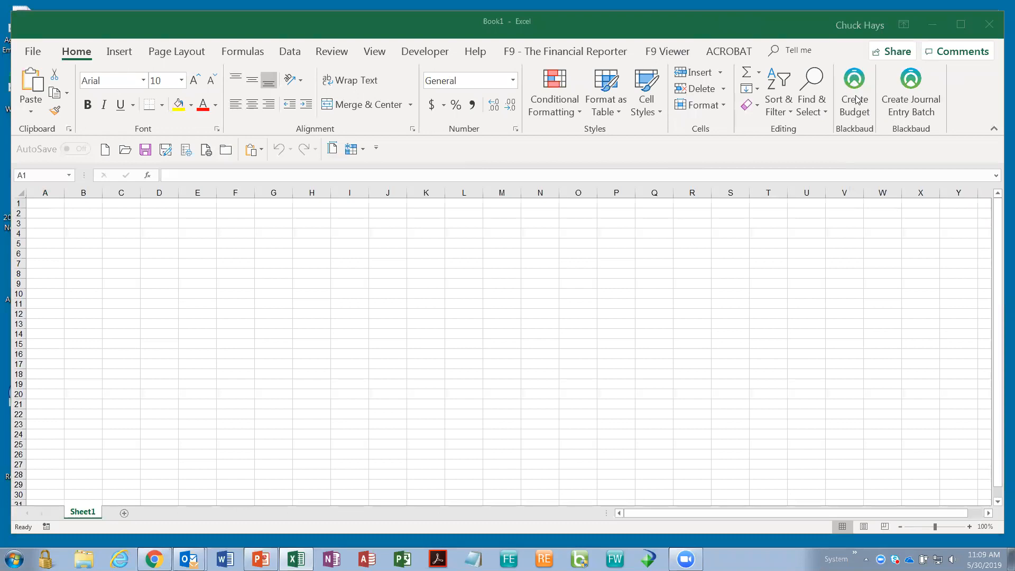
pyautogui.moveTo(933, 79)
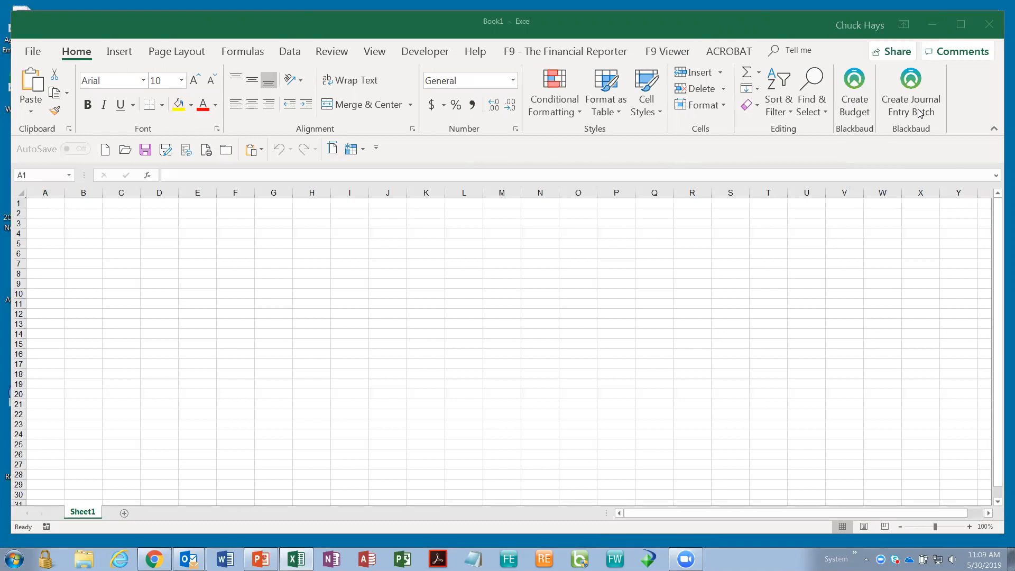
# Focus the blank Excel Book1 workbook with the Blackbaud ribbon group.
pyautogui.click(45, 203)
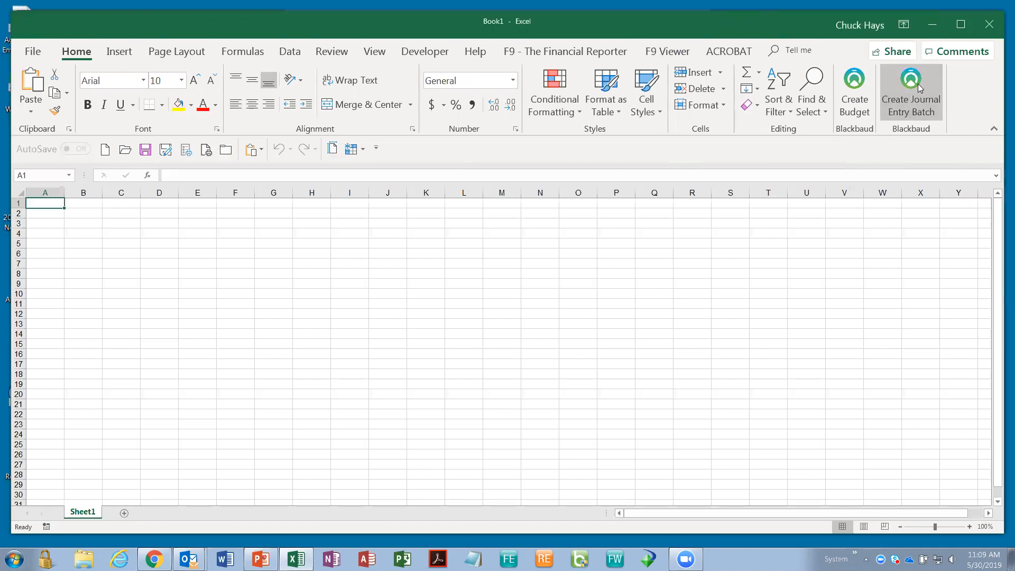
# Launch Create Journal Entry Batch and begin Blackbaud sign-in from its Welcome page.
pyautogui.click(911, 82)
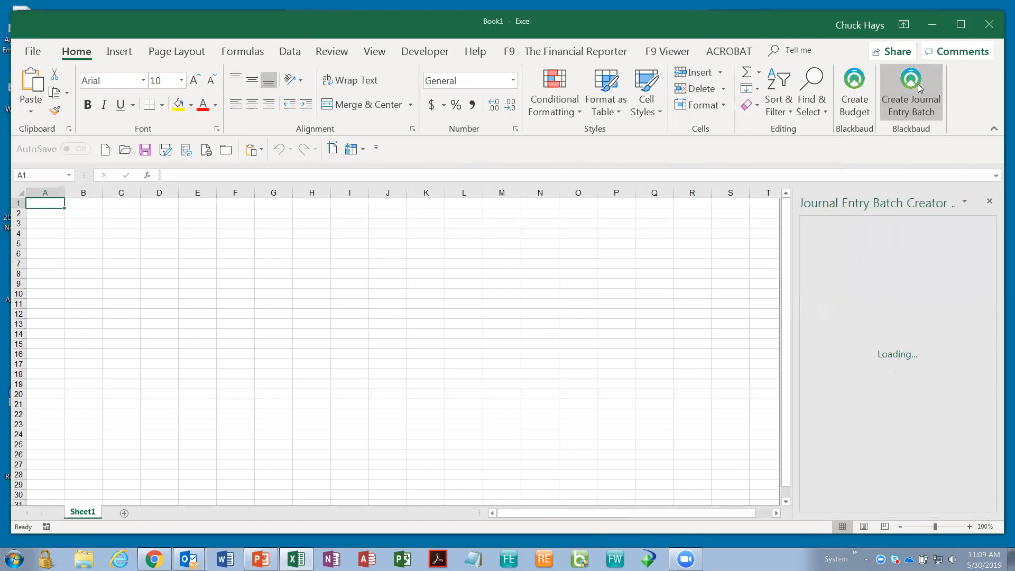
pyautogui.moveTo(921, 305)
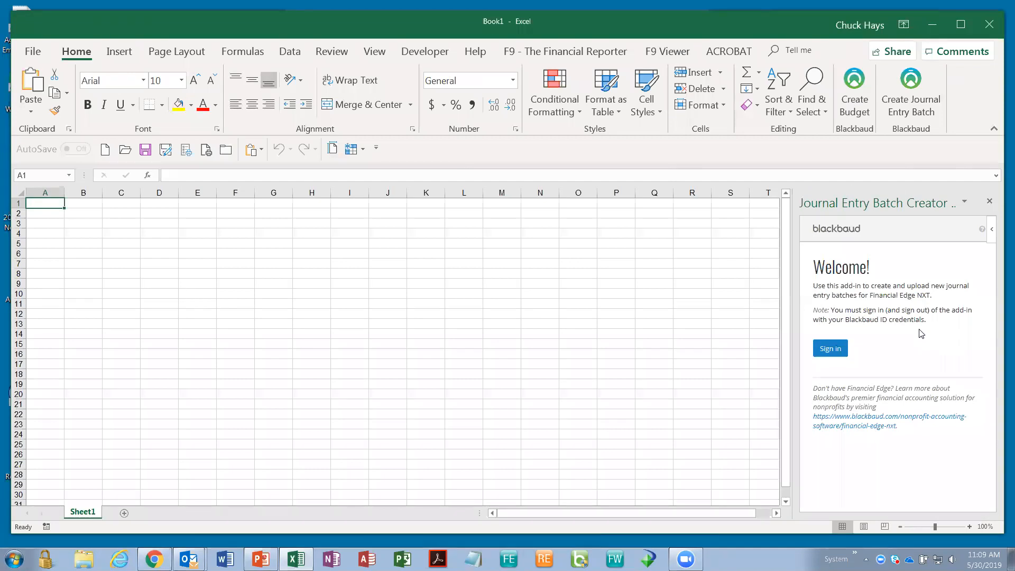
pyautogui.moveTo(857, 343)
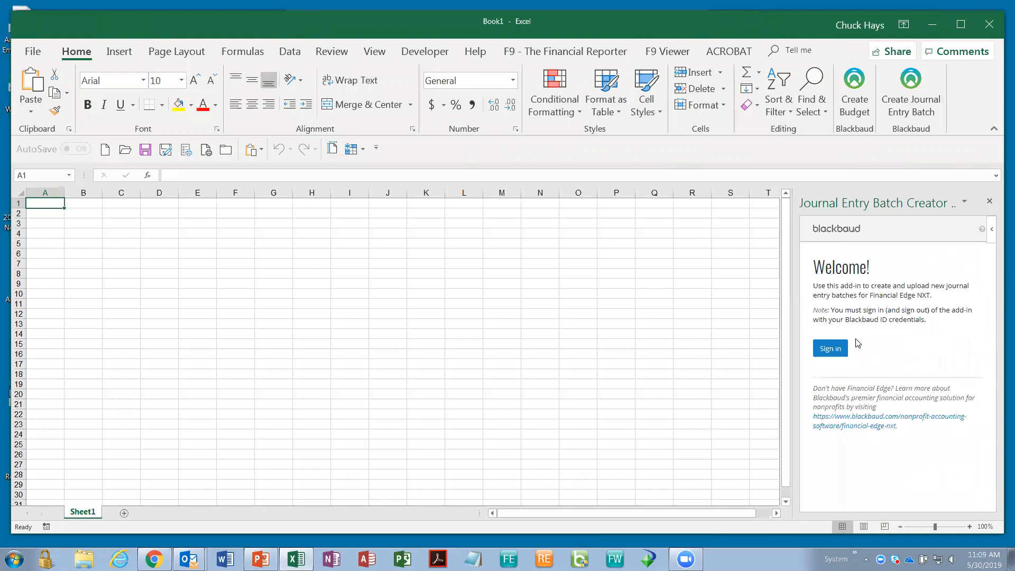
pyautogui.click(830, 348)
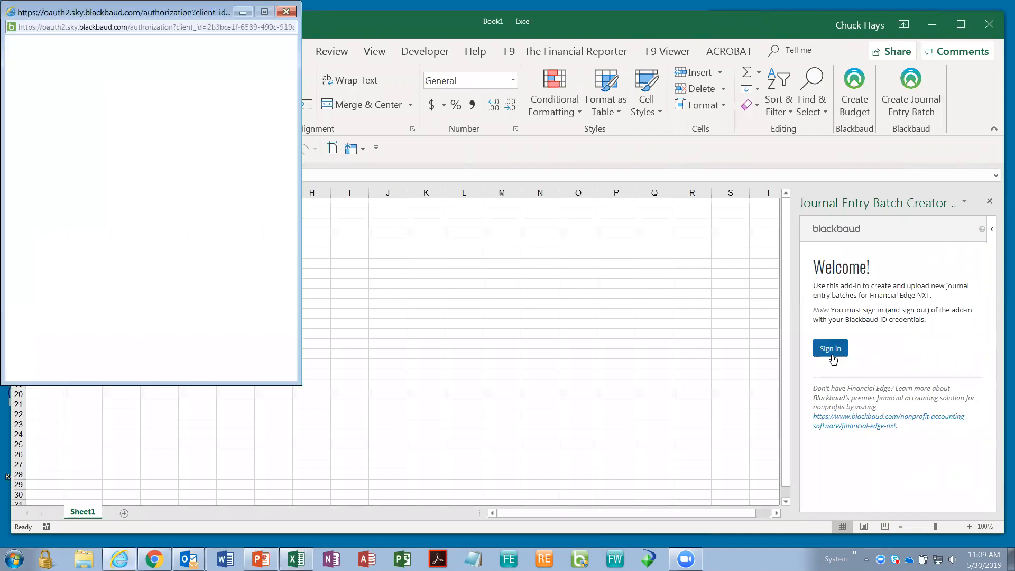
# Authorize the add-in for the Financial Edge NXT - Zobrio (FE_29789) database.
pyautogui.click(830, 348)
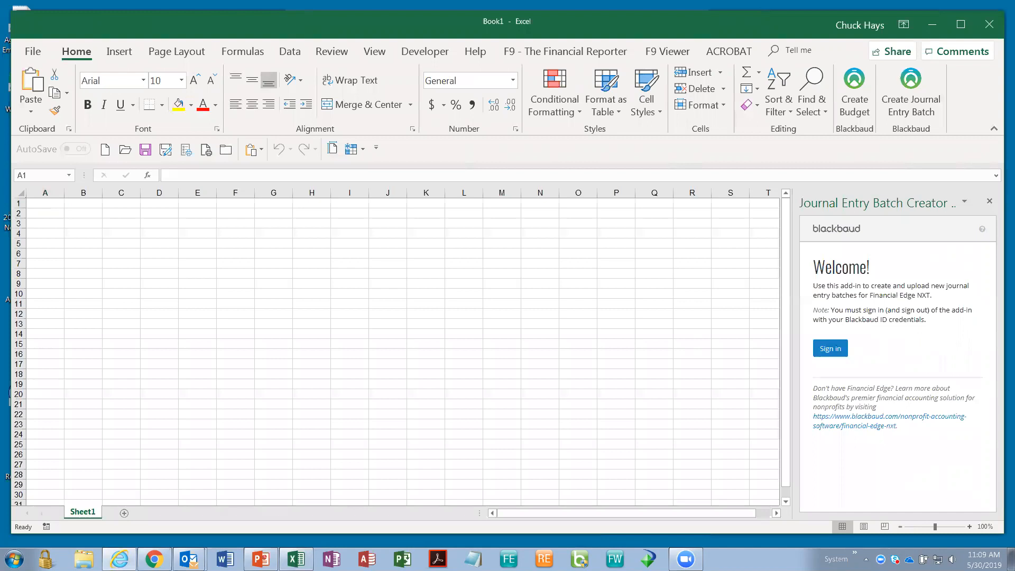
pyautogui.moveTo(820, 288)
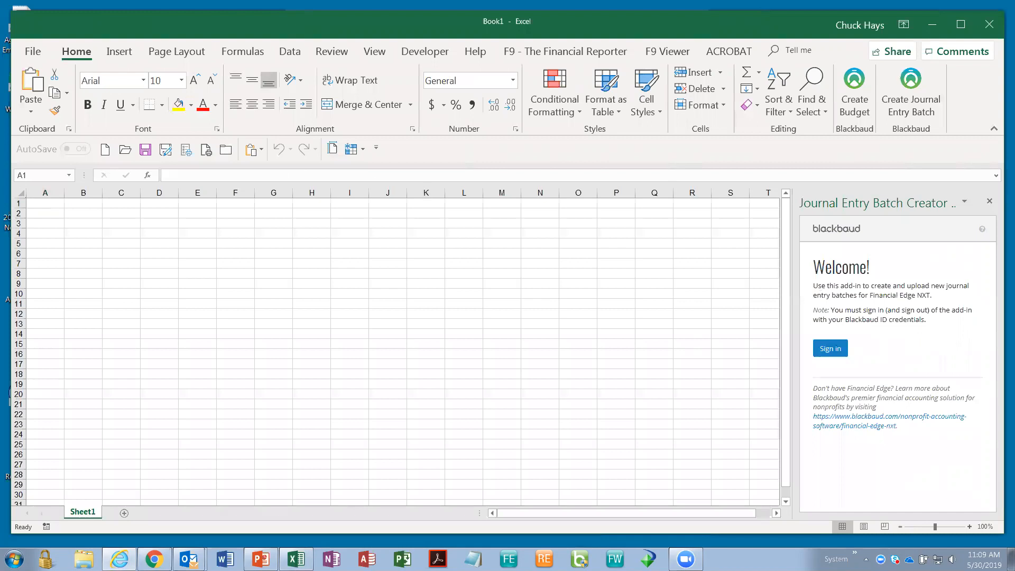
pyautogui.click(829, 348)
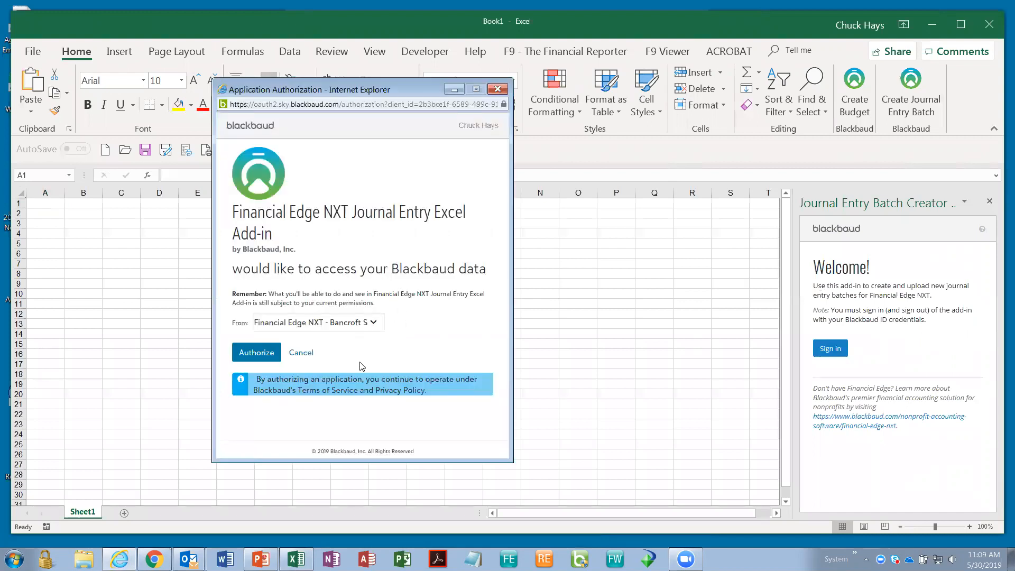
pyautogui.moveTo(266, 356)
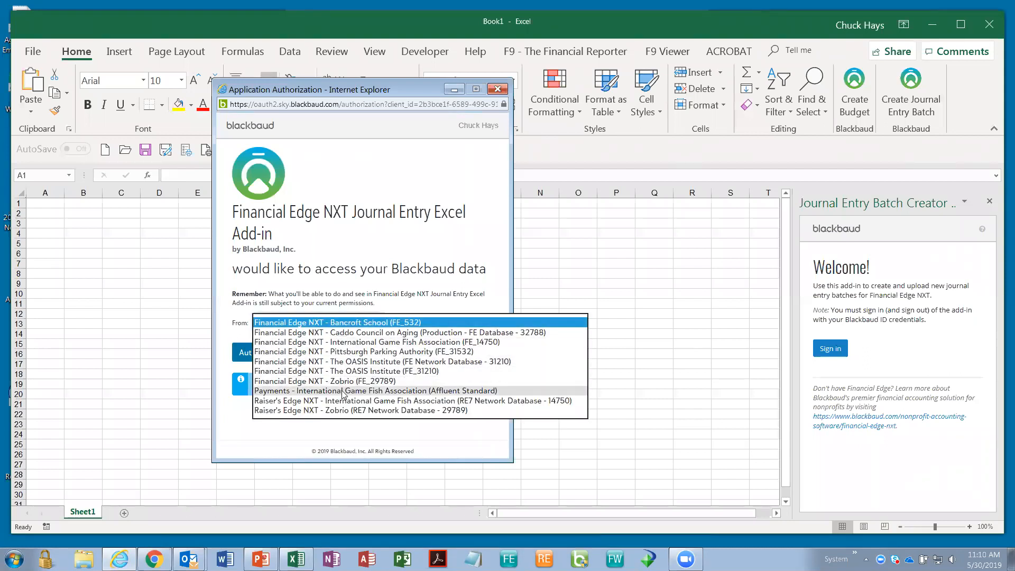
pyautogui.moveTo(348, 381)
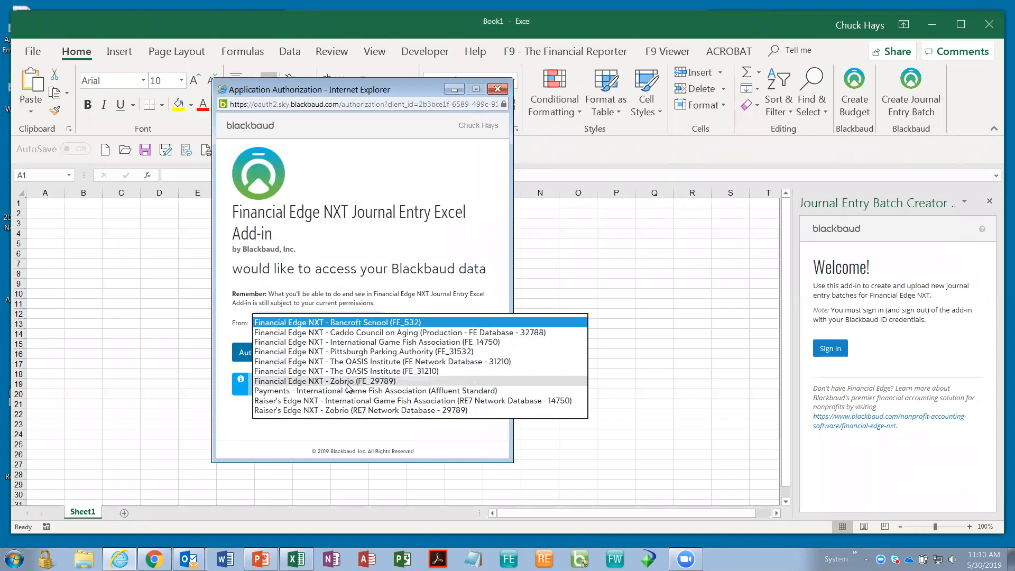
pyautogui.click(324, 381)
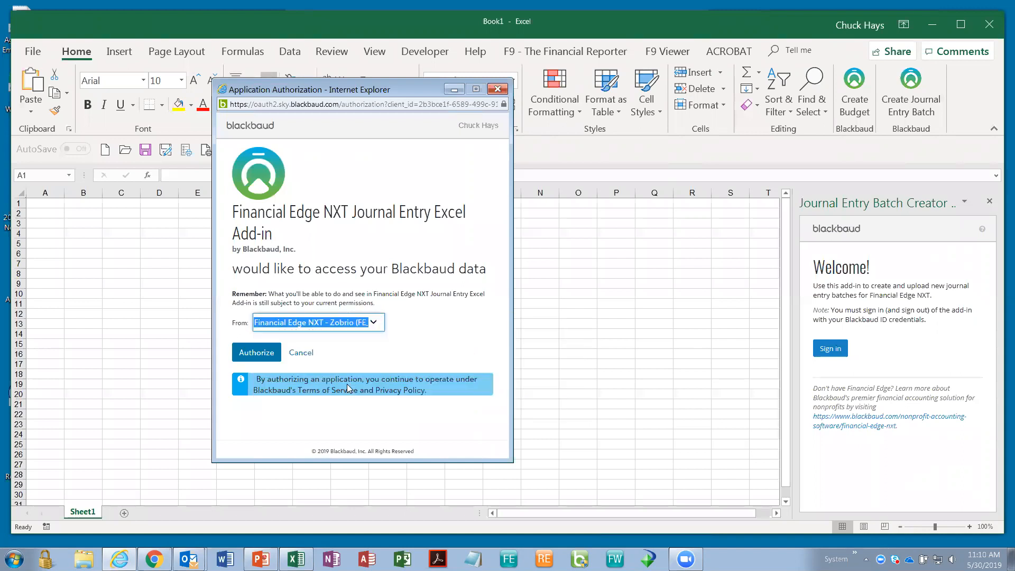
pyautogui.moveTo(333, 351)
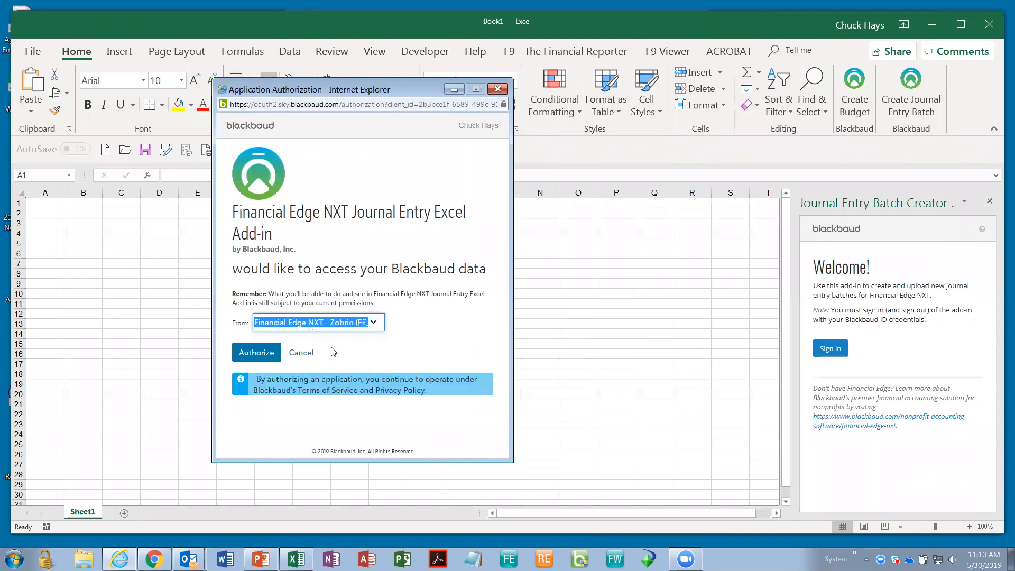
pyautogui.moveTo(261, 356)
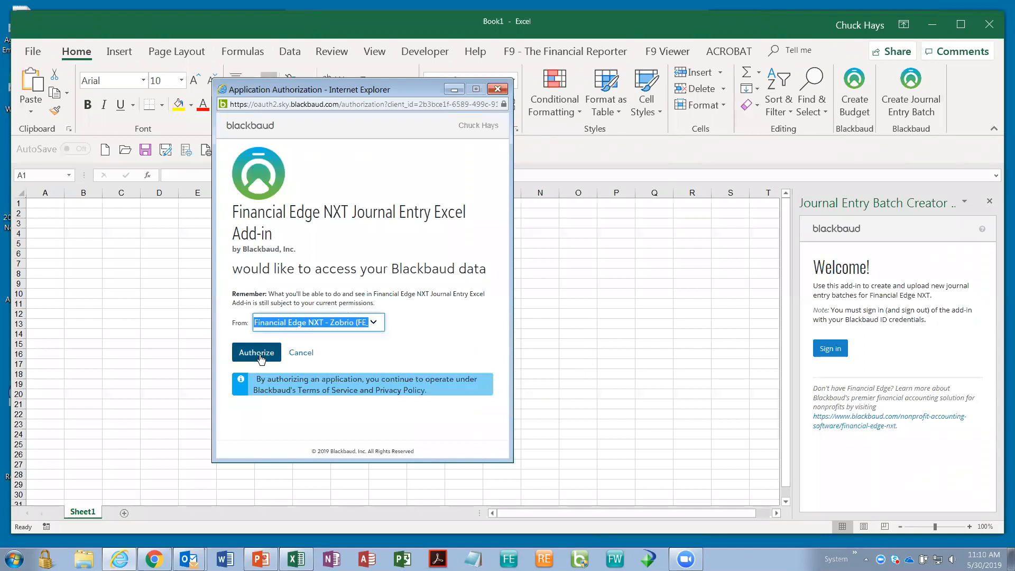
pyautogui.click(256, 353)
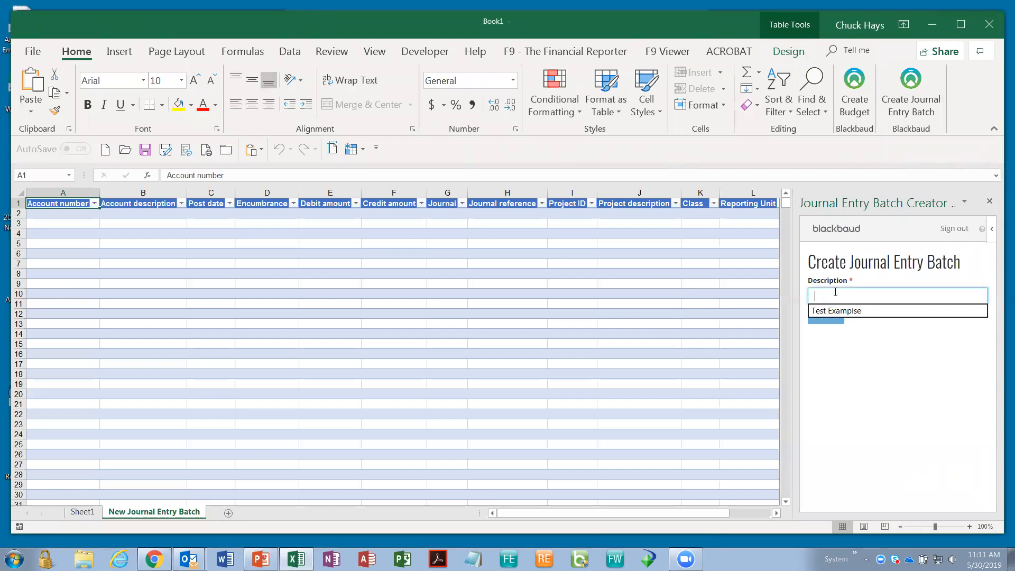
# Describe the batch as 'Test Batch #2' and select cell A2 for the first account.
pyautogui.write('Test Batch #2')
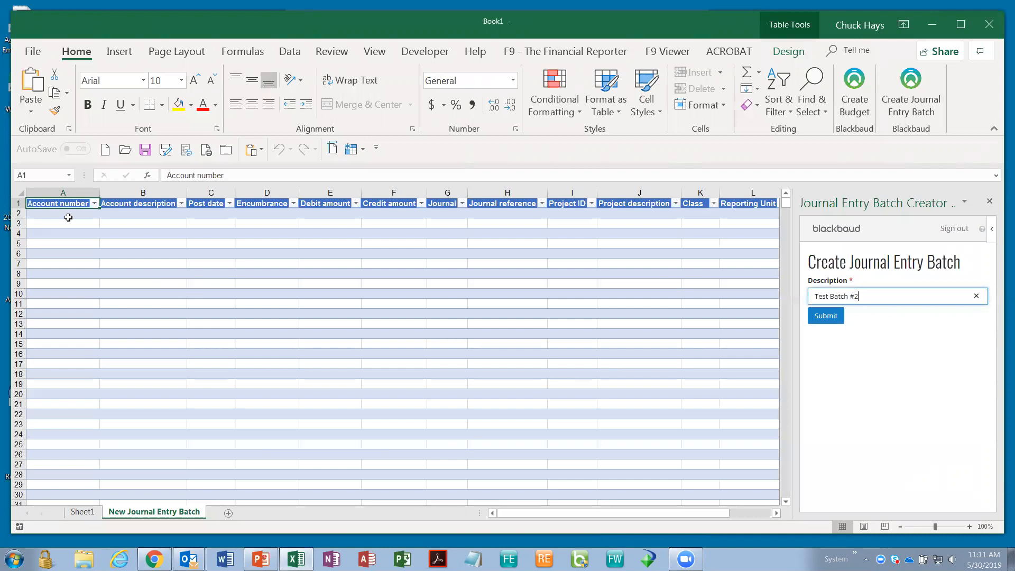
pyautogui.click(63, 213)
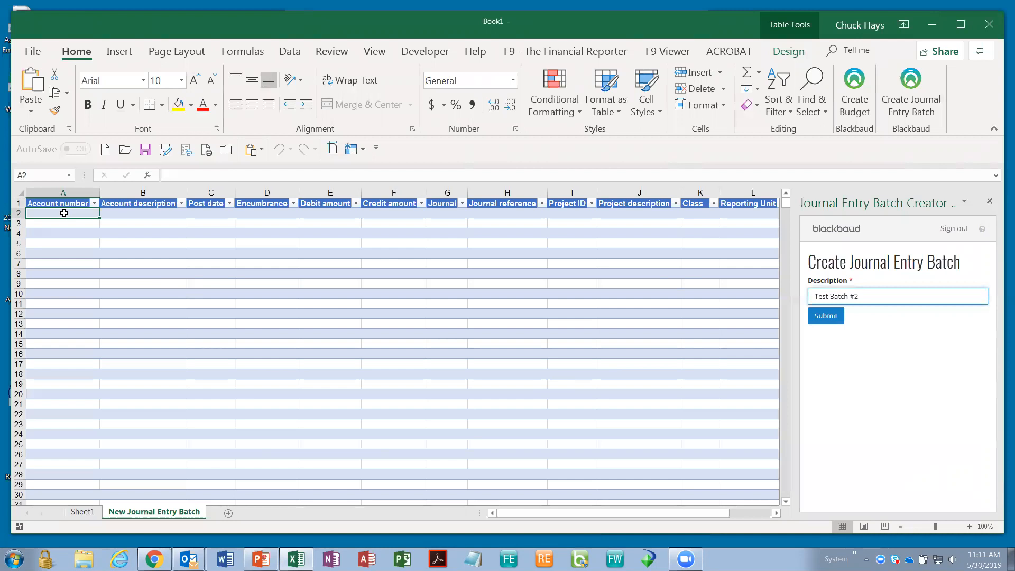
# Enter account 01-4050-00 (Other Taxes) with a $500.00 credit and project ID 1000.
pyautogui.write('01-405')
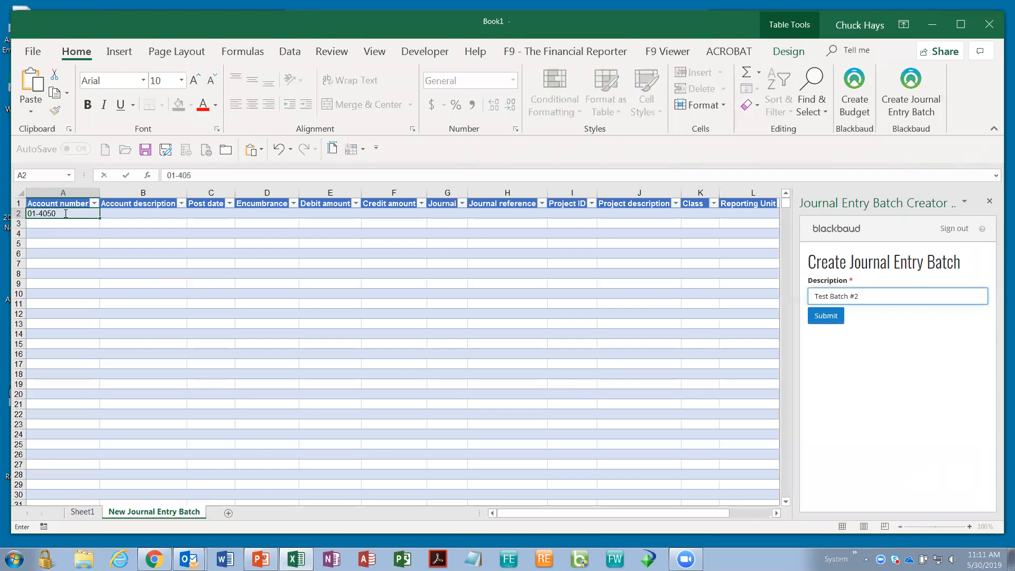
pyautogui.write('0-00')
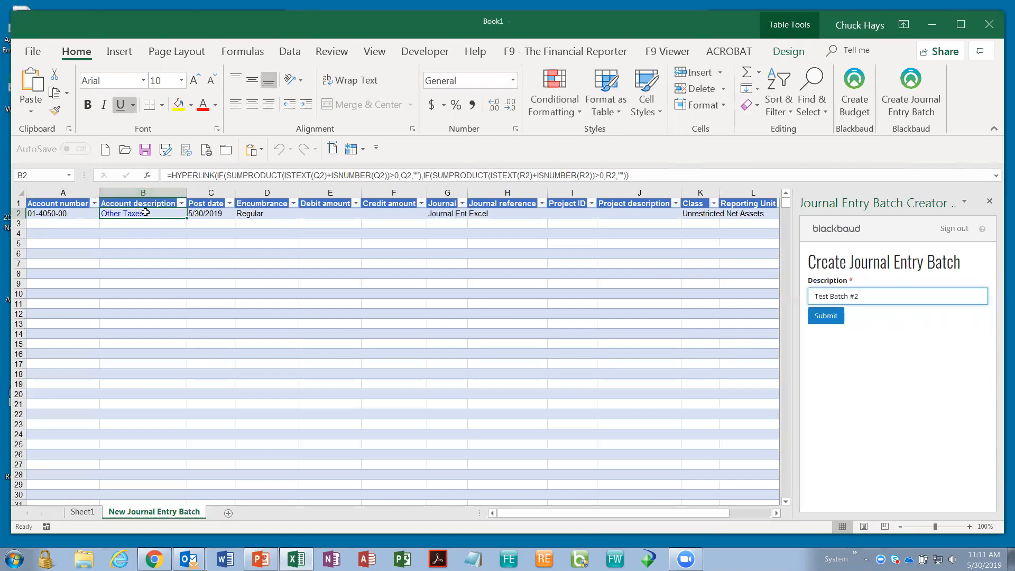
pyautogui.moveTo(287, 235)
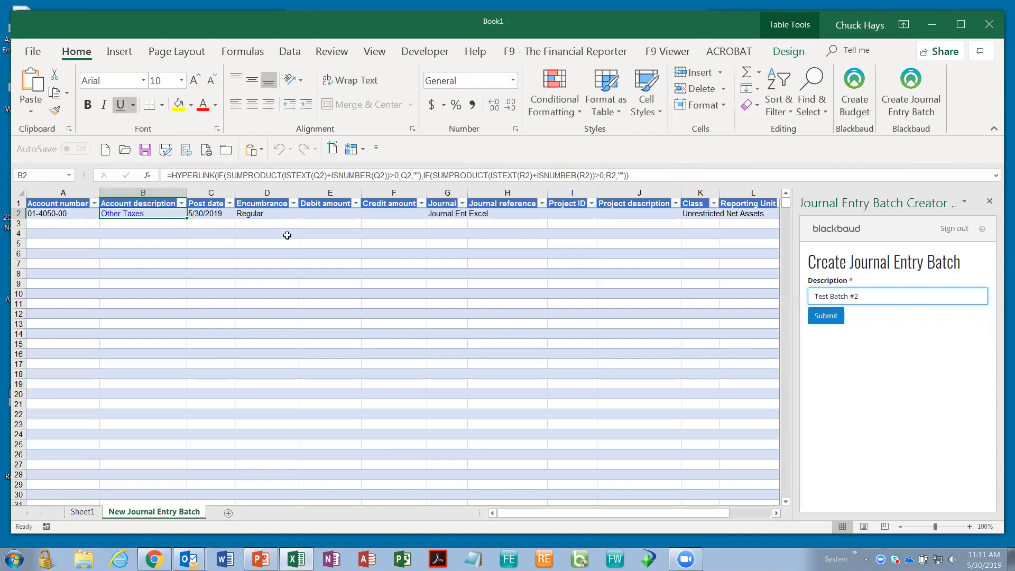
pyautogui.moveTo(263, 217)
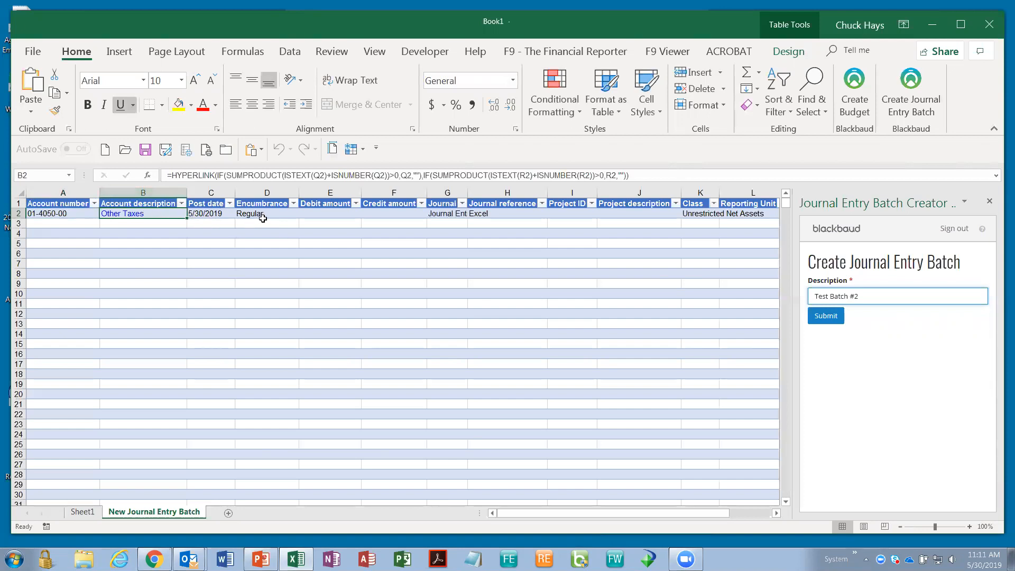
pyautogui.moveTo(551, 220)
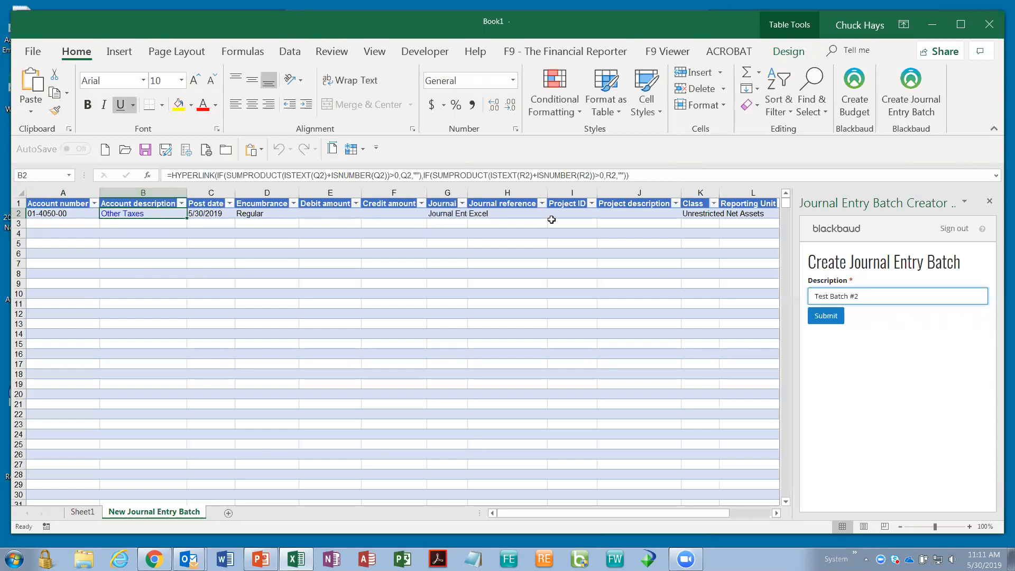
pyautogui.moveTo(312, 220)
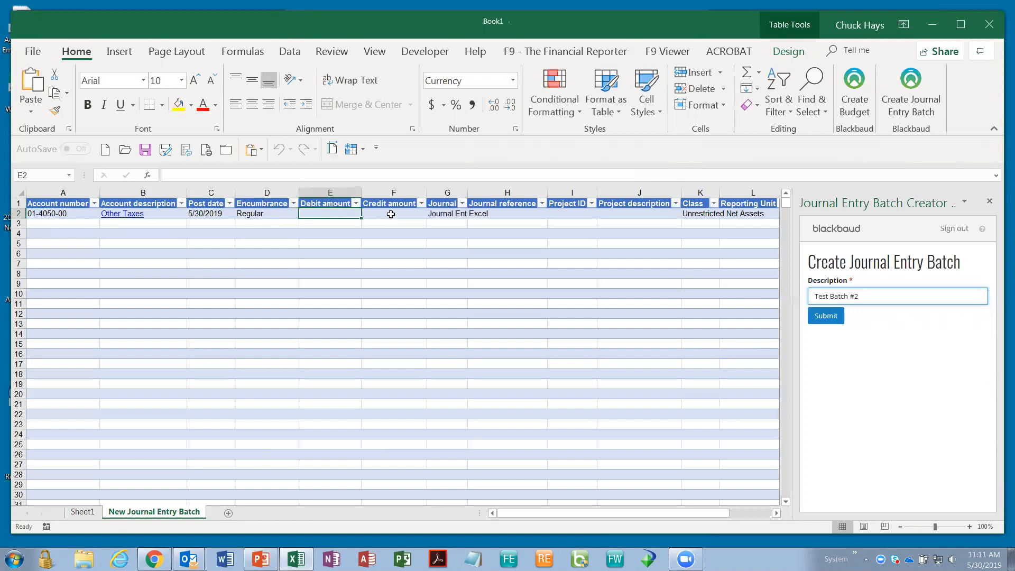
pyautogui.click(390, 213)
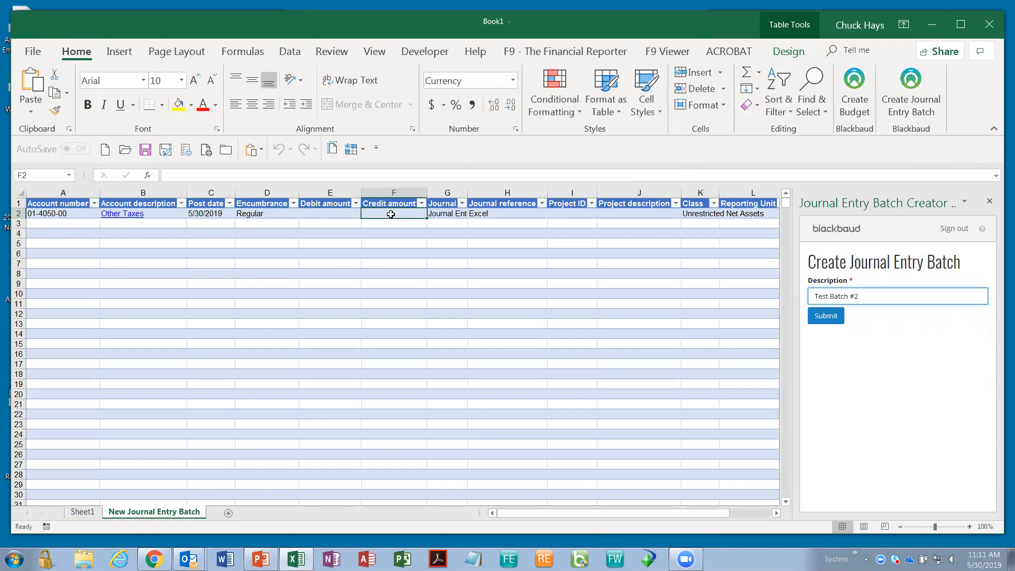
pyautogui.write('500')
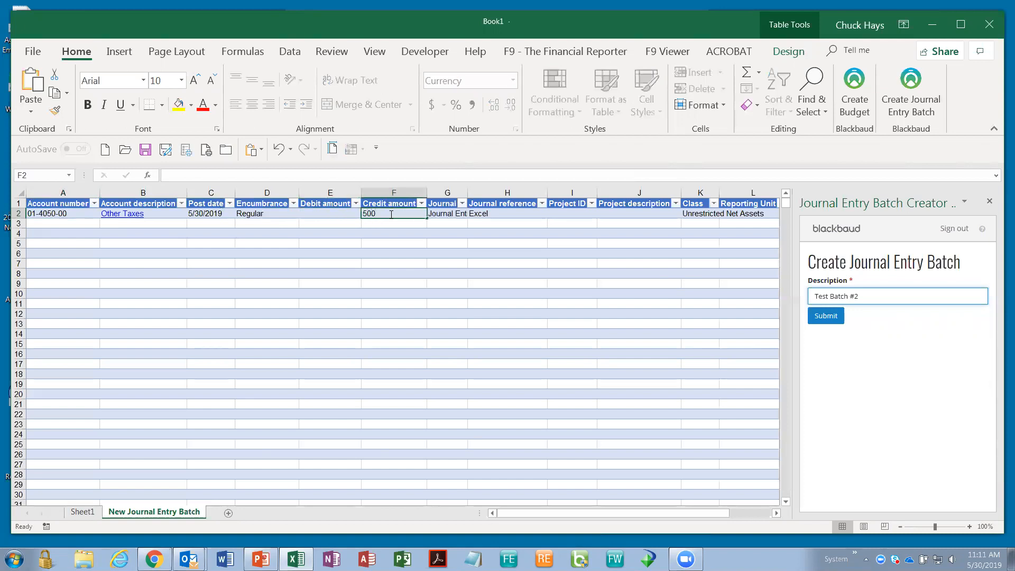
pyautogui.click(563, 214)
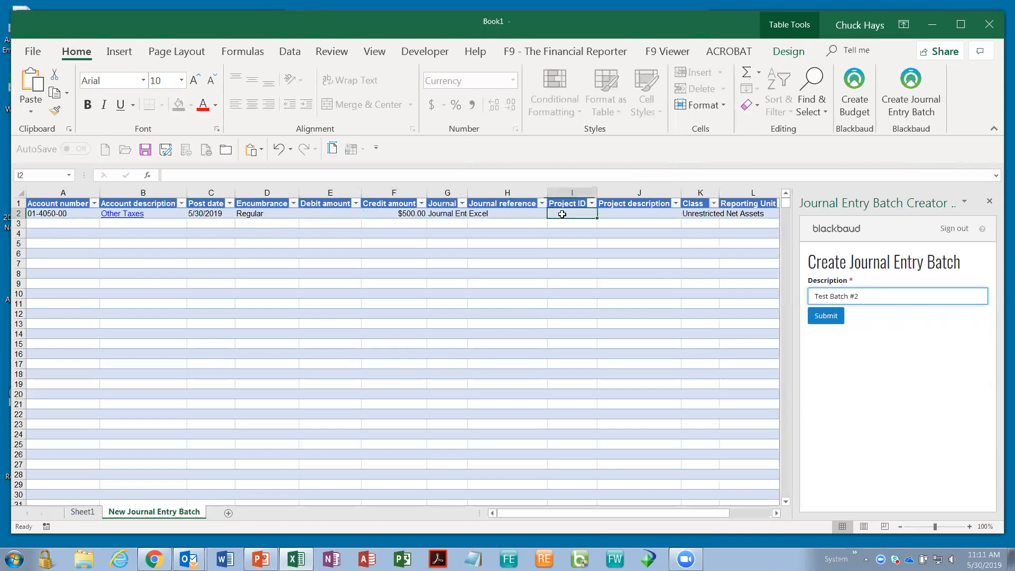
pyautogui.write('100')
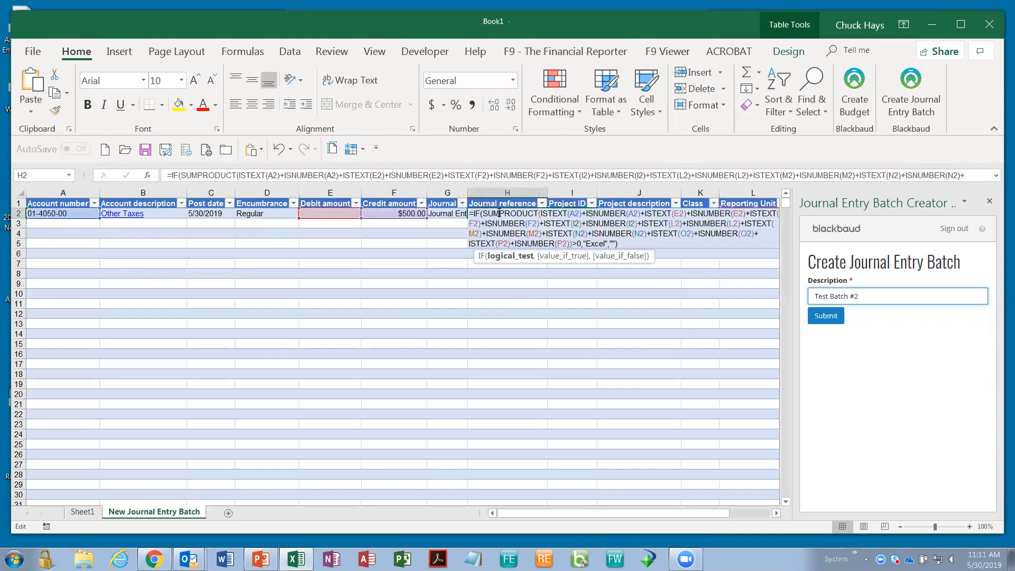
pyautogui.press('Enter')
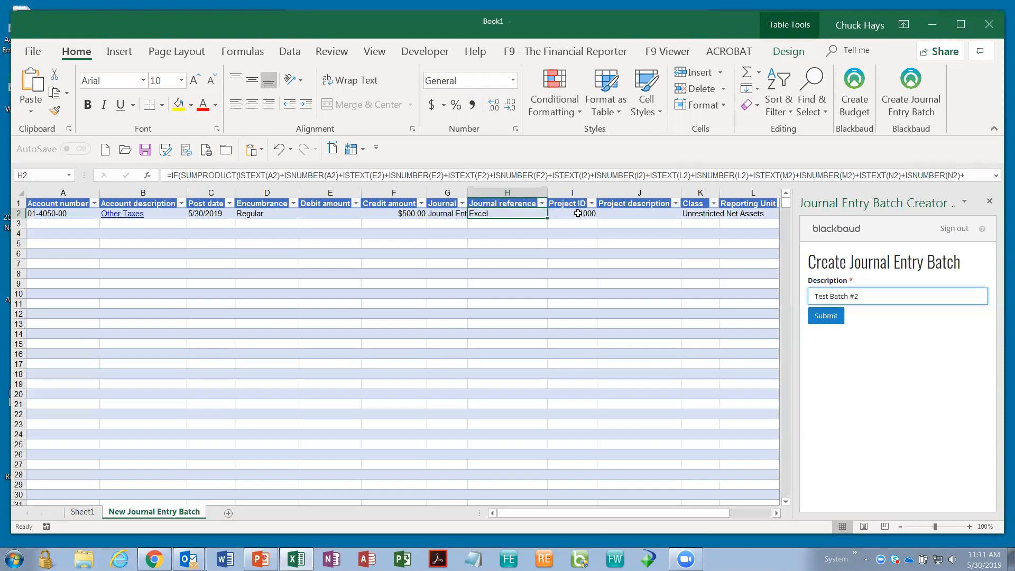
pyautogui.click(578, 213)
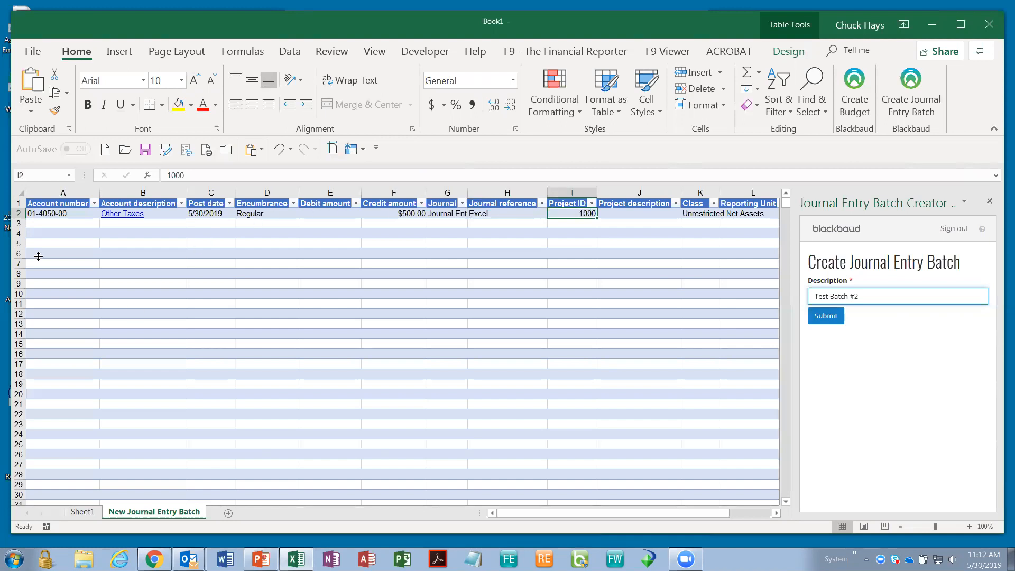
pyautogui.moveTo(672, 340)
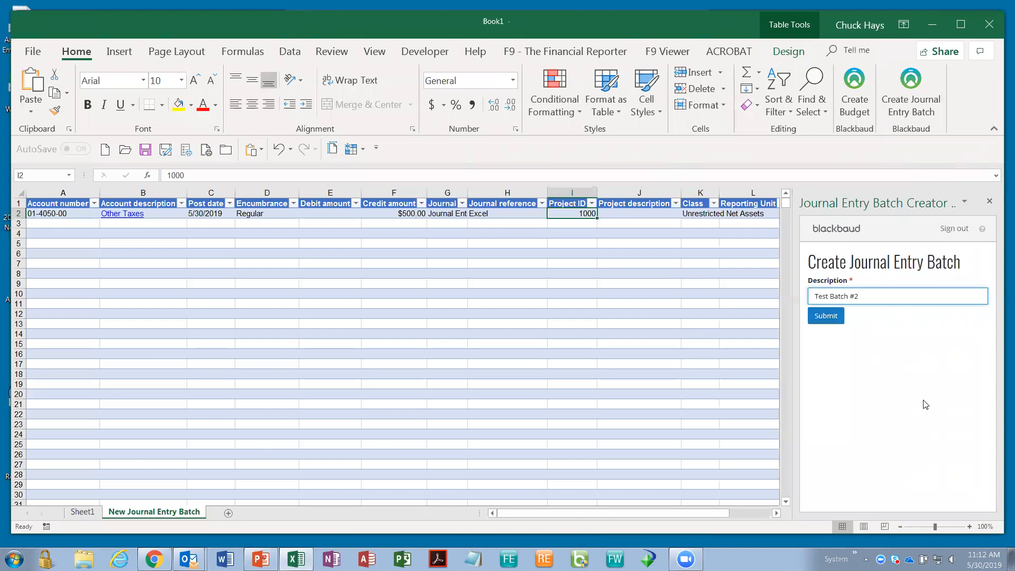
pyautogui.moveTo(985, 384)
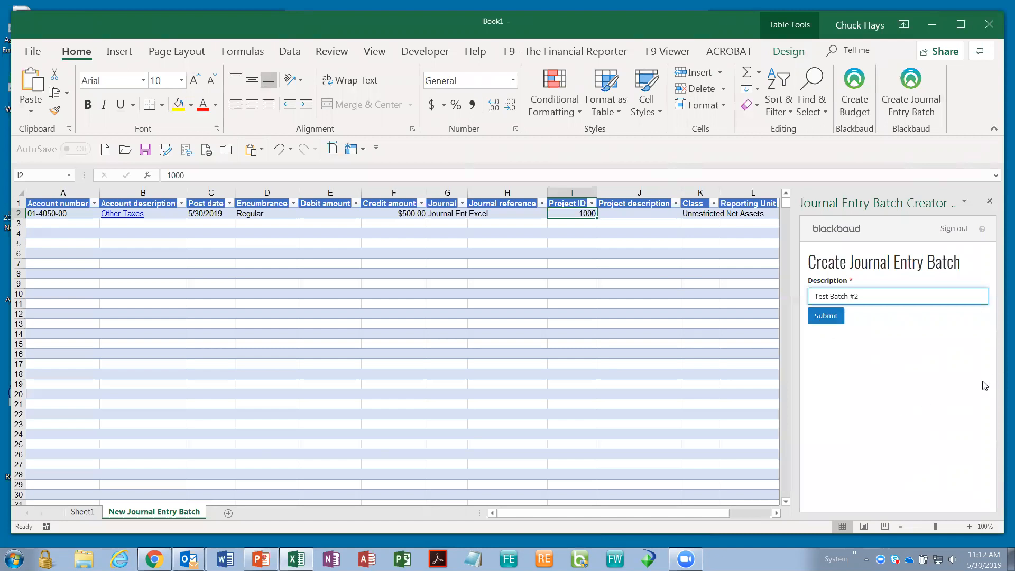
pyautogui.moveTo(523, 262)
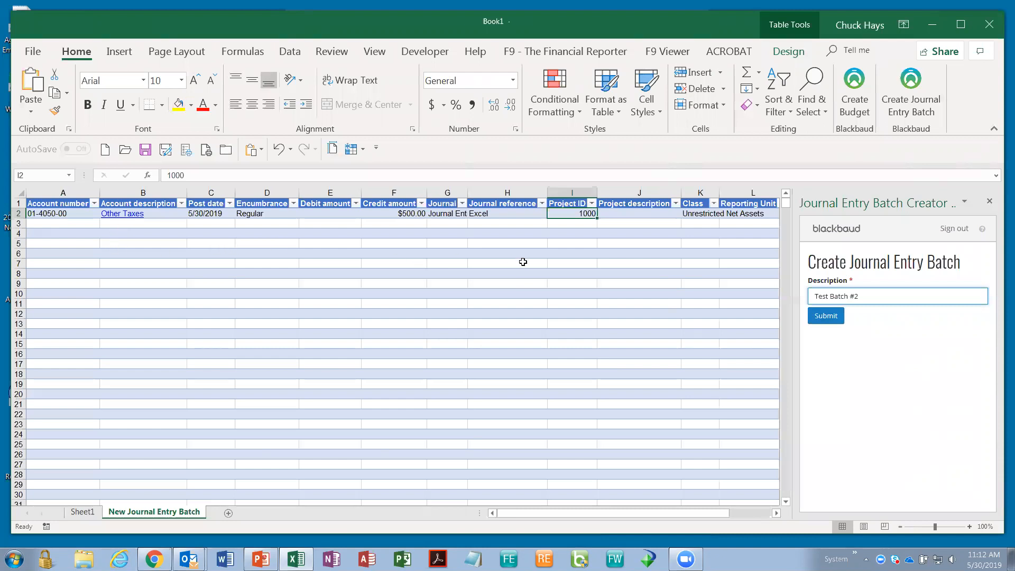
pyautogui.moveTo(514, 288)
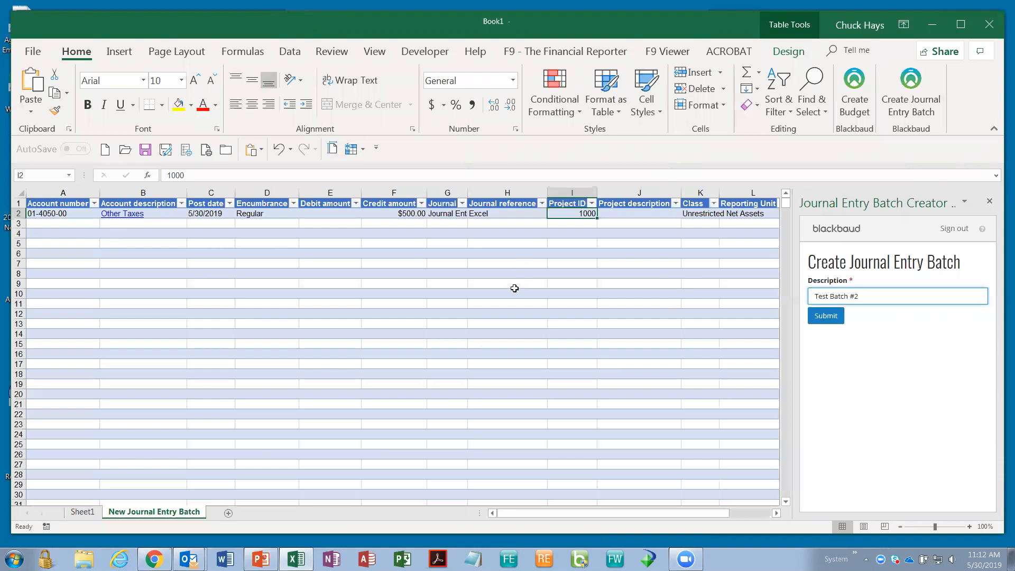
pyautogui.moveTo(243, 553)
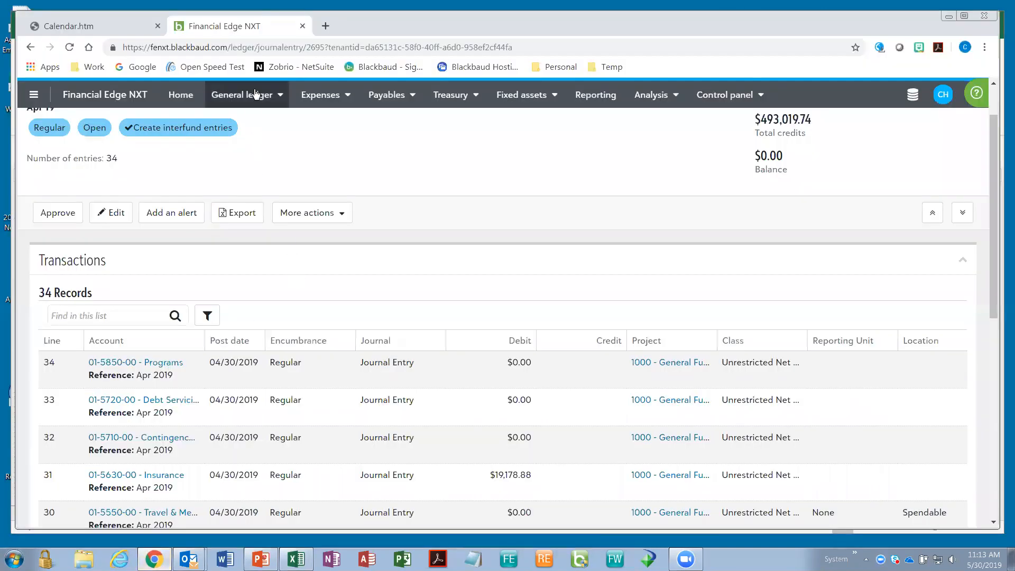
# Go to the General ledger section in Financial Edge NXT to reach the Budgets list.
pyautogui.click(242, 95)
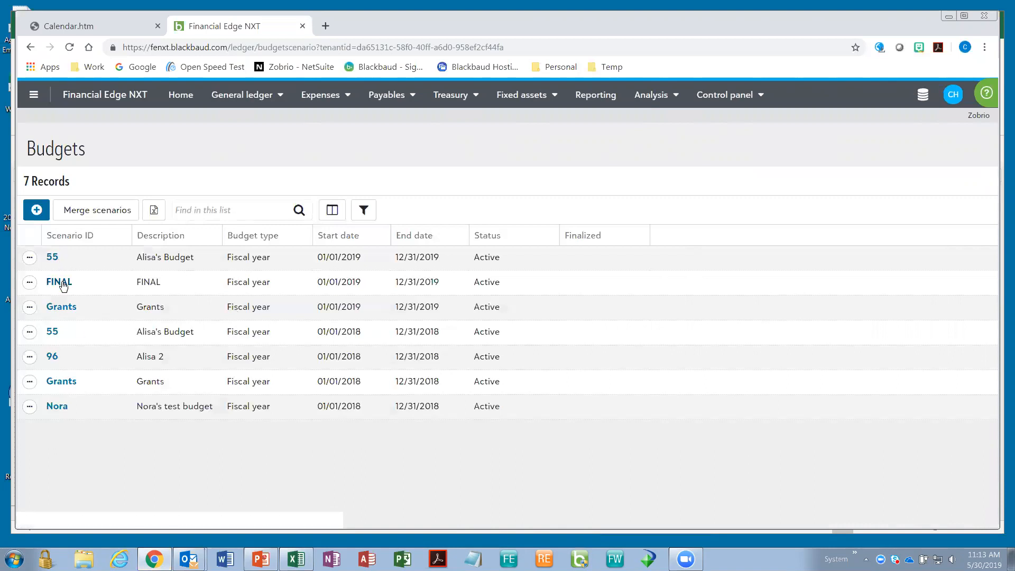
# Open the FINAL 2019 budget scenario with its 30 account records.
pyautogui.click(59, 282)
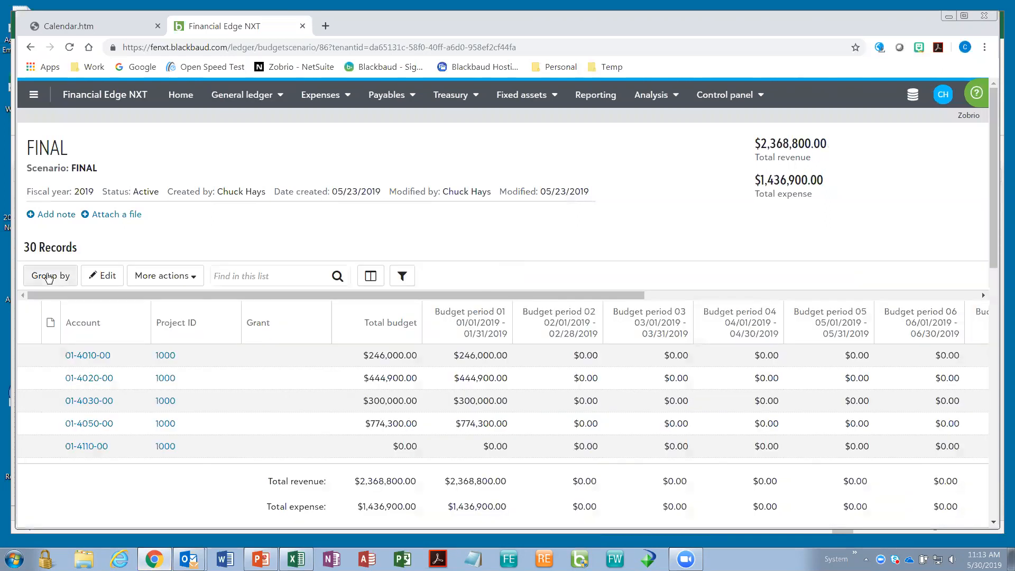
pyautogui.moveTo(360, 350)
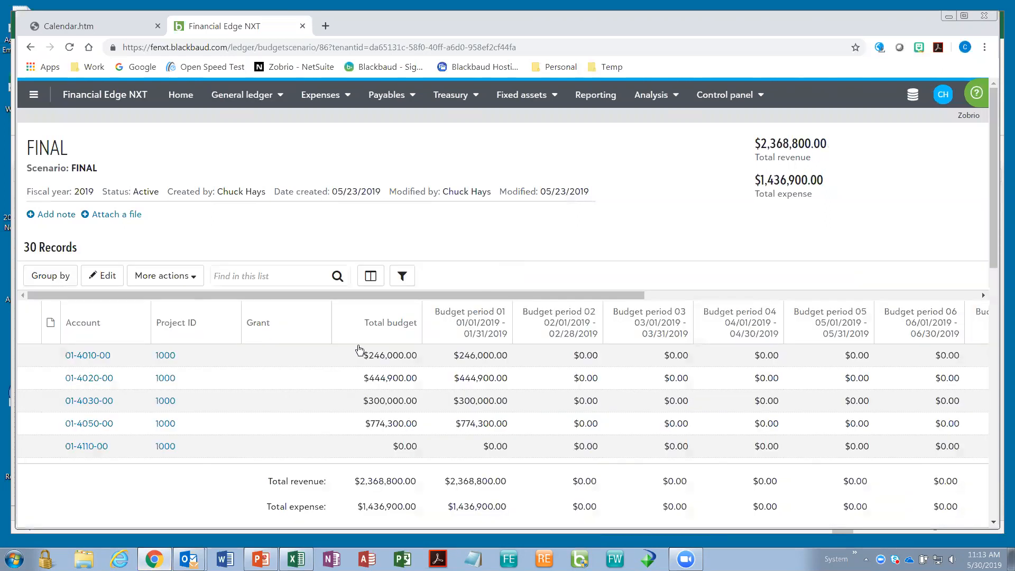
pyautogui.moveTo(318, 404)
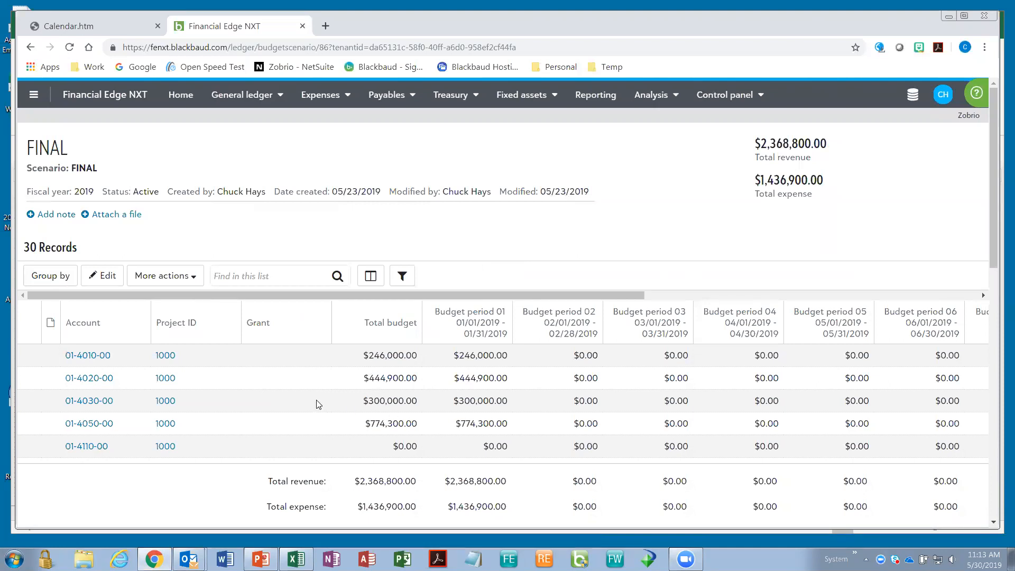
pyautogui.moveTo(139, 365)
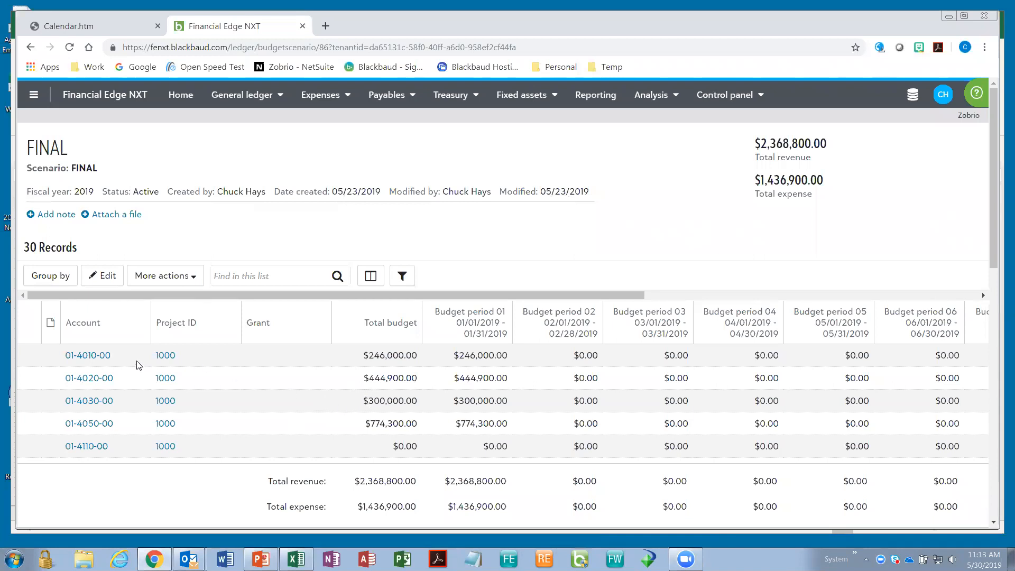
pyautogui.moveTo(297, 382)
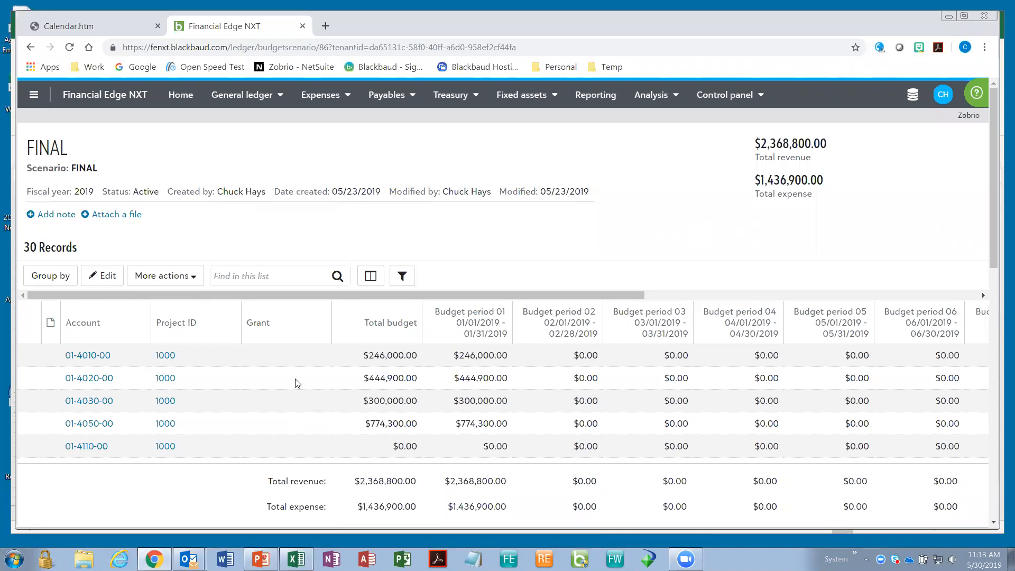
pyautogui.moveTo(395, 367)
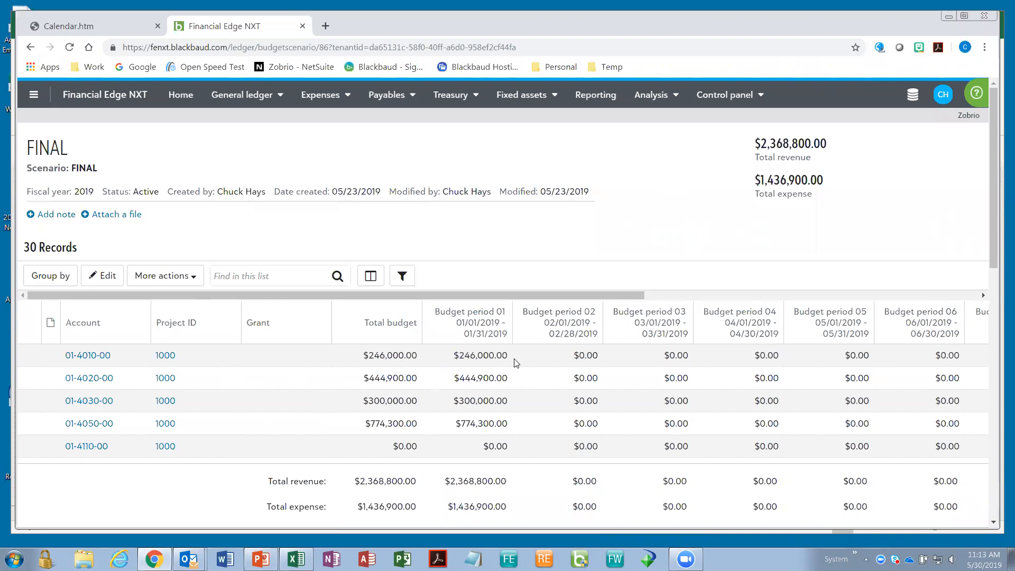
pyautogui.moveTo(941, 359)
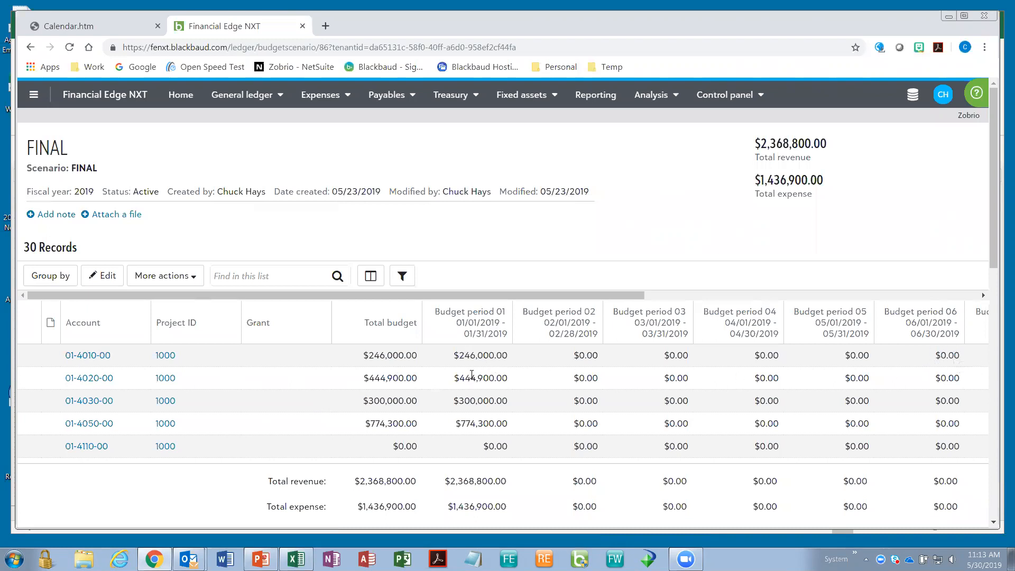
pyautogui.moveTo(459, 418)
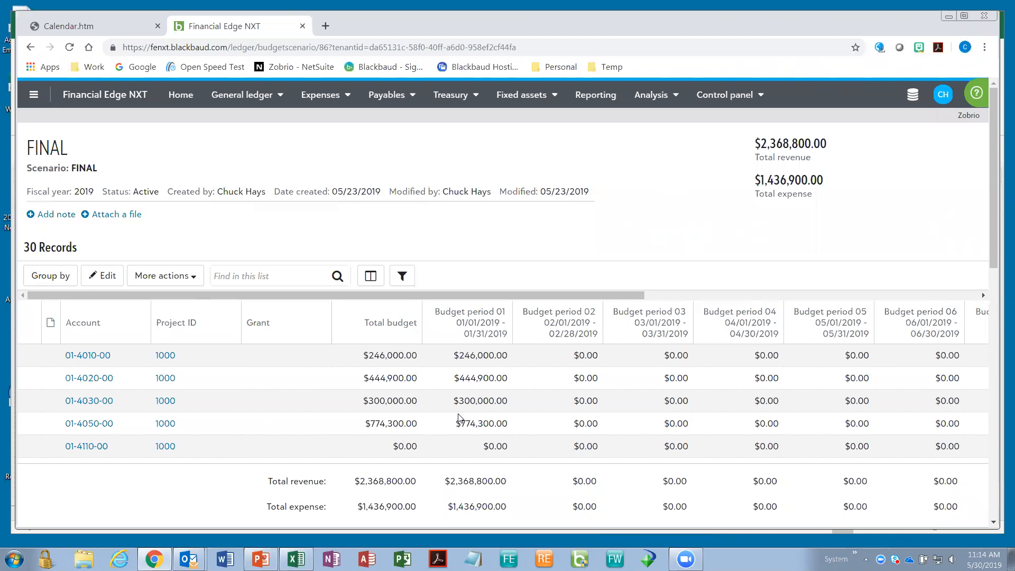
pyautogui.moveTo(394, 396)
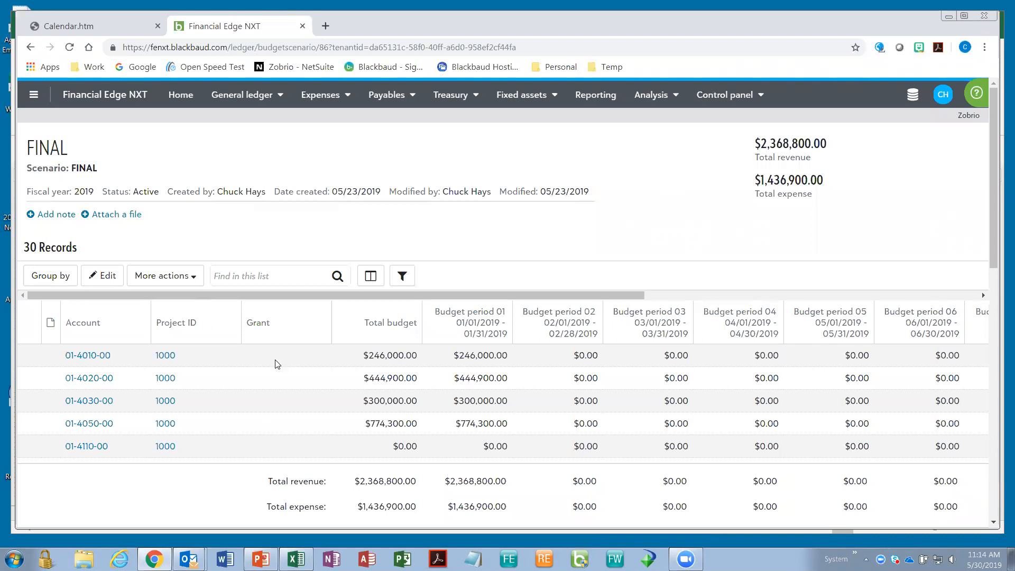
pyautogui.moveTo(264, 358)
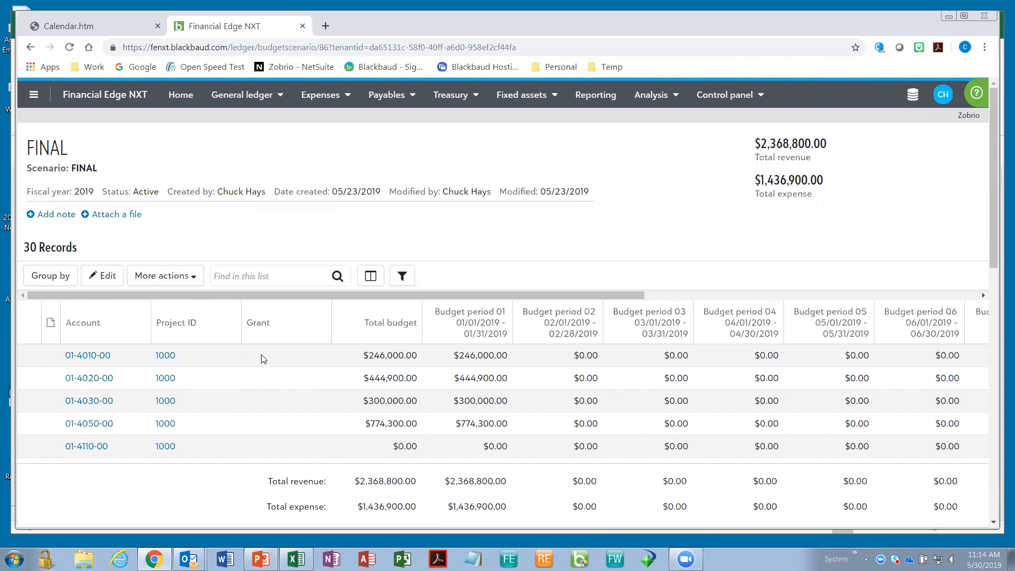
pyautogui.moveTo(258, 352)
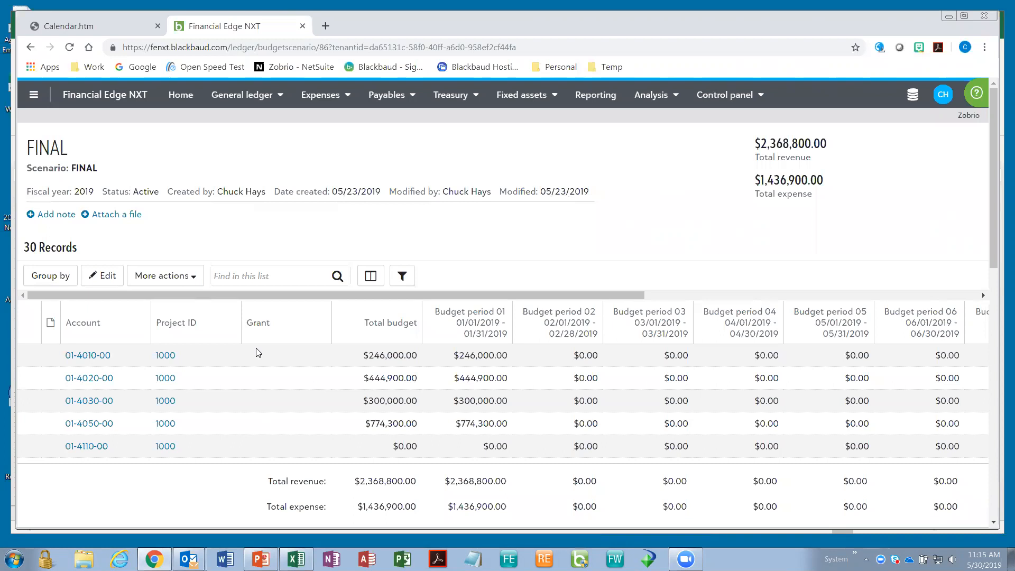
pyautogui.moveTo(255, 447)
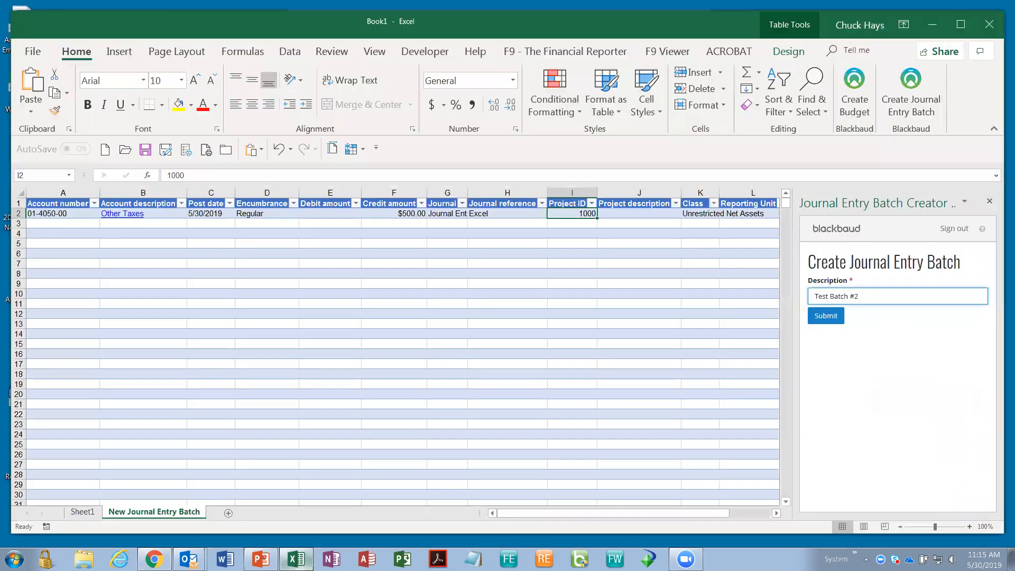
pyautogui.moveTo(769, 278)
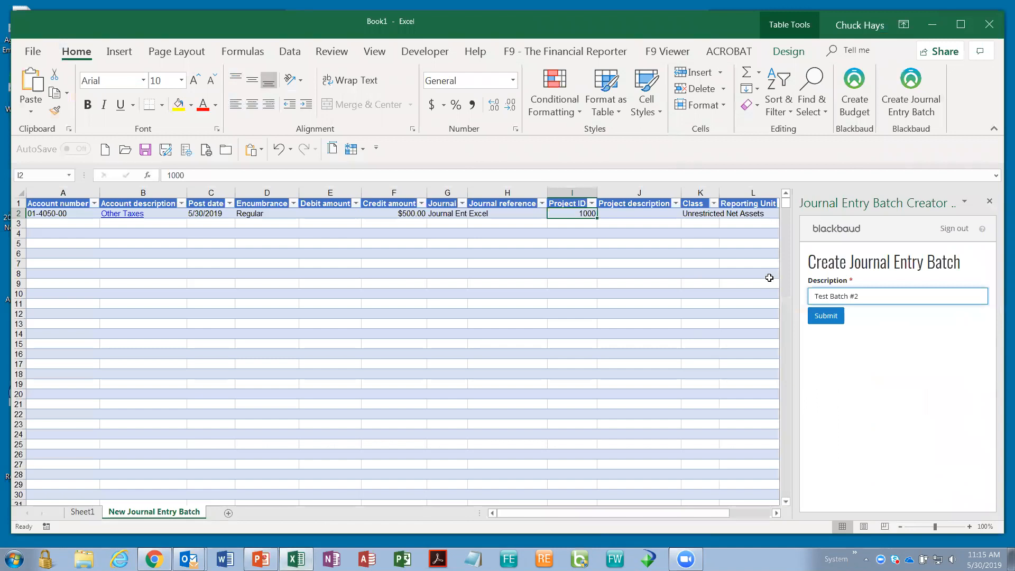
pyautogui.moveTo(766, 282)
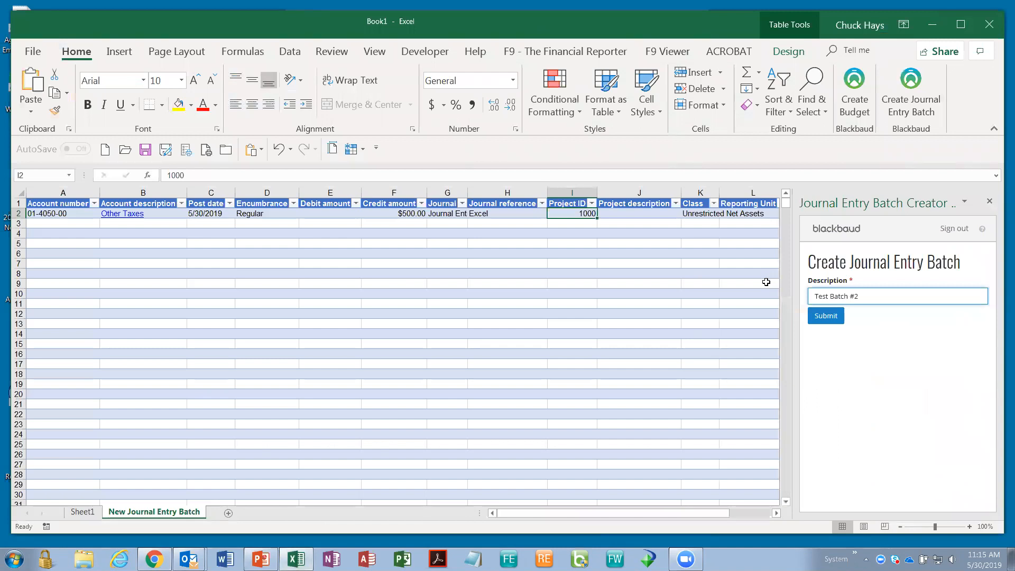
pyautogui.moveTo(847, 220)
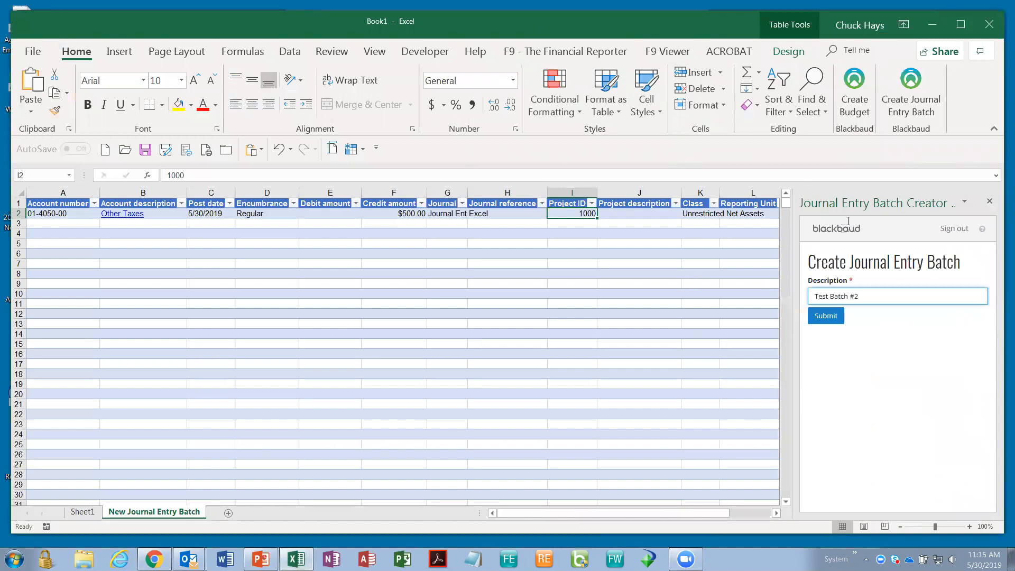
pyautogui.moveTo(856, 83)
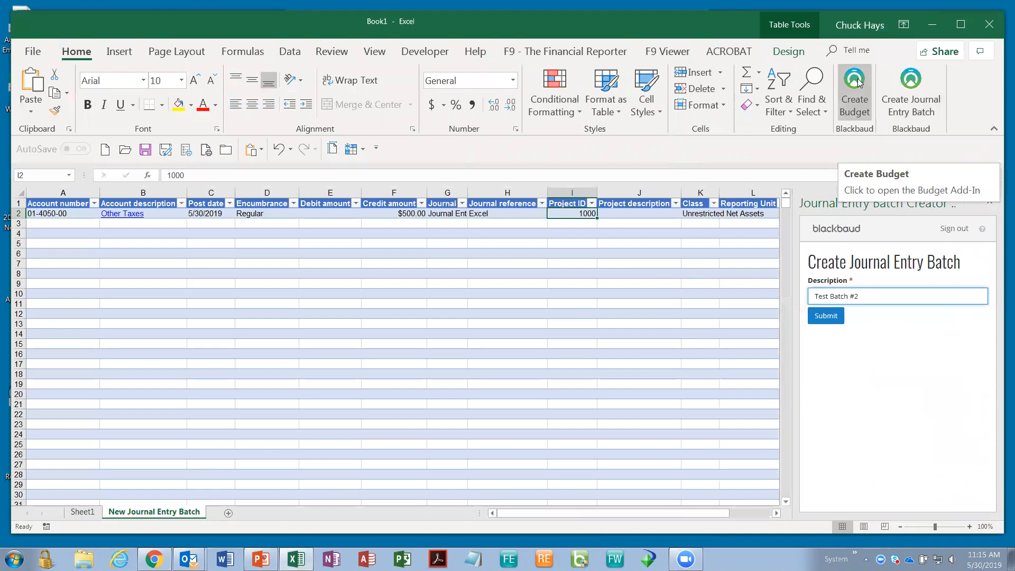
# Authorize the Budget Creator add-in for Financial Edge NXT - Zobrio (FE_29789).
pyautogui.click(854, 79)
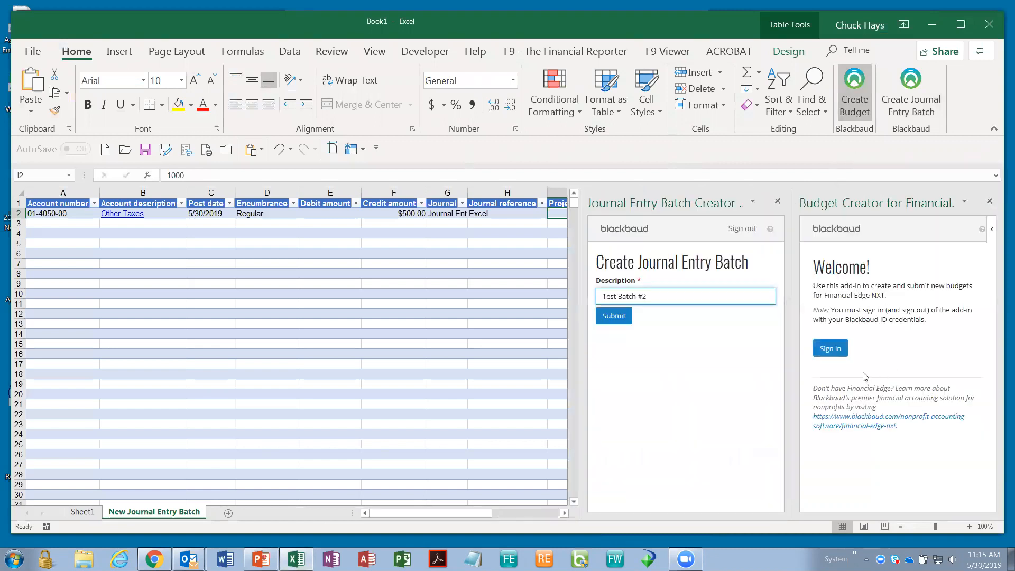
pyautogui.click(830, 348)
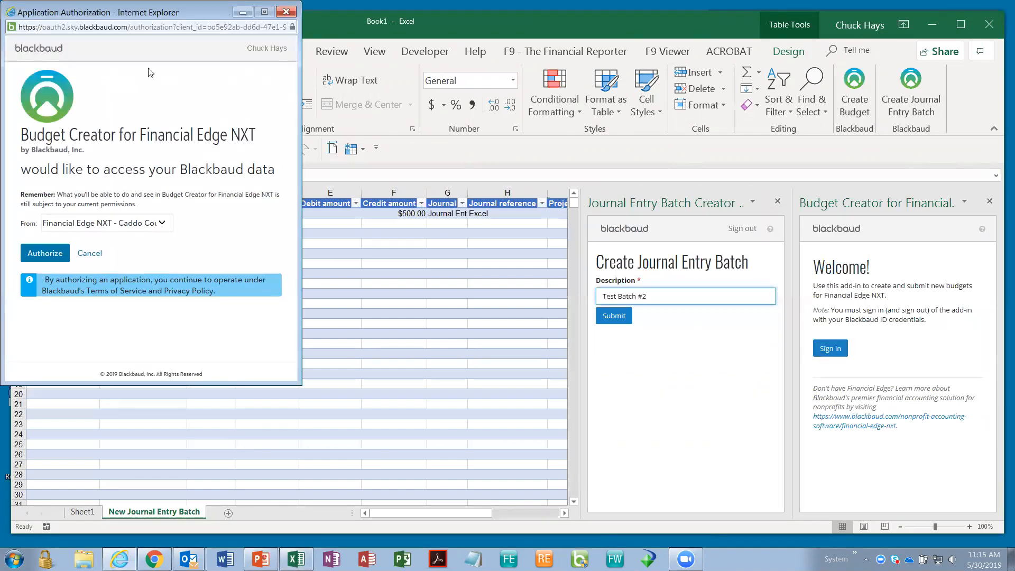
pyautogui.click(105, 222)
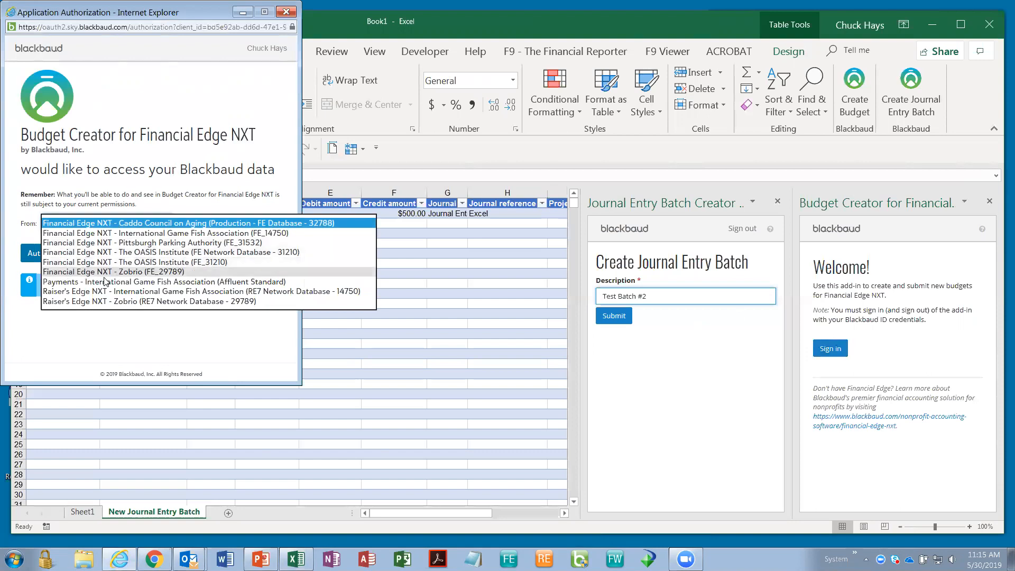
pyautogui.click(112, 271)
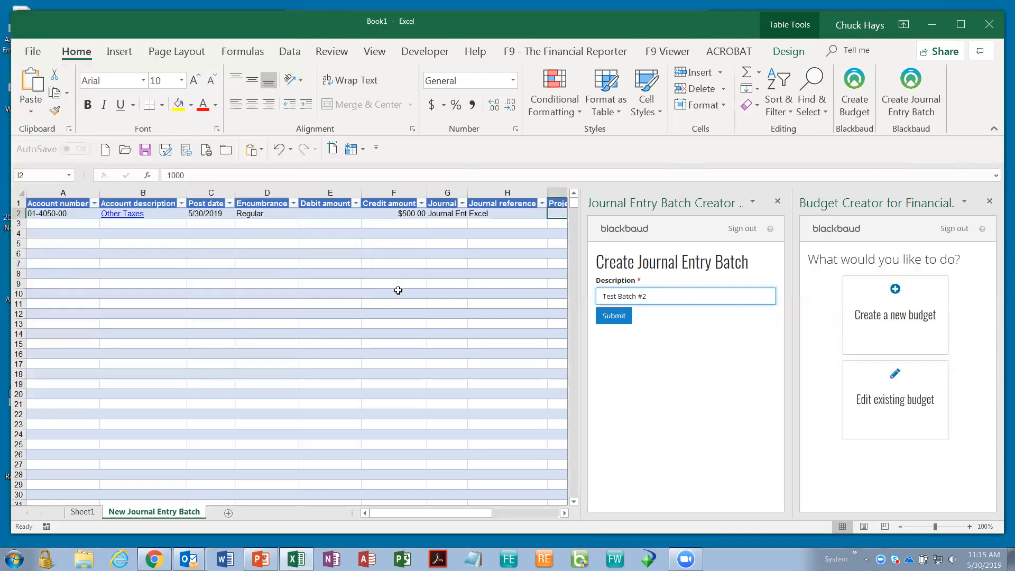
pyautogui.moveTo(830, 403)
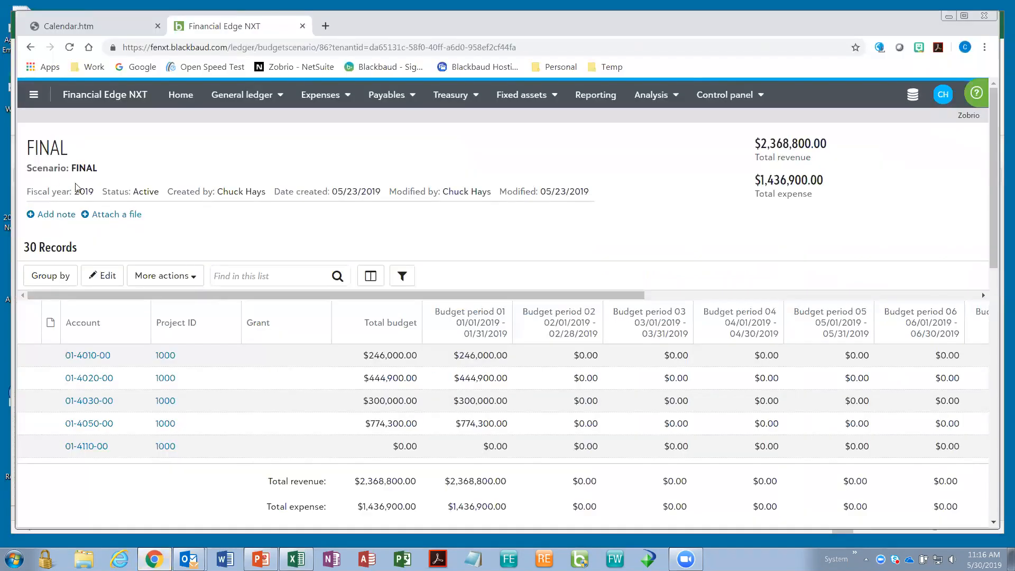
pyautogui.moveTo(124, 186)
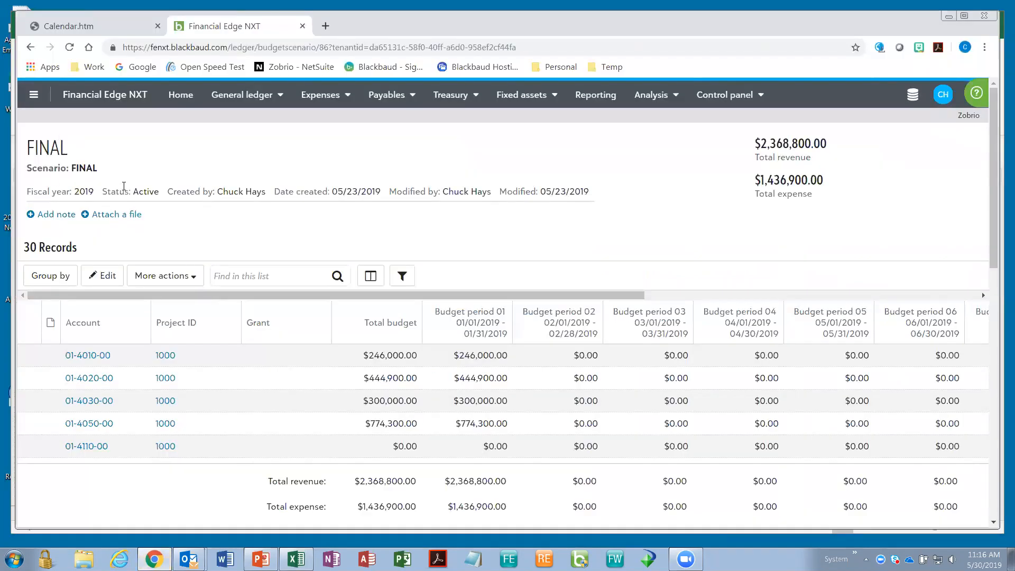
pyautogui.moveTo(350, 470)
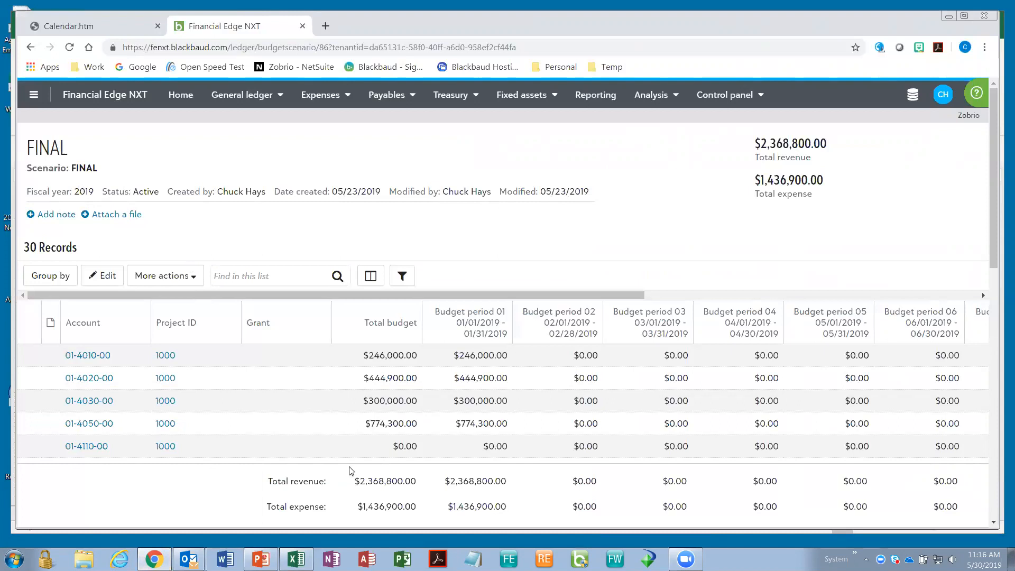
pyautogui.click(296, 559)
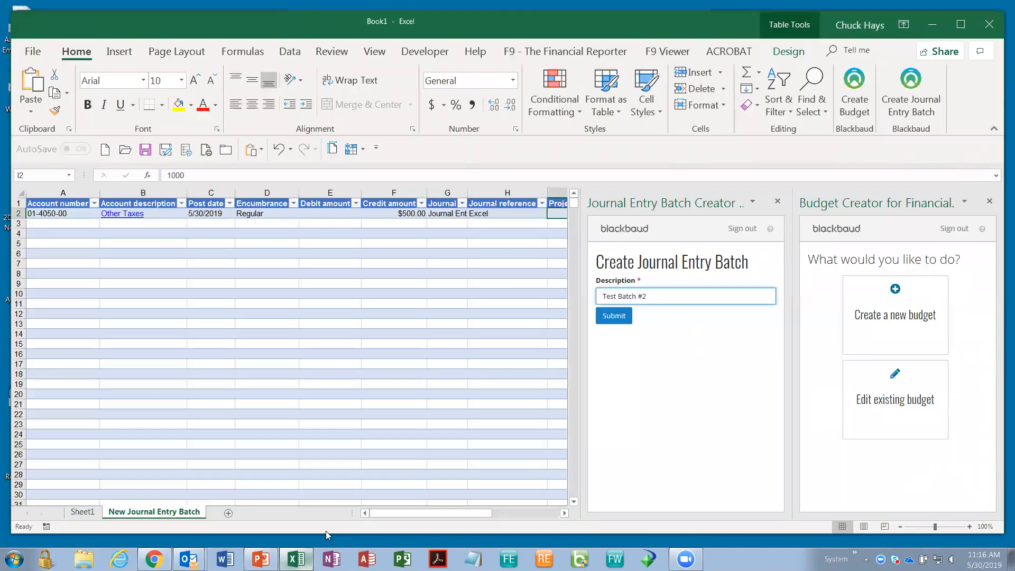
# Edit the existing budget with fiscal year 2019 and scenario ID FINAL in Budget Creator.
pyautogui.click(894, 399)
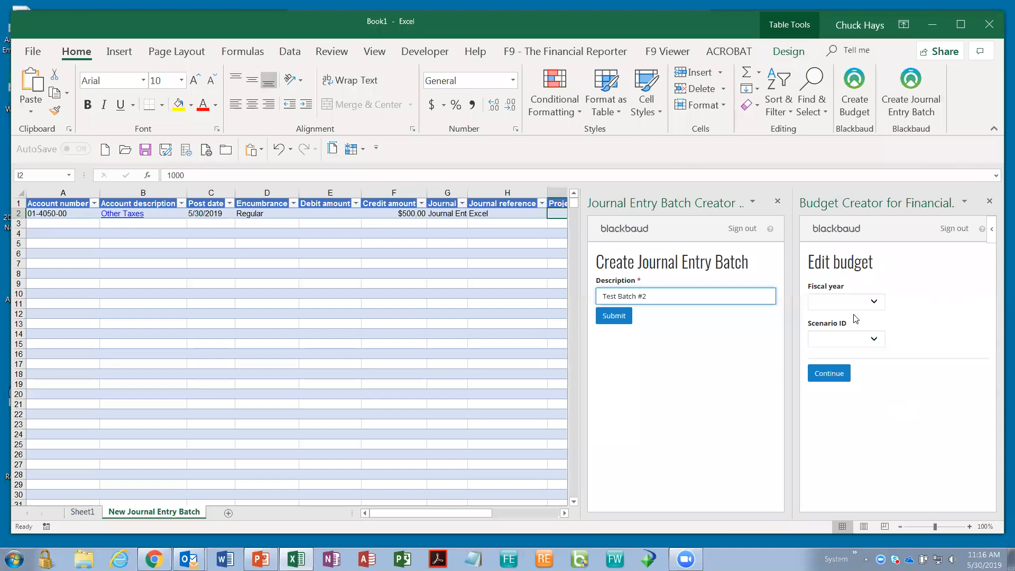
pyautogui.click(873, 302)
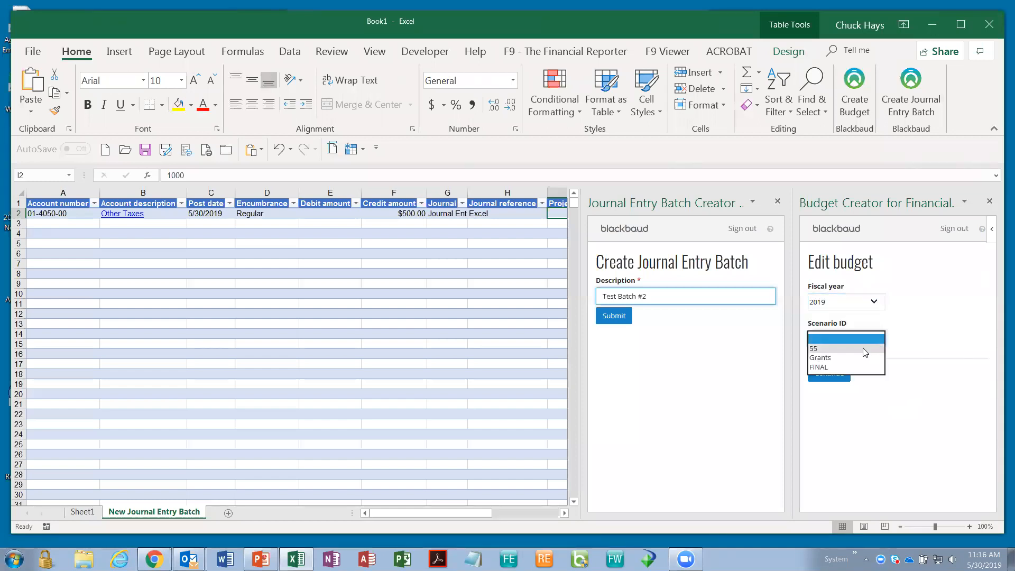
pyautogui.click(818, 366)
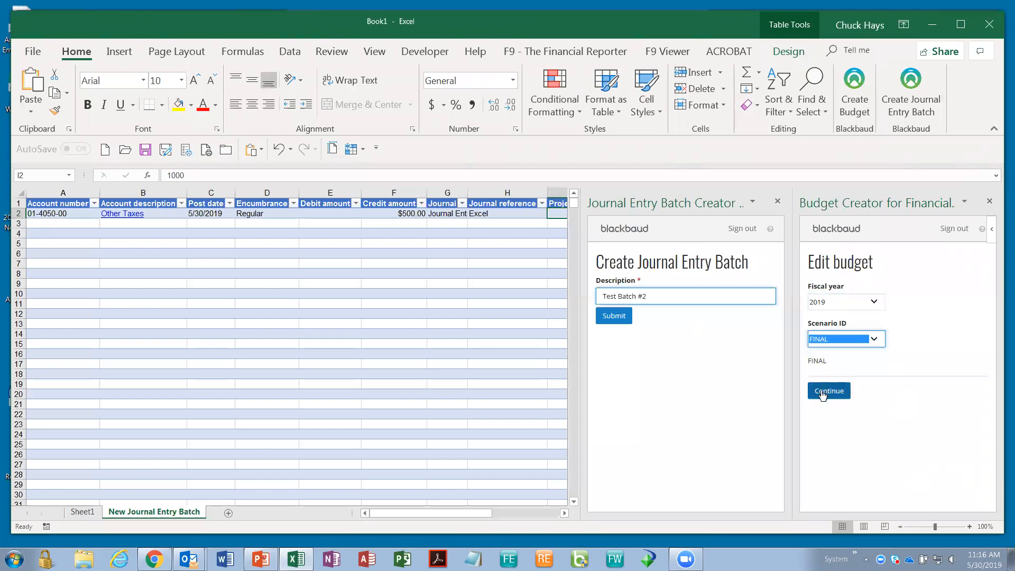
pyautogui.click(829, 390)
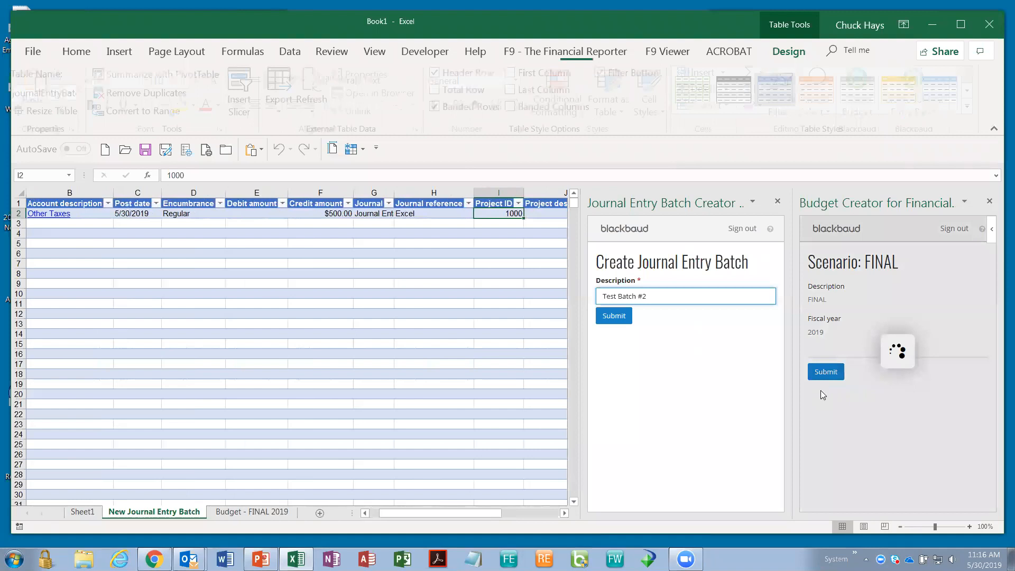
# Close the Journal Entry Batch Creator pane and check the first account number.
pyautogui.click(251, 512)
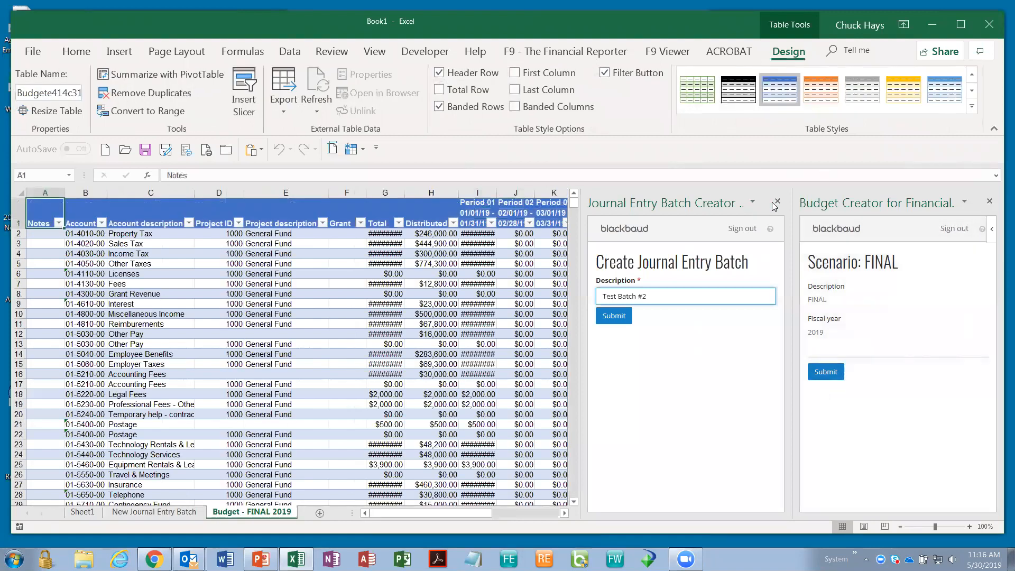
pyautogui.click(775, 204)
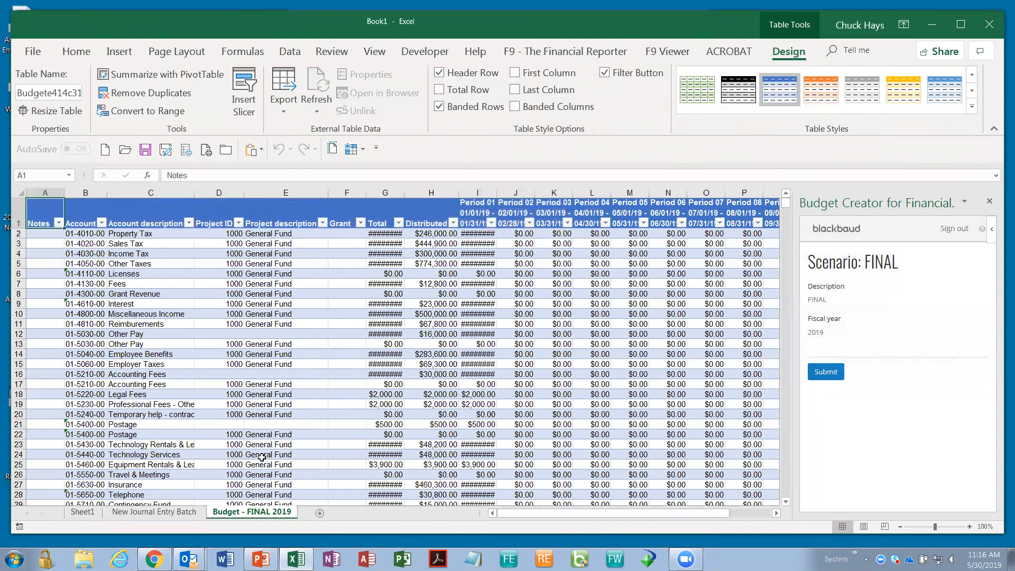
pyautogui.moveTo(253, 378)
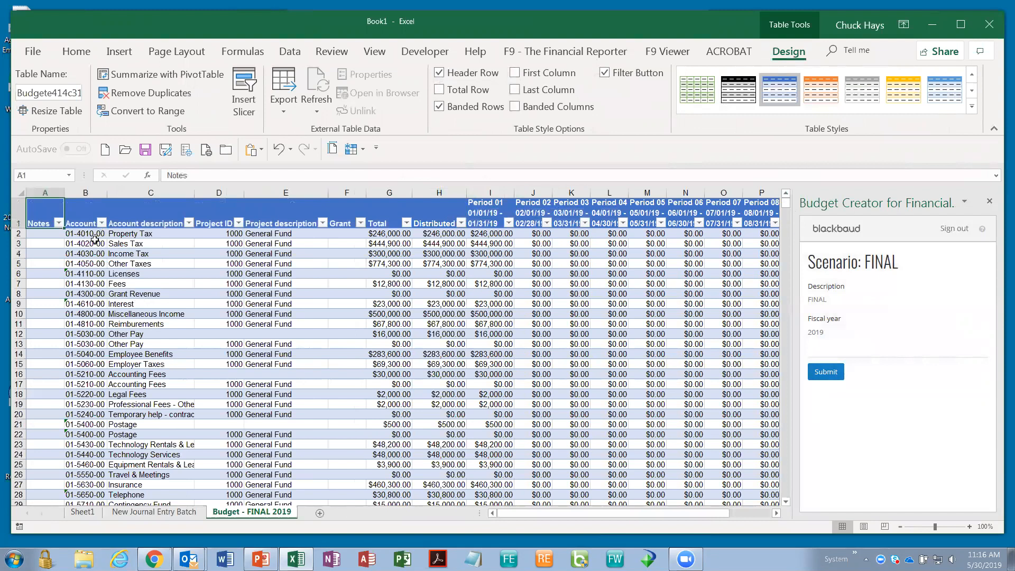
pyautogui.click(85, 233)
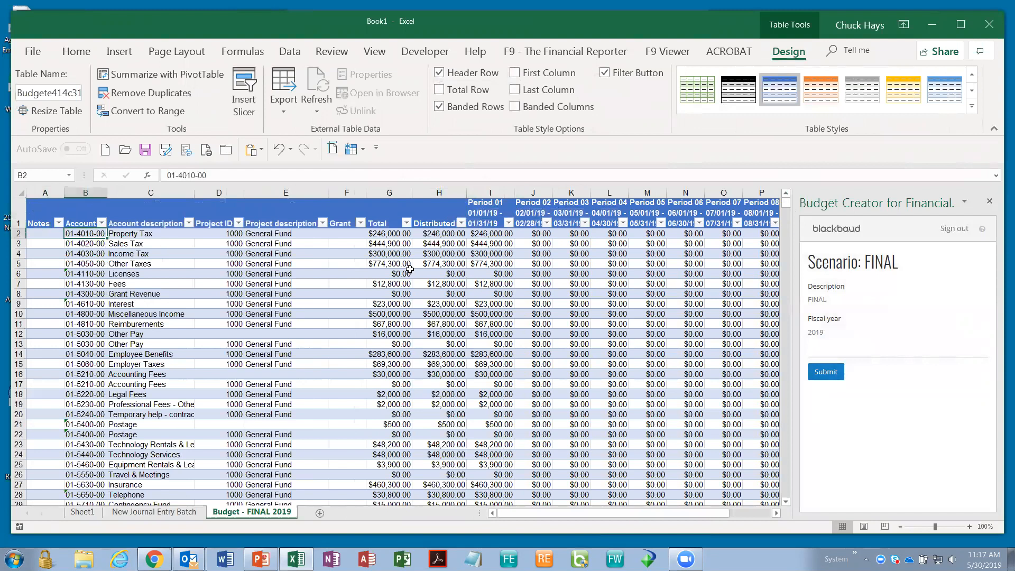
pyautogui.moveTo(370, 247)
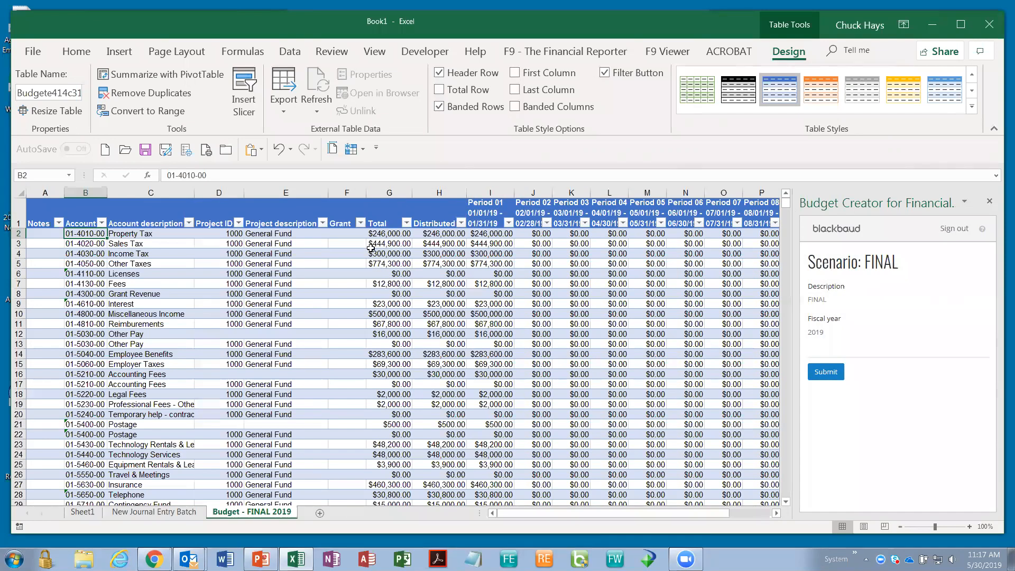
# Inspect the Sales Tax and Other Taxes totals, Other Pay's project, and the Grant column.
pyautogui.click(389, 244)
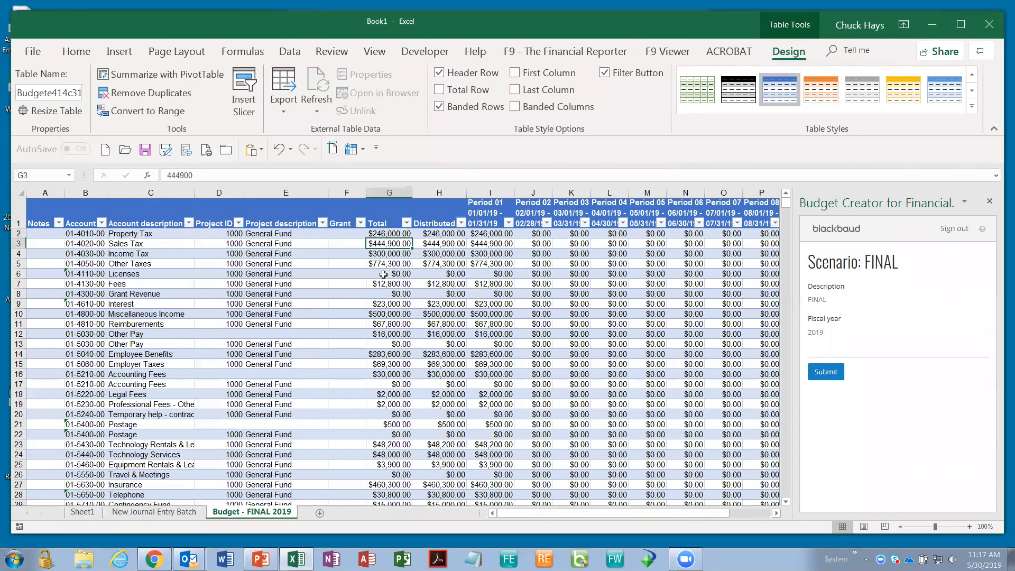
pyautogui.click(389, 263)
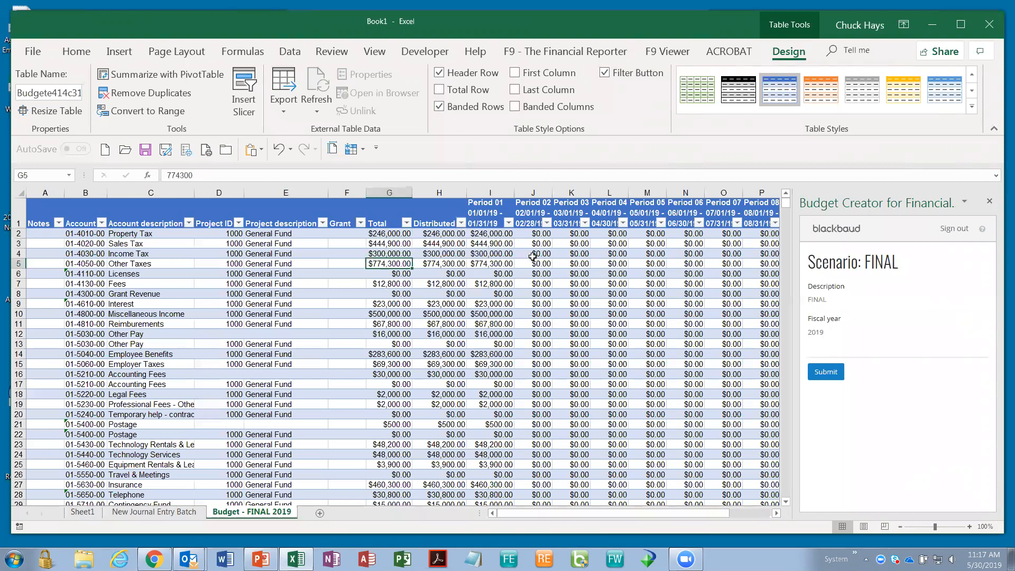
pyautogui.moveTo(616, 374)
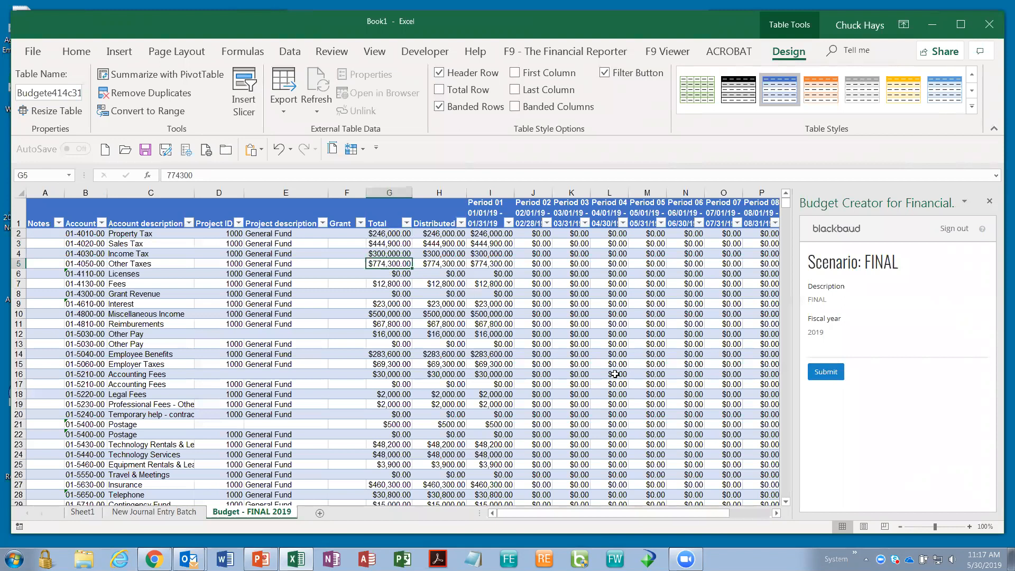
pyautogui.moveTo(608, 371)
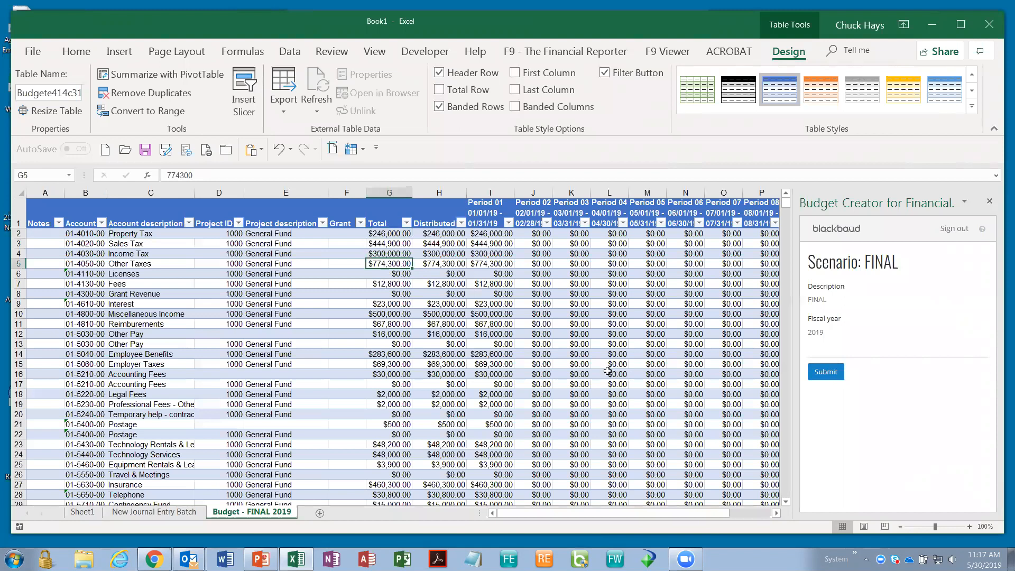
pyautogui.moveTo(229, 325)
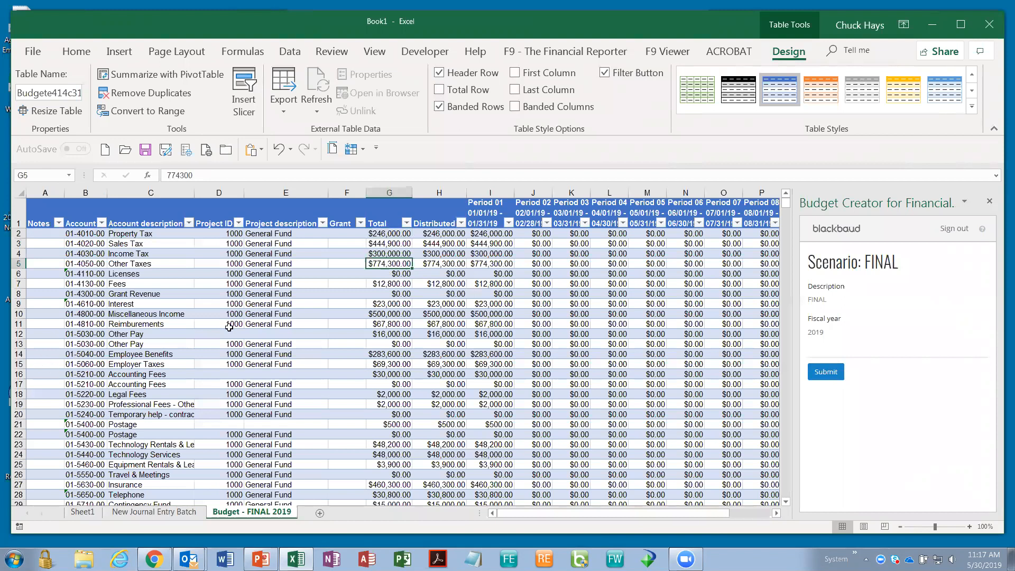
pyautogui.click(218, 334)
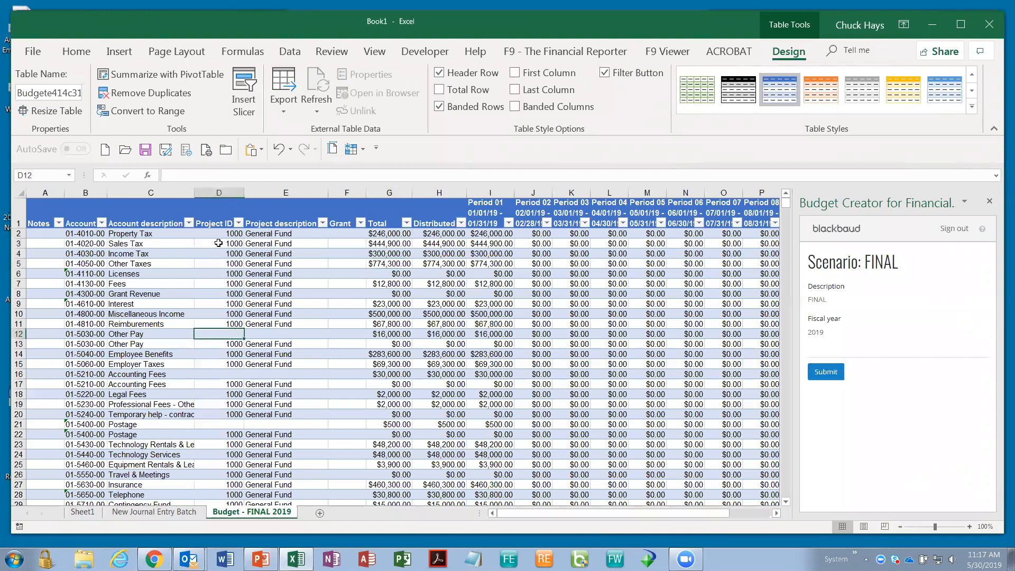
pyautogui.click(346, 233)
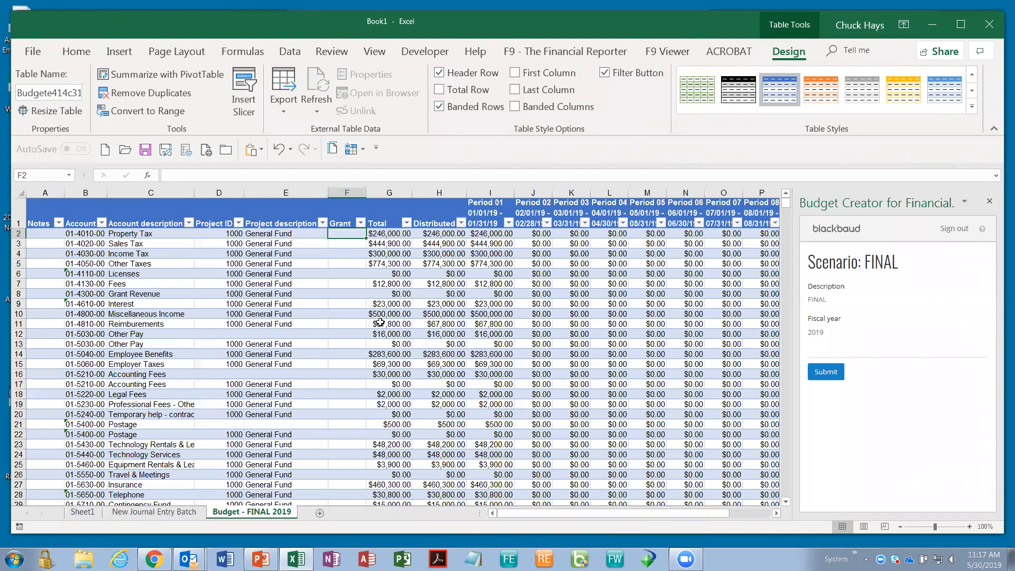
pyautogui.moveTo(308, 529)
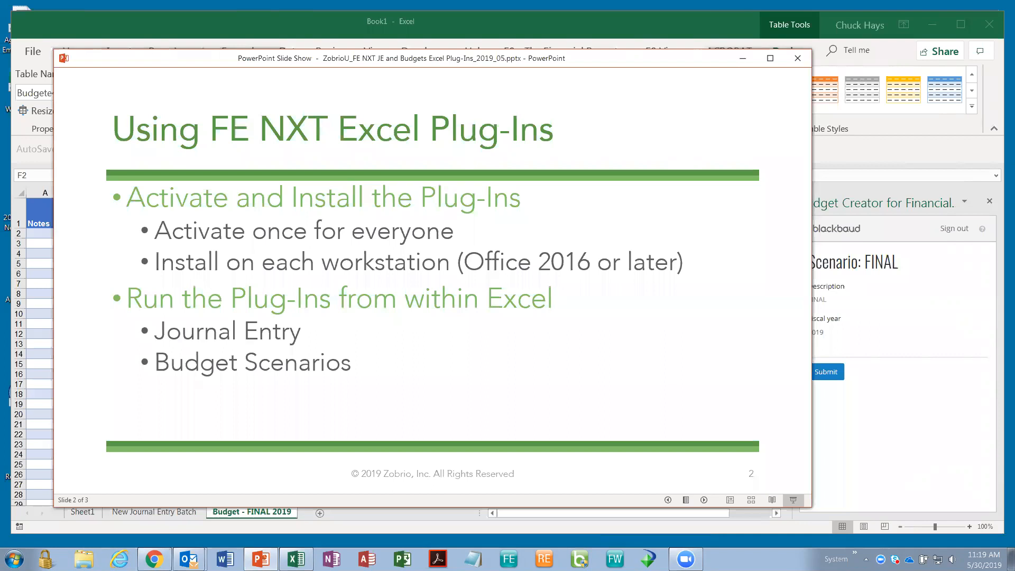
pyautogui.moveTo(433, 56)
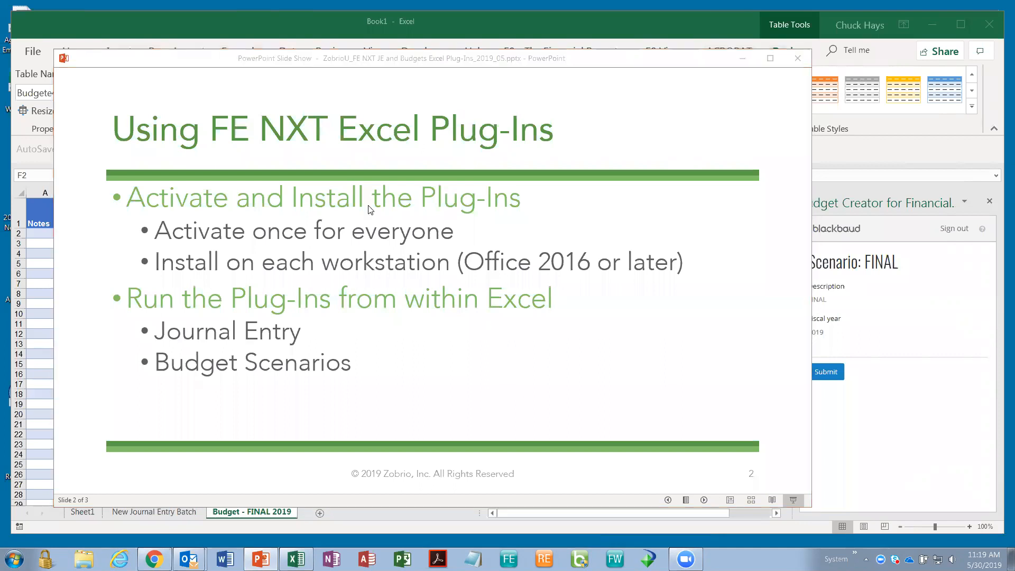
pyautogui.moveTo(398, 215)
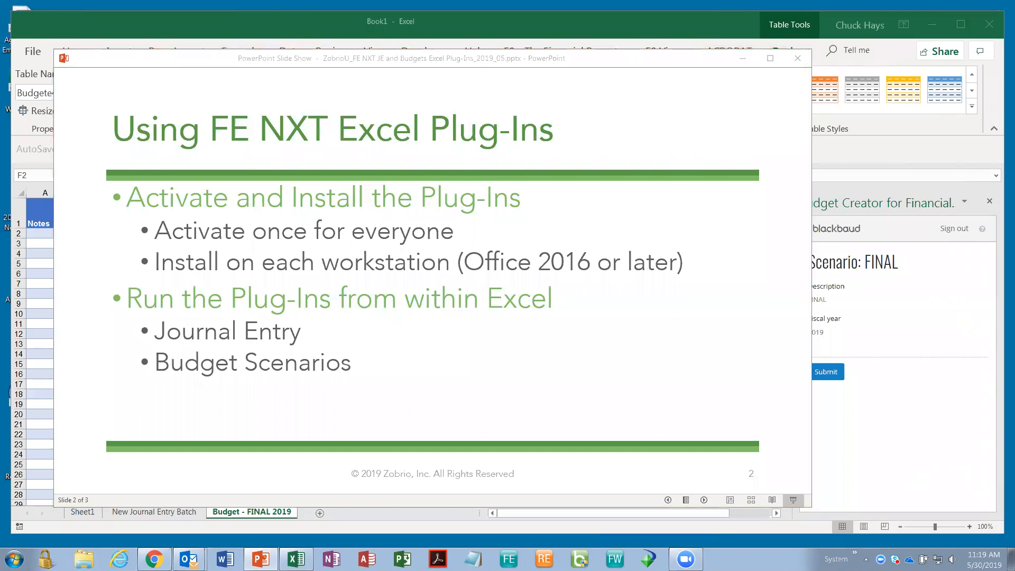
pyautogui.moveTo(420, 268)
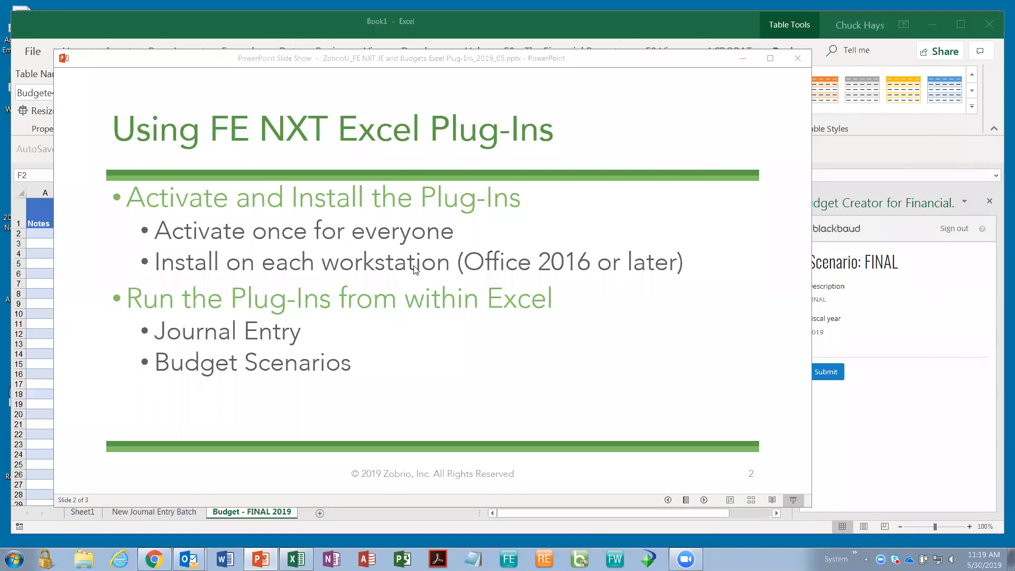
pyautogui.moveTo(543, 150)
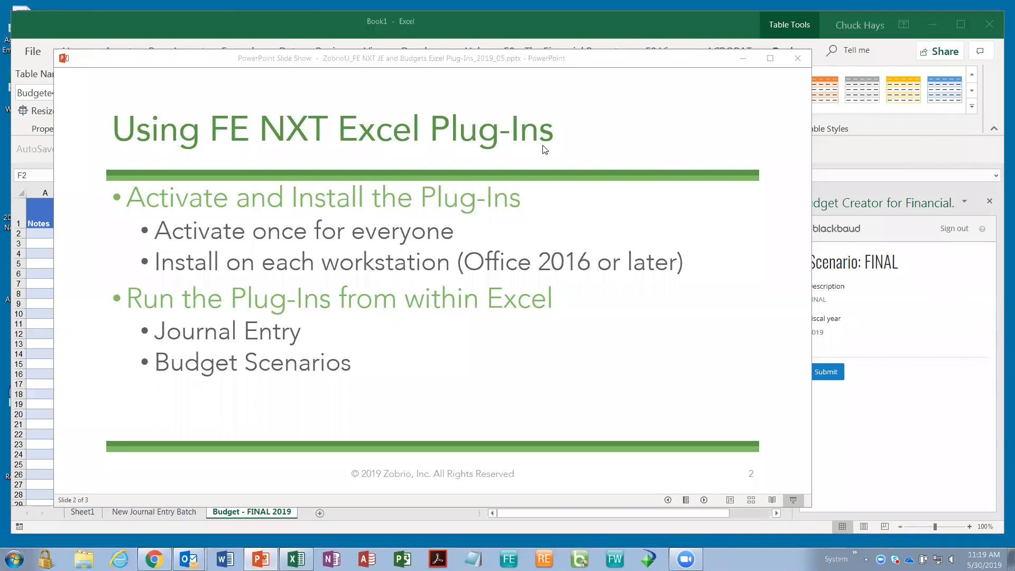